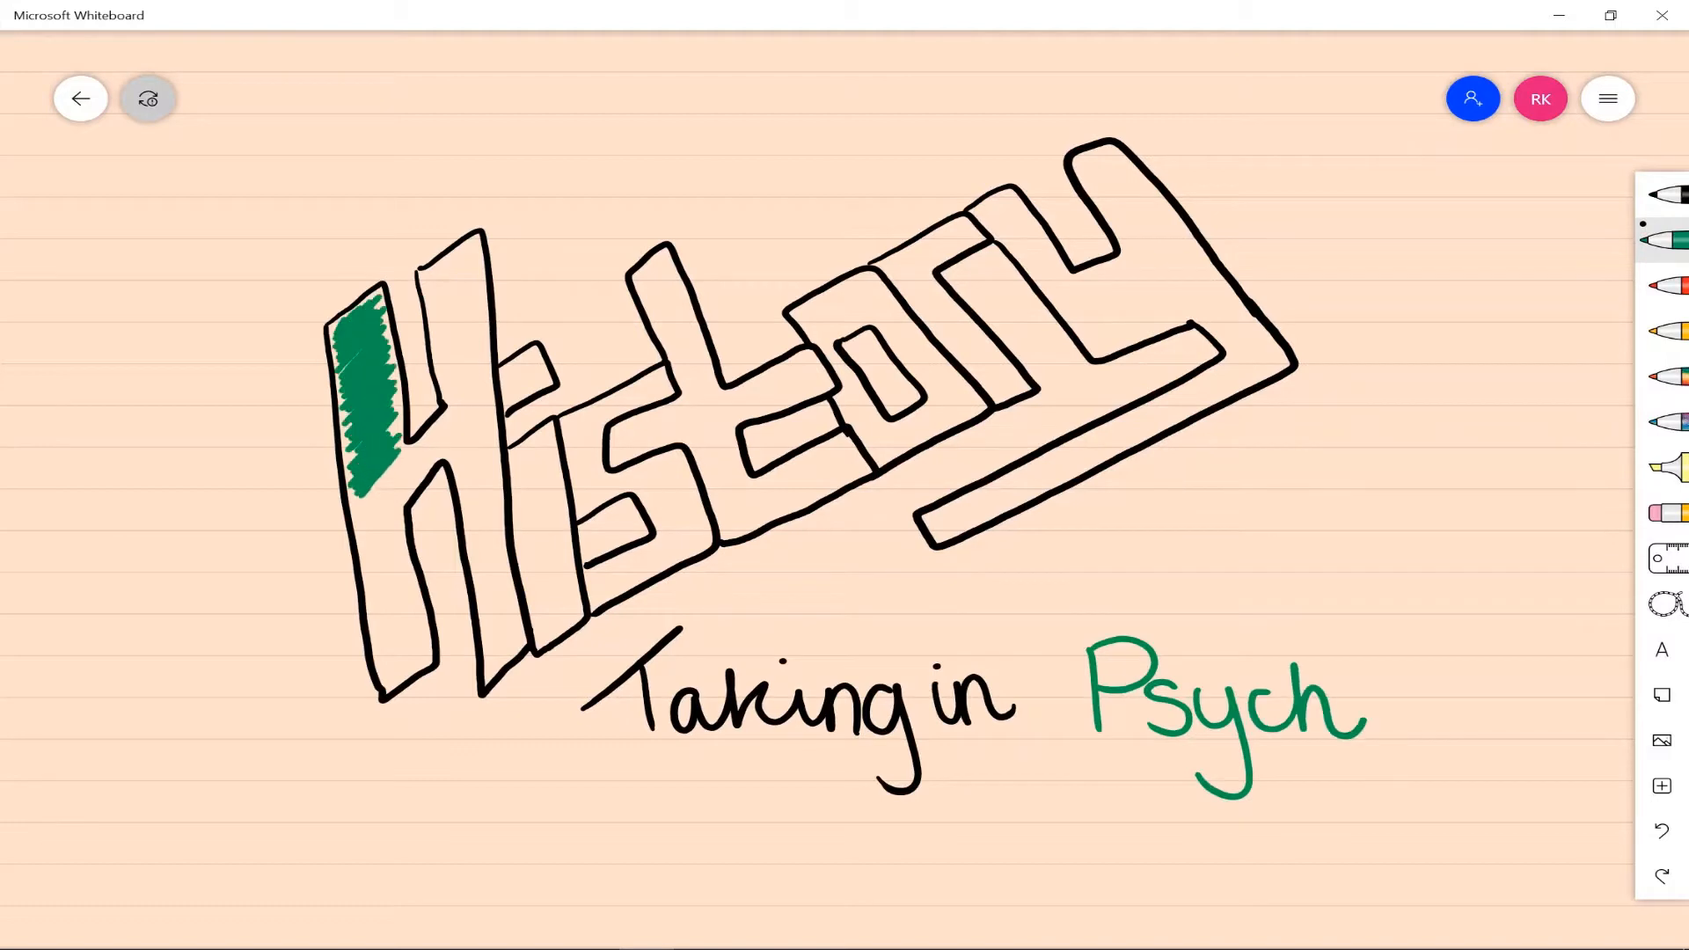
Pan past the History Taking in Psych title to a blank lined area.
drag(431, 259, 399, 646)
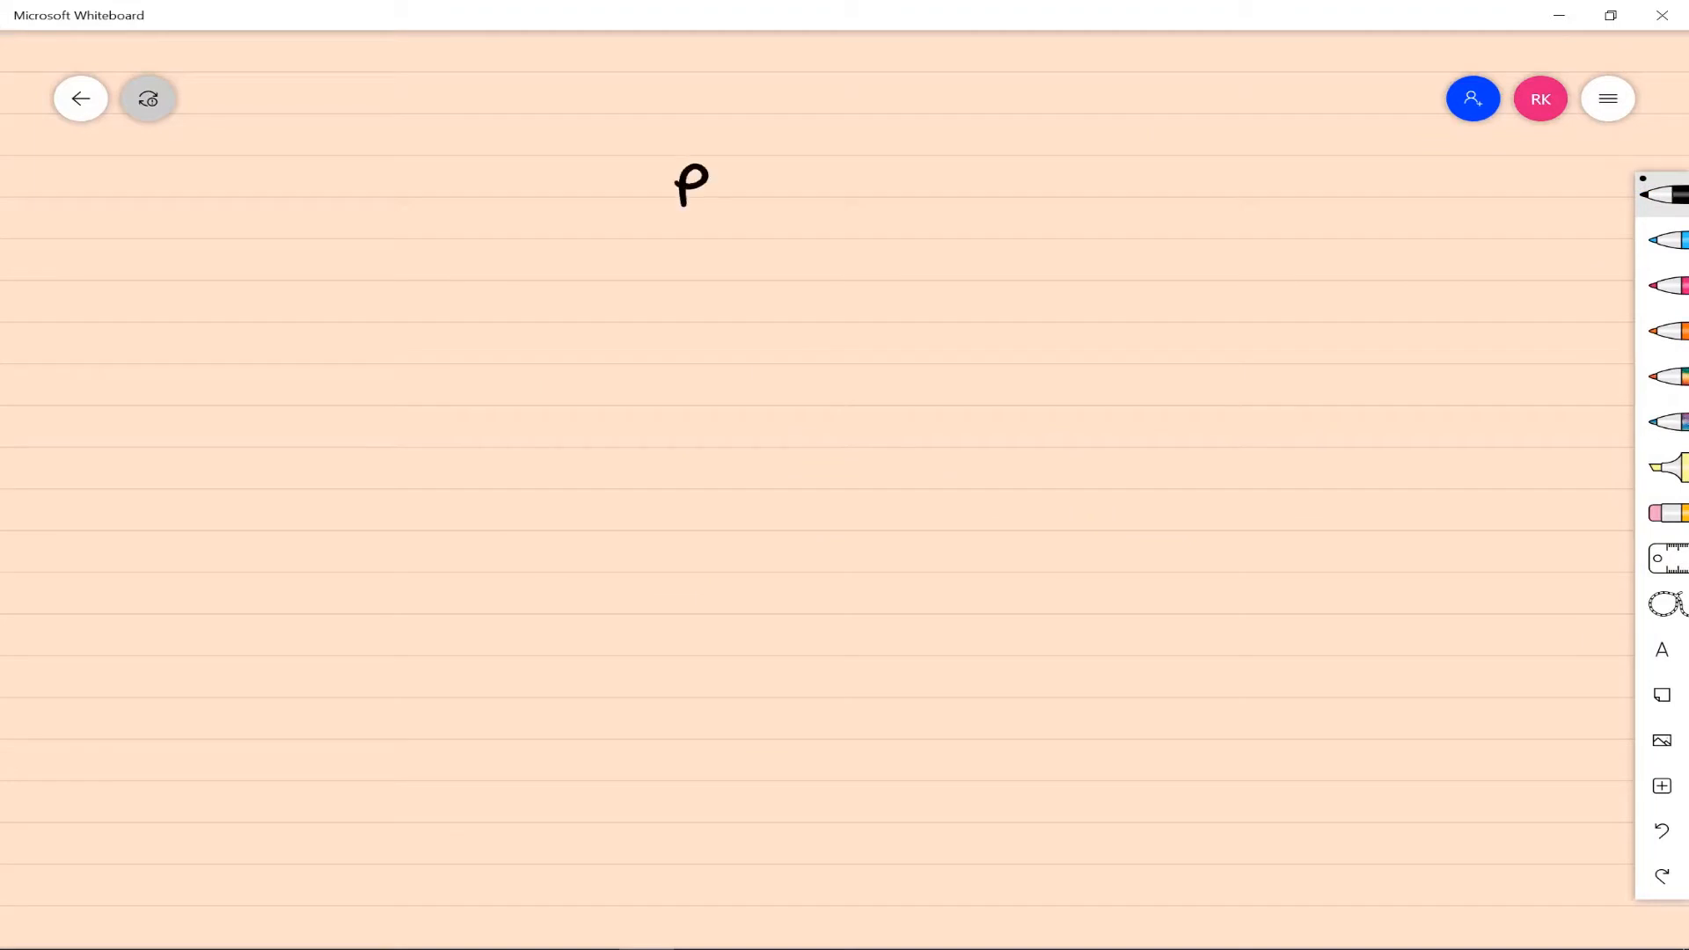
Handwrite Presenting complaint, arrow to History of presenting complaint, arrow to PMH in black.
drag(711, 183, 852, 183)
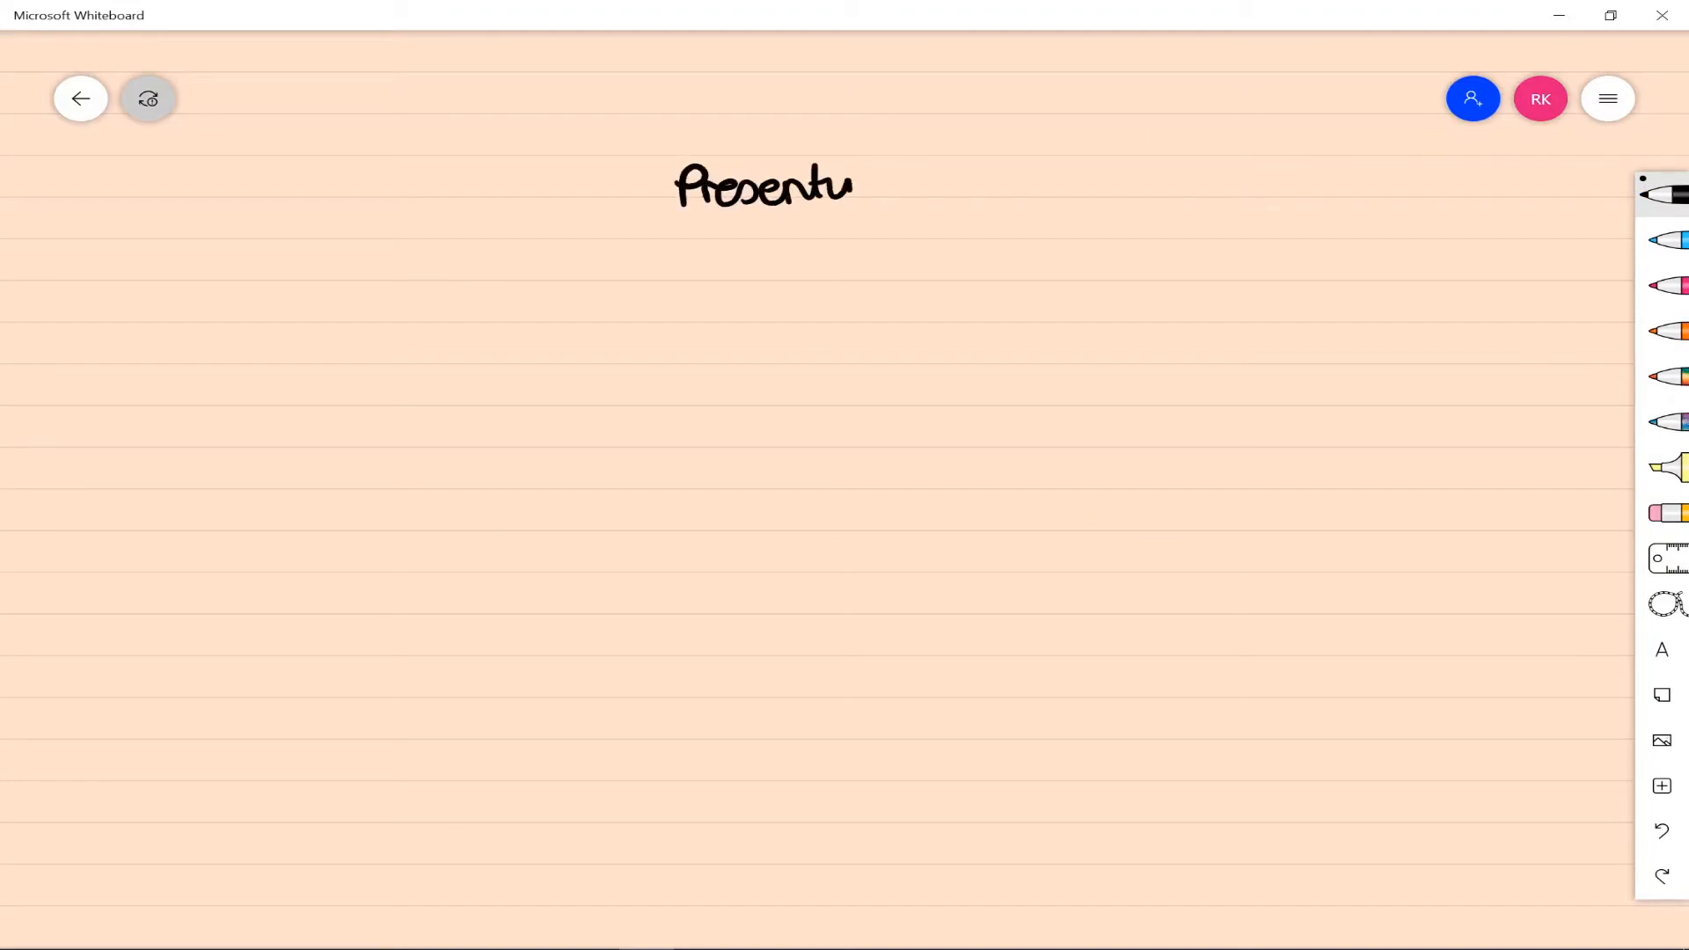
drag(852, 188, 771, 232)
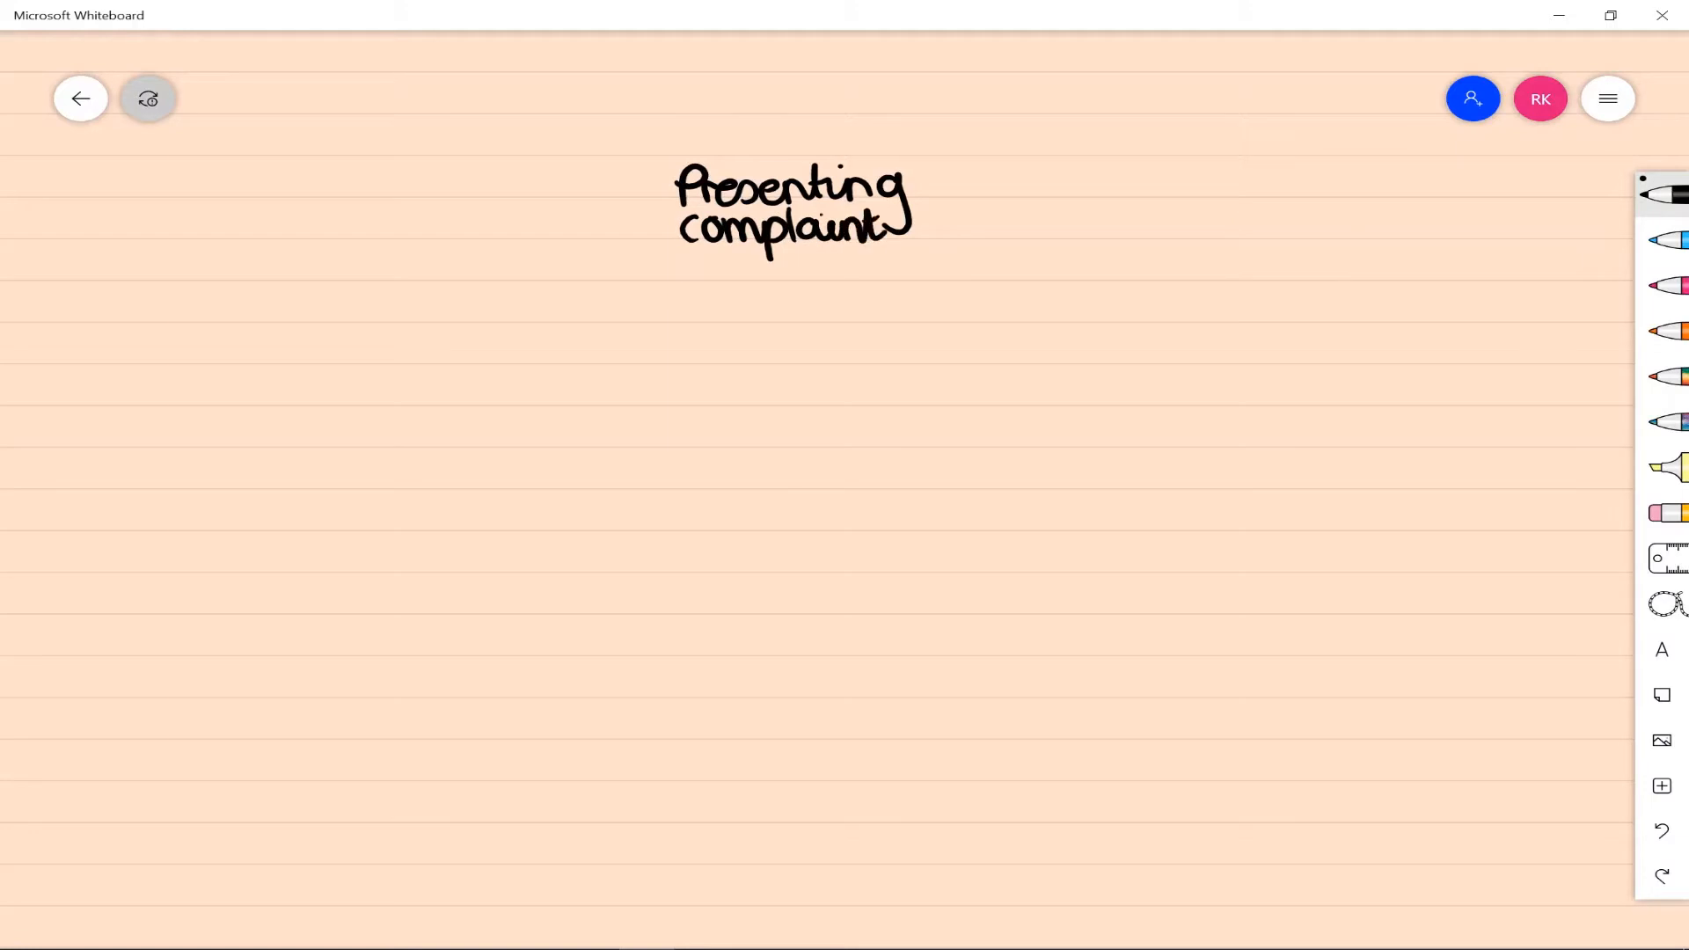
drag(777, 270, 778, 339)
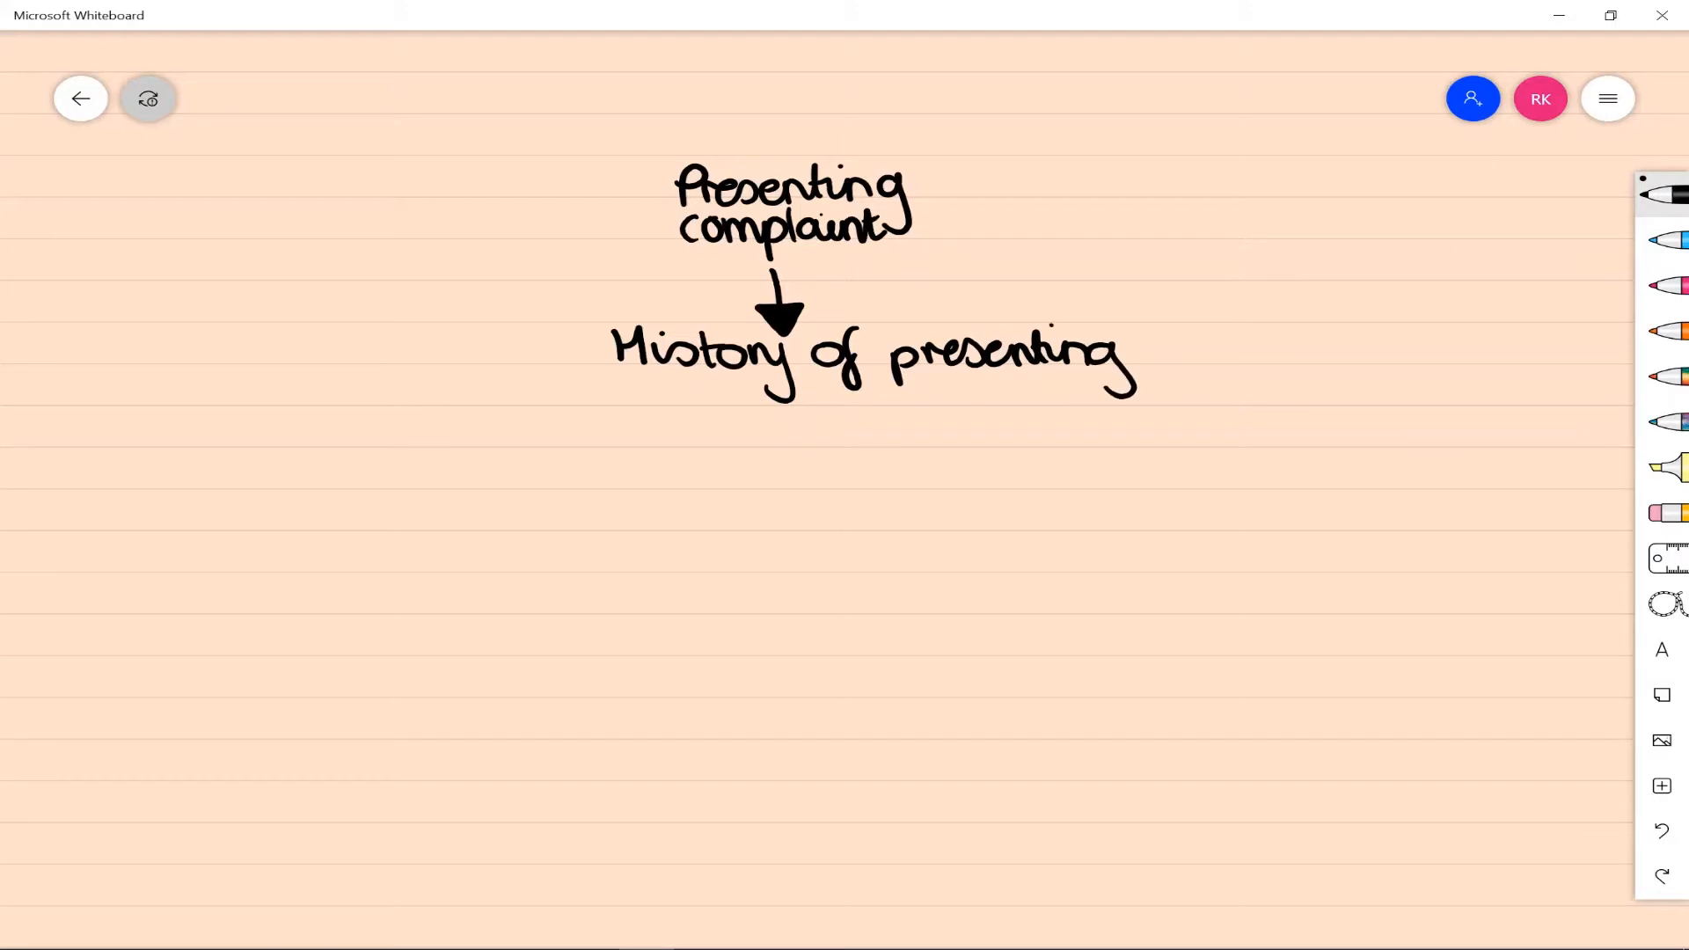
drag(700, 404, 878, 405)
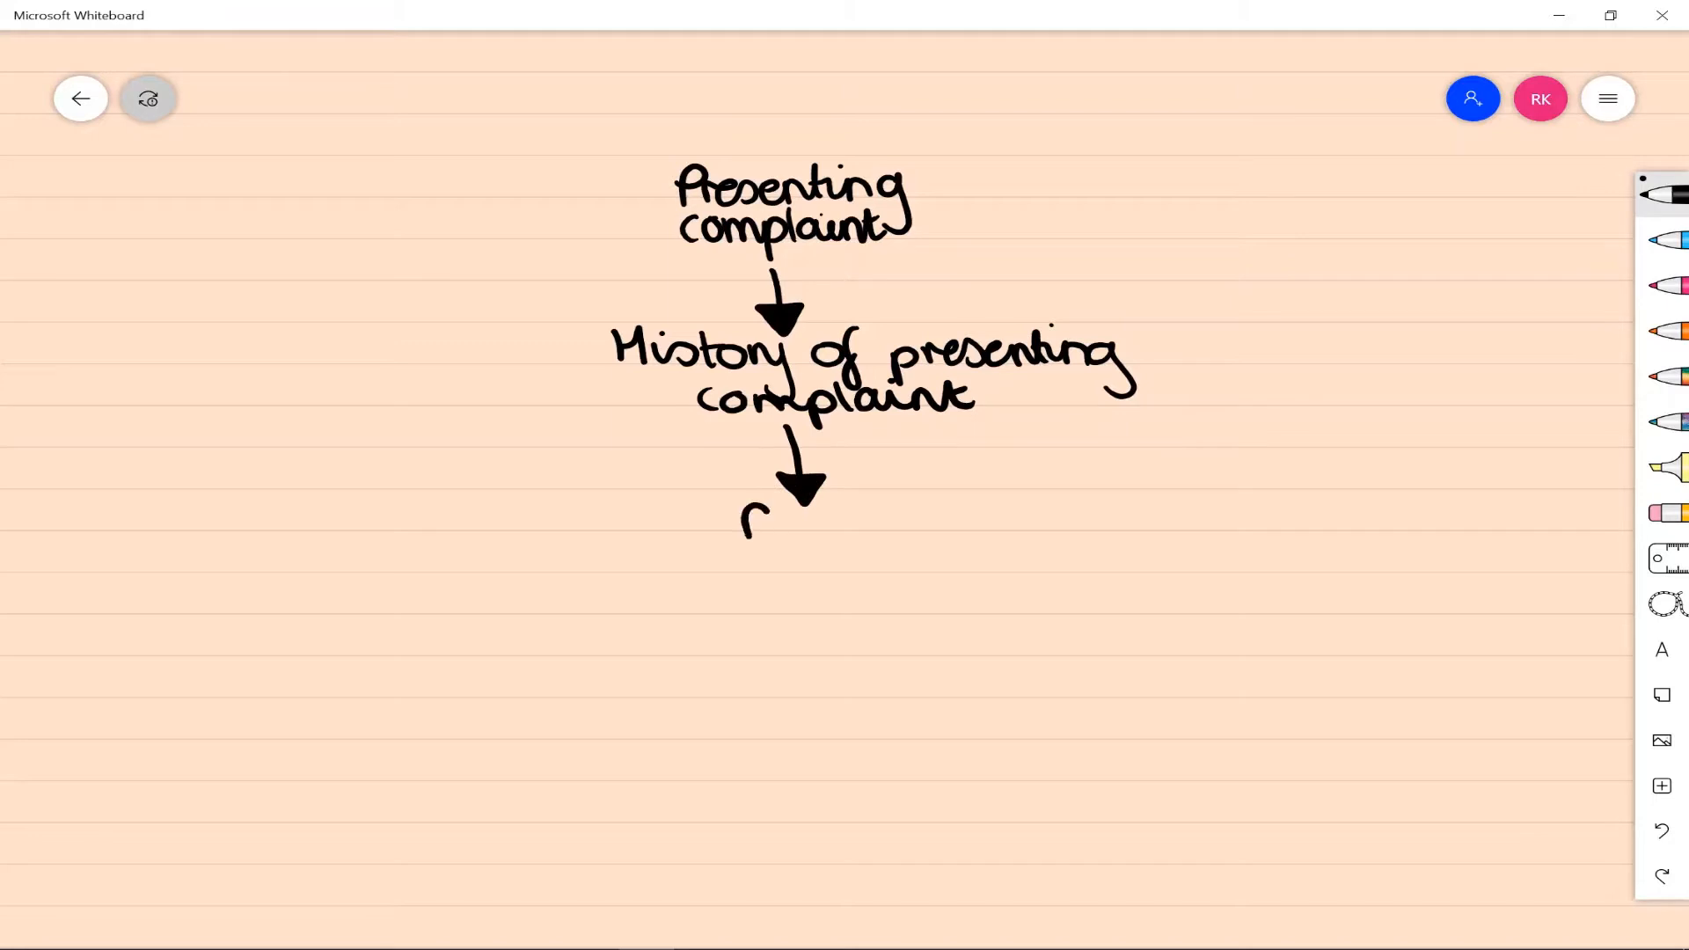
drag(743, 528, 873, 528)
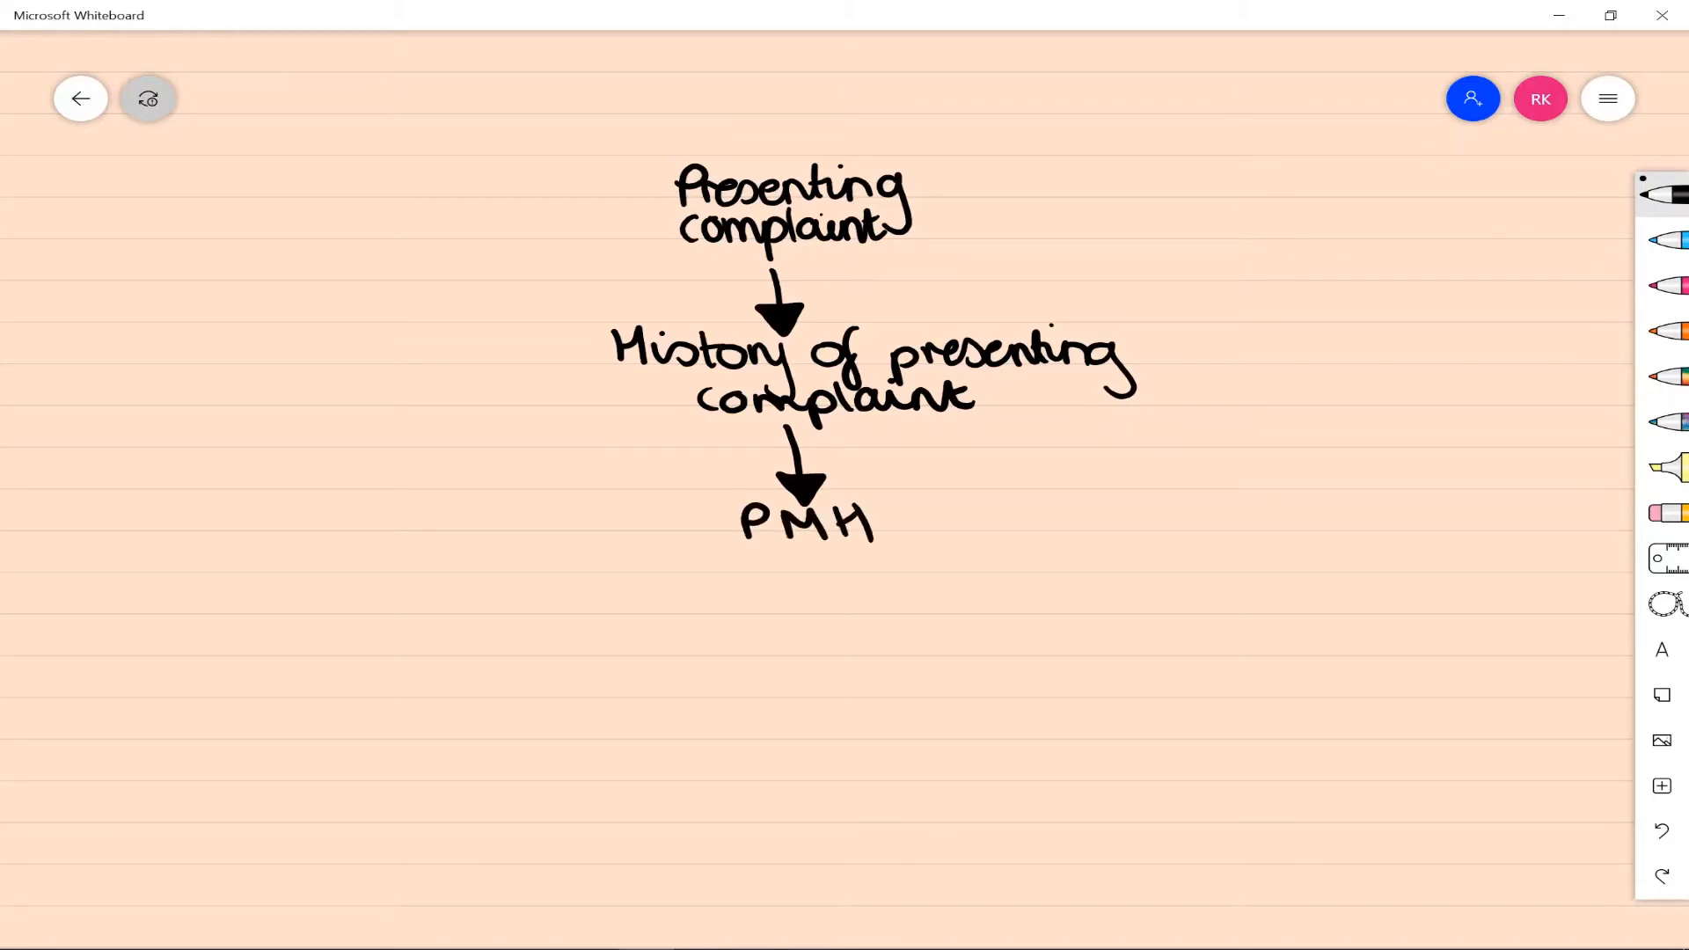
Branch PMH into three labelled arms: Drugs, Social and Family.
drag(792, 554, 684, 630)
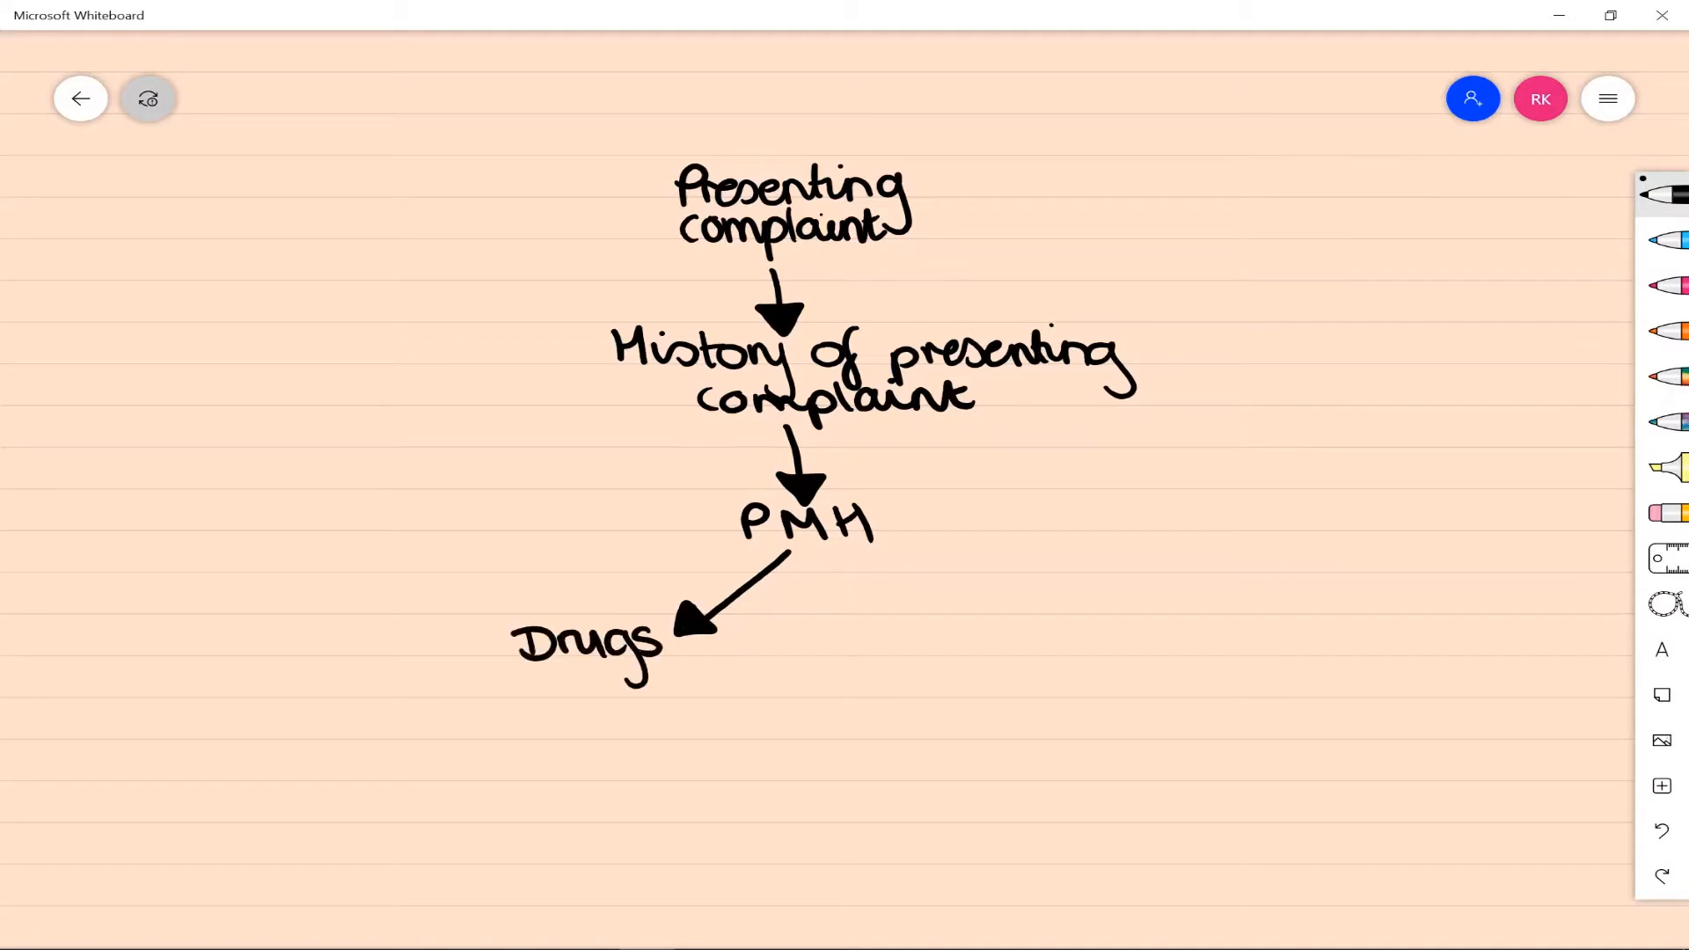
drag(829, 549, 852, 635)
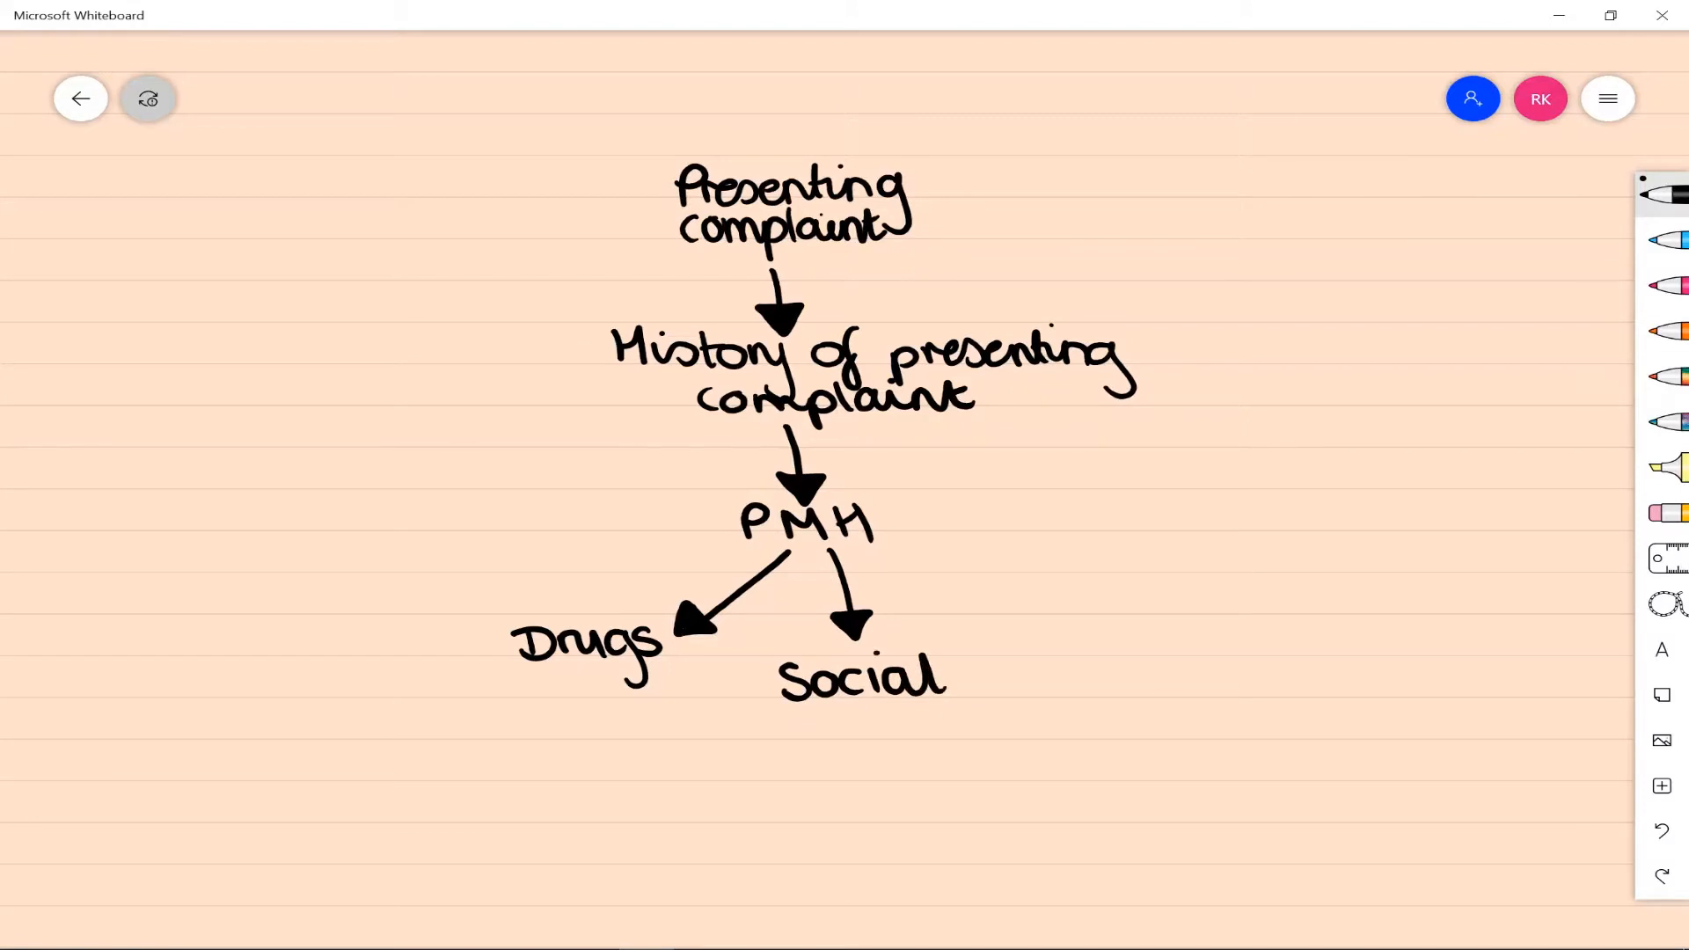
drag(892, 554, 1007, 619)
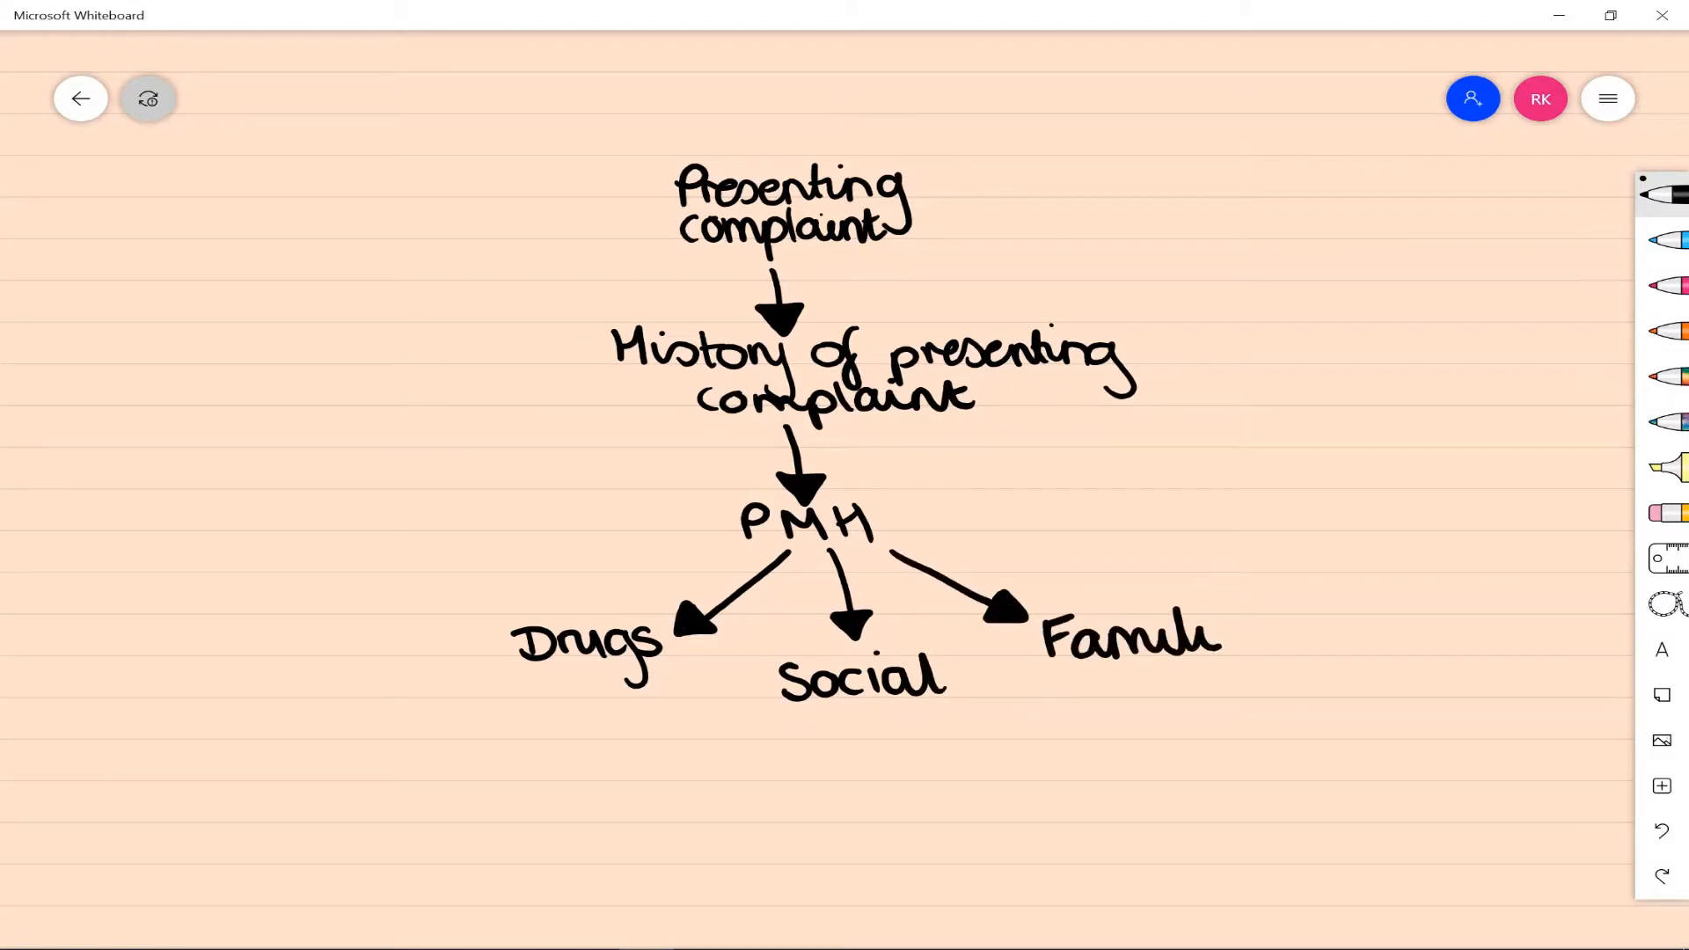
drag(651, 387, 548, 452)
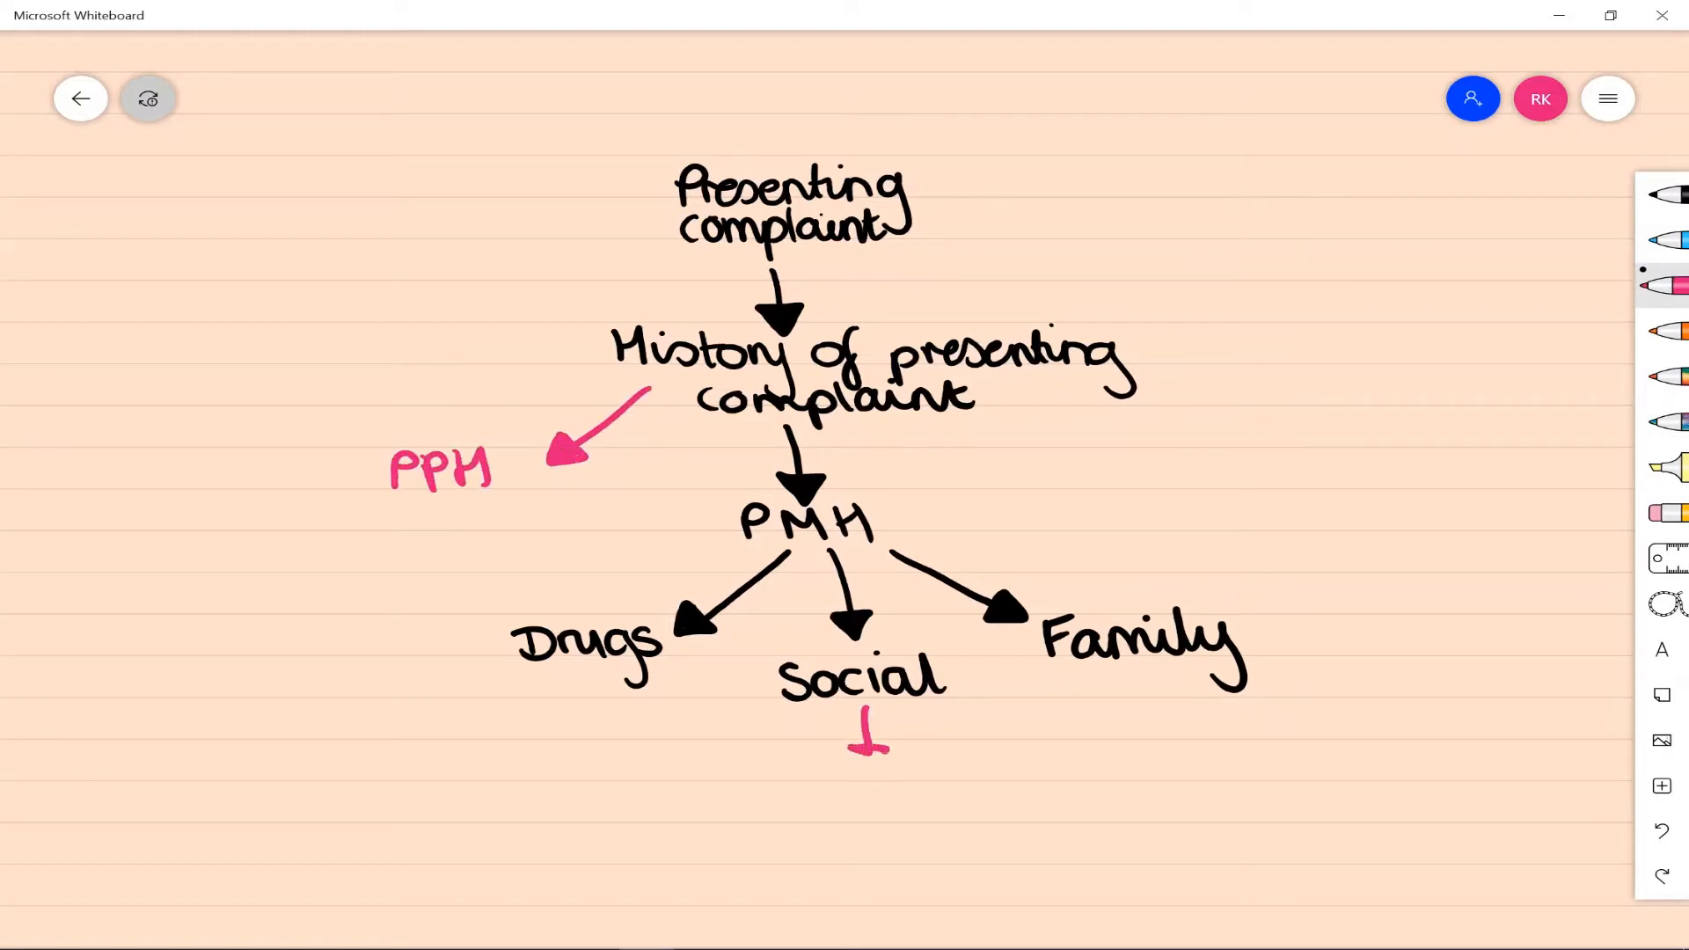
Add pink notes PPH with arrow, Personal history and Substance misuse under the branches.
drag(867, 716, 868, 770)
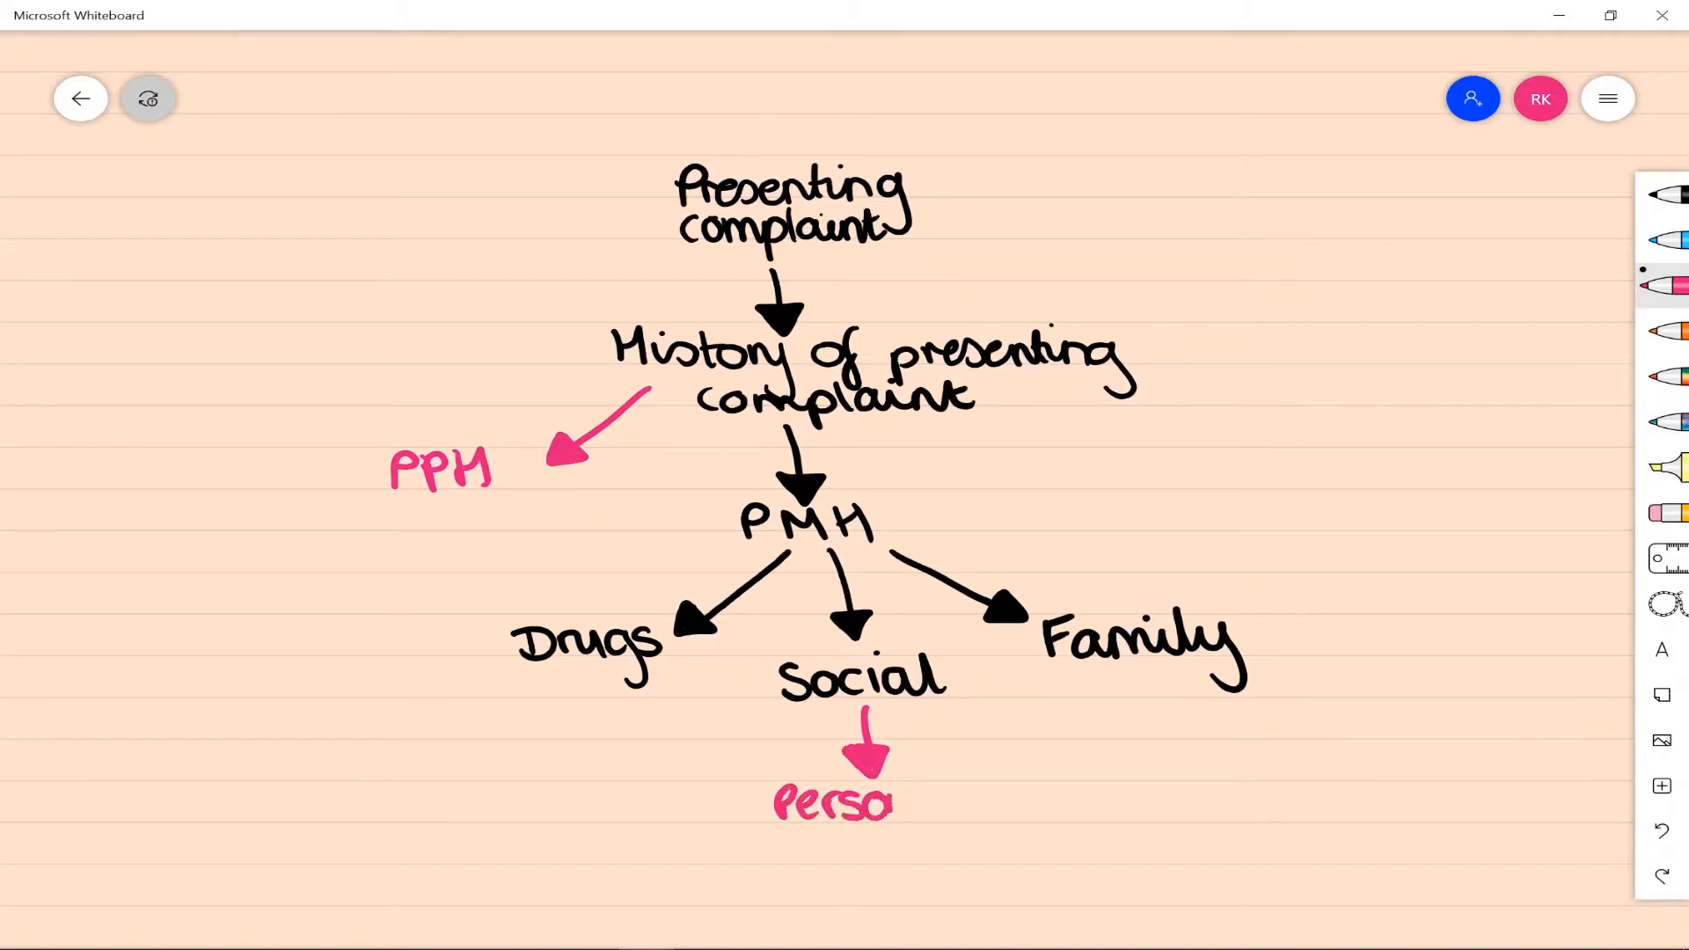
text(nal)
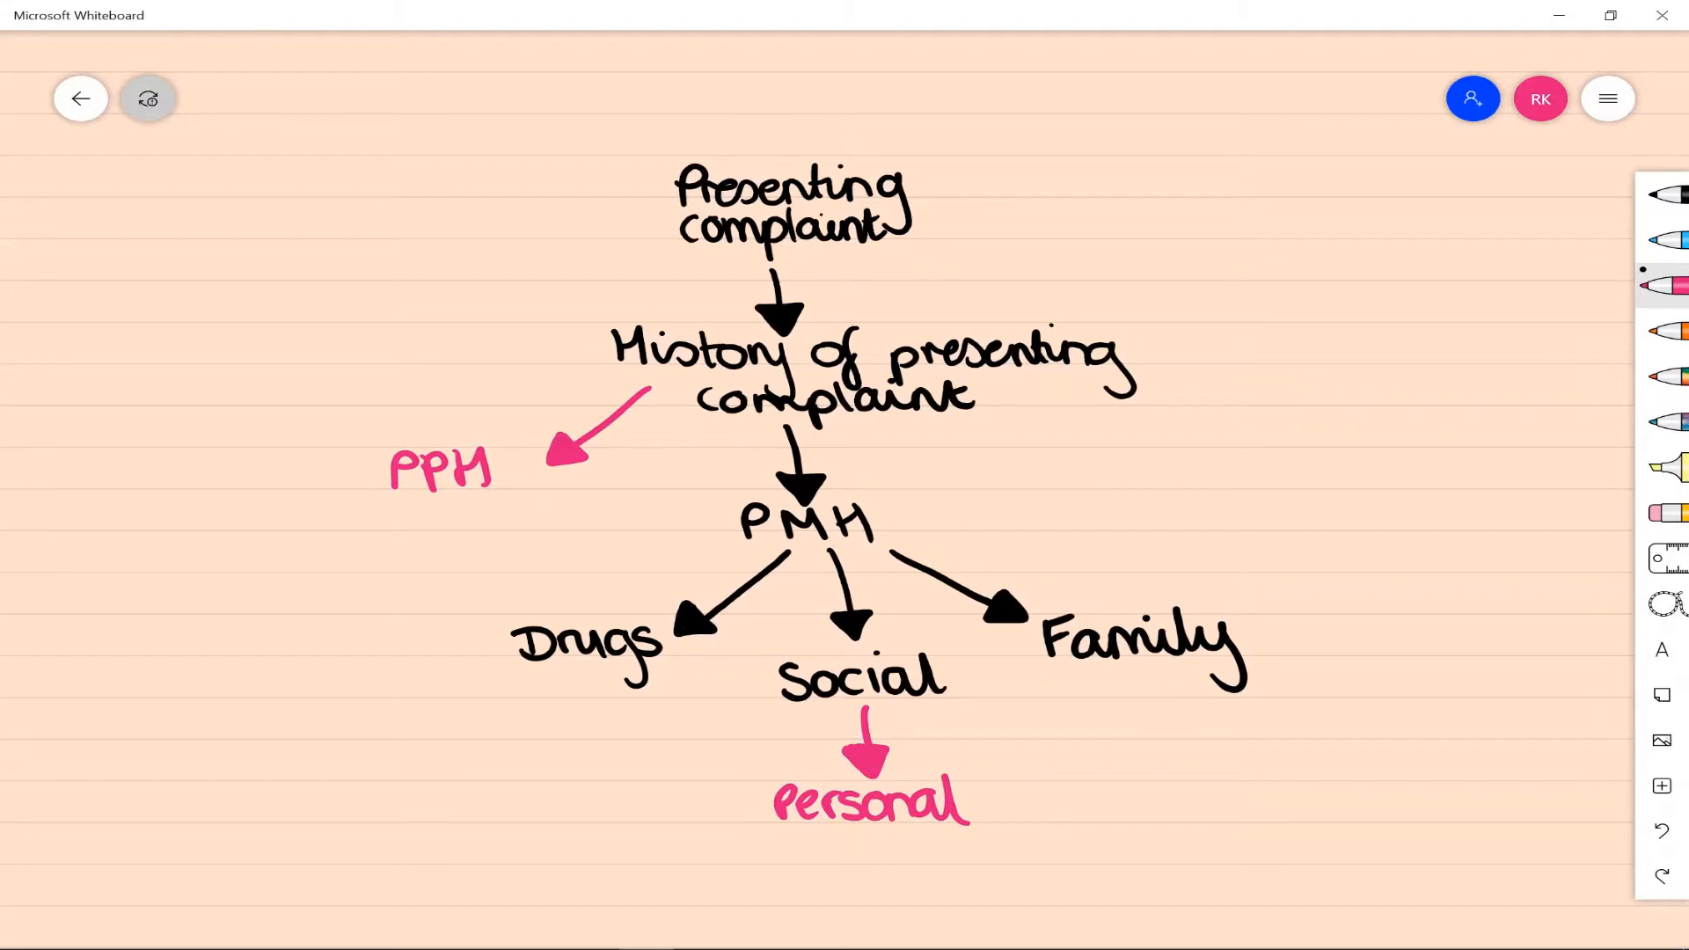
text(history)
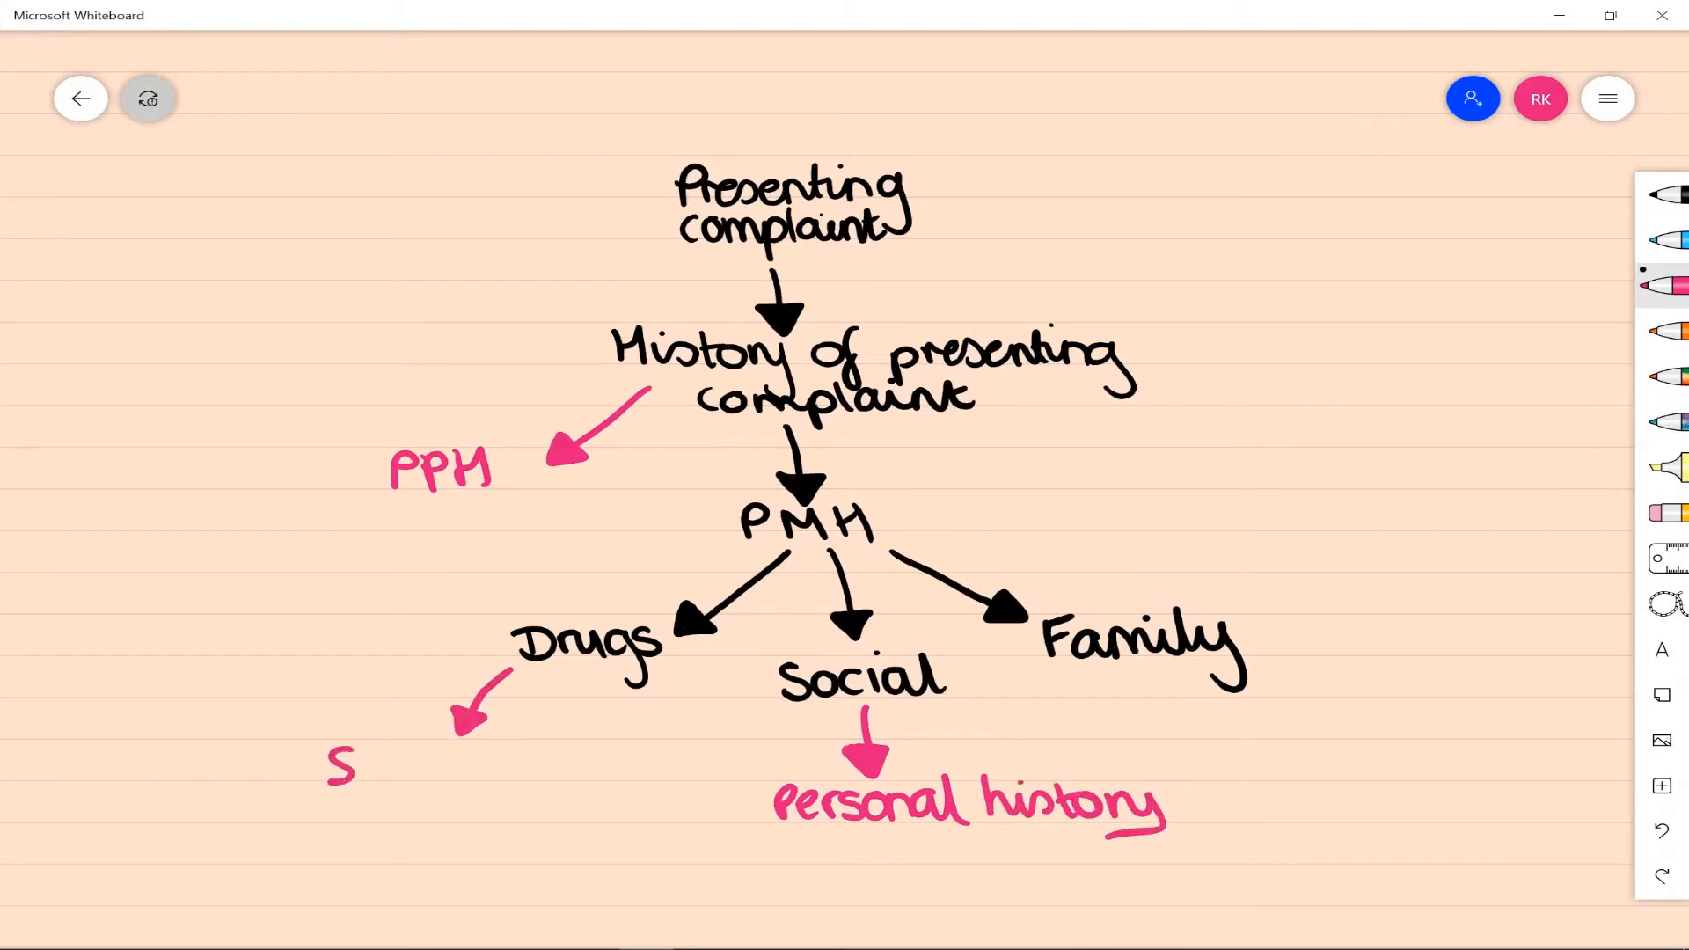
text(Substance)
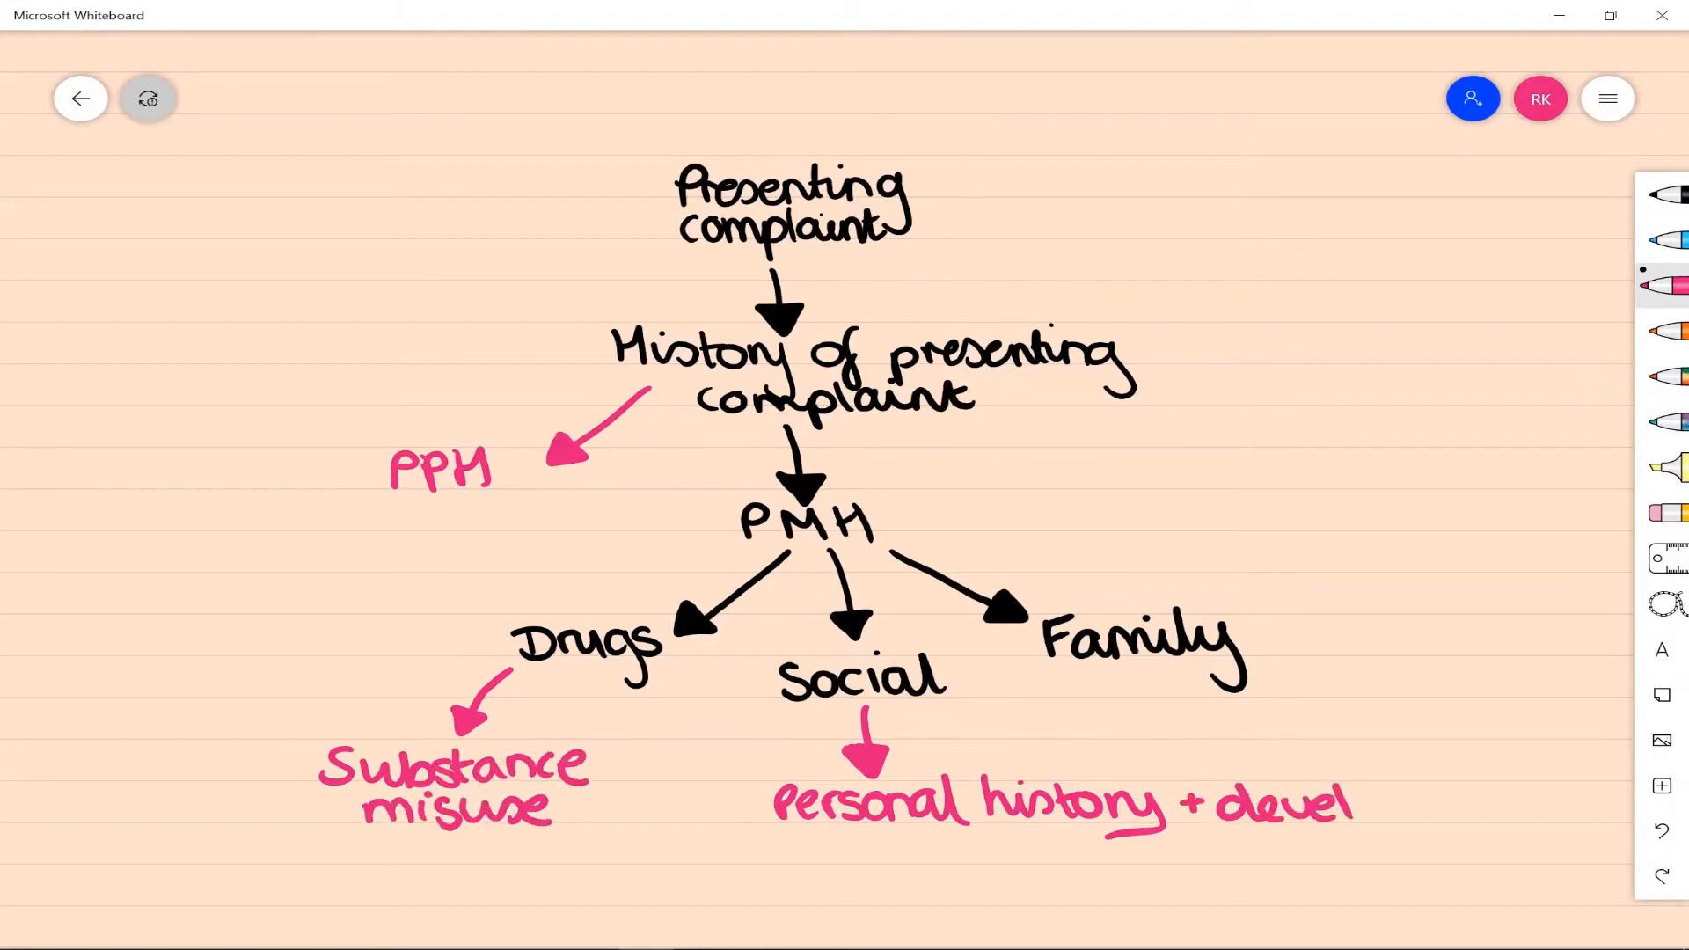
Finish '+ development' and '+ Forensic history' notes and begin '+ Premo'.
text(opment)
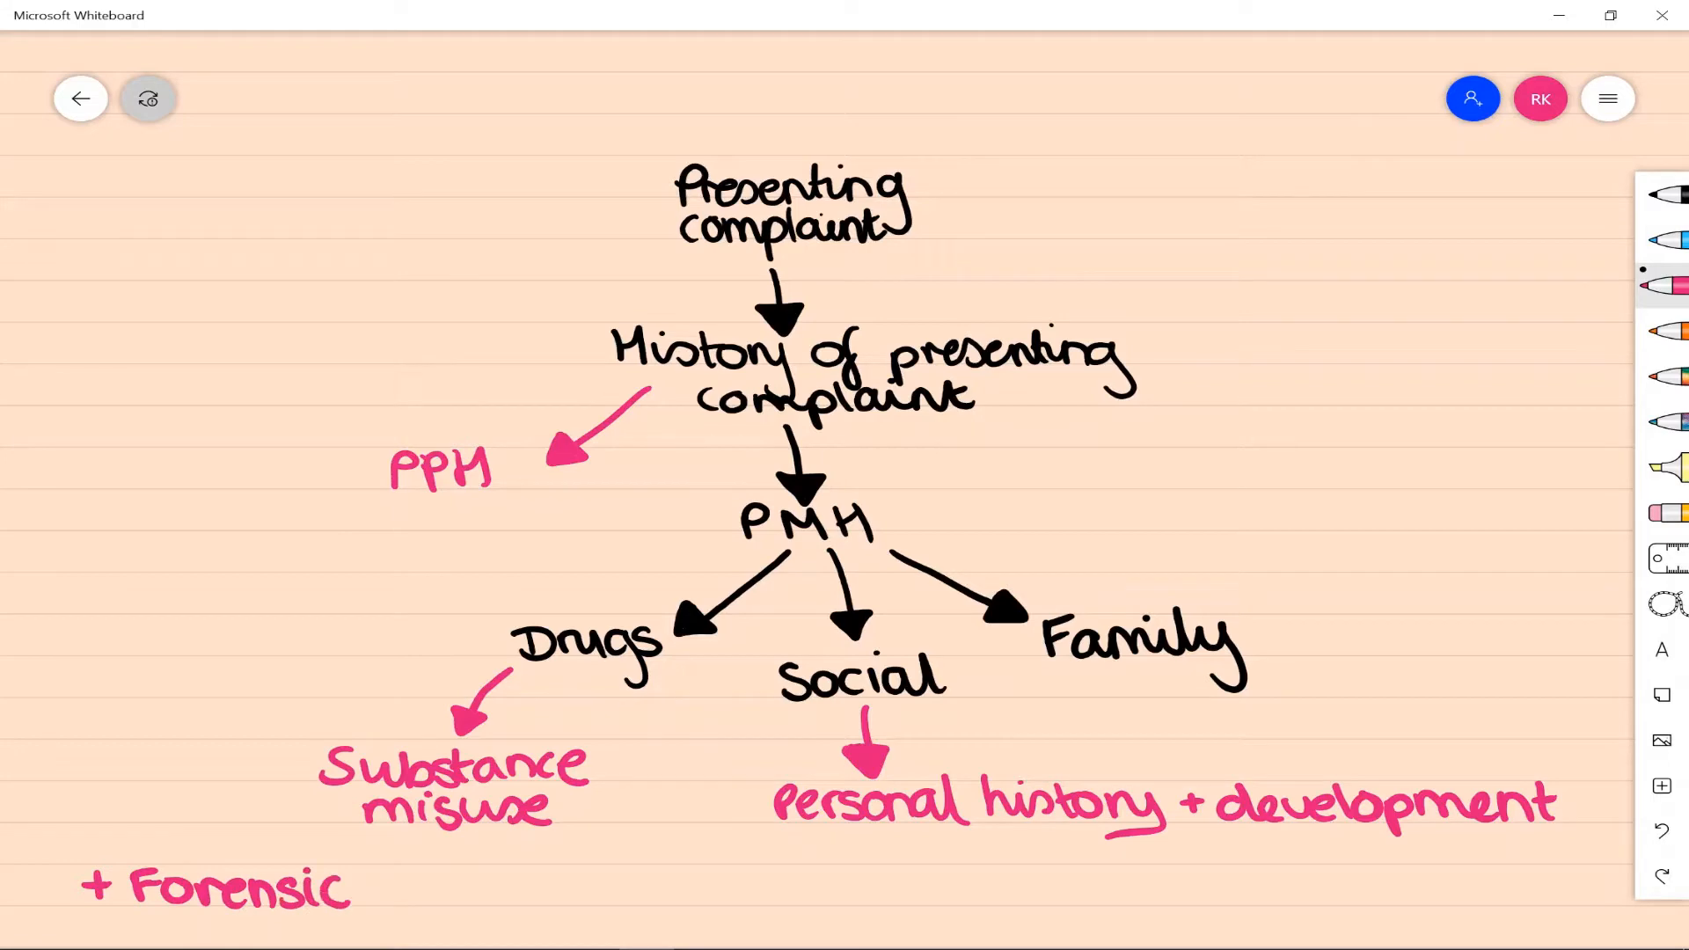
text(history)
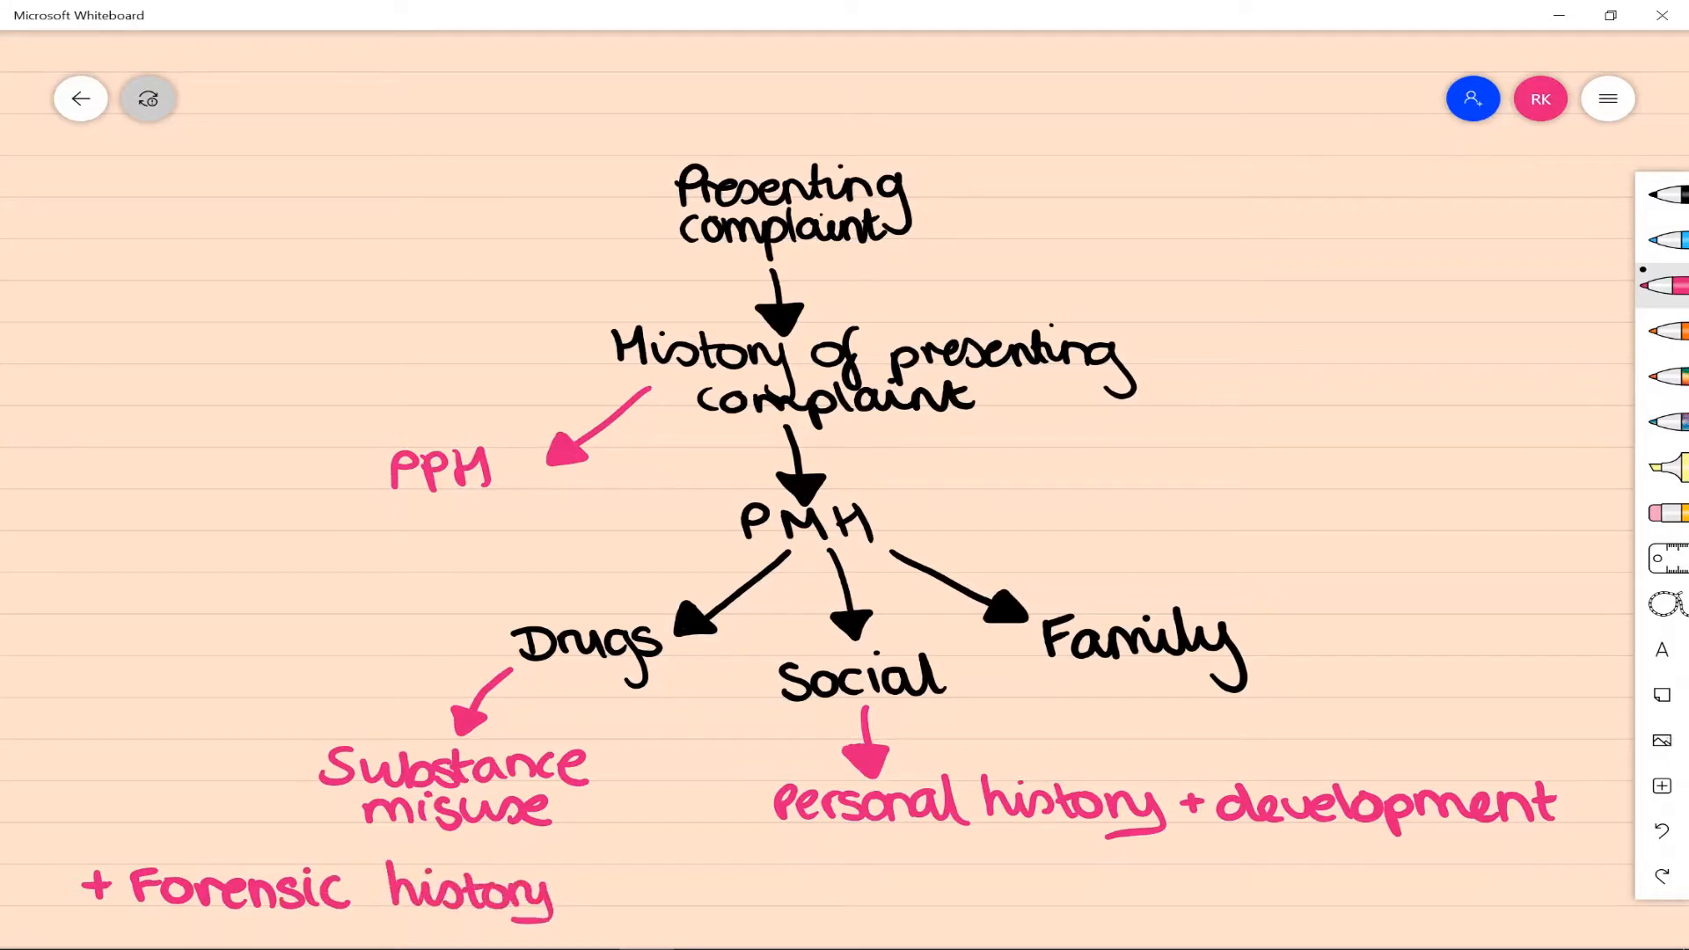
text(+ Premo)
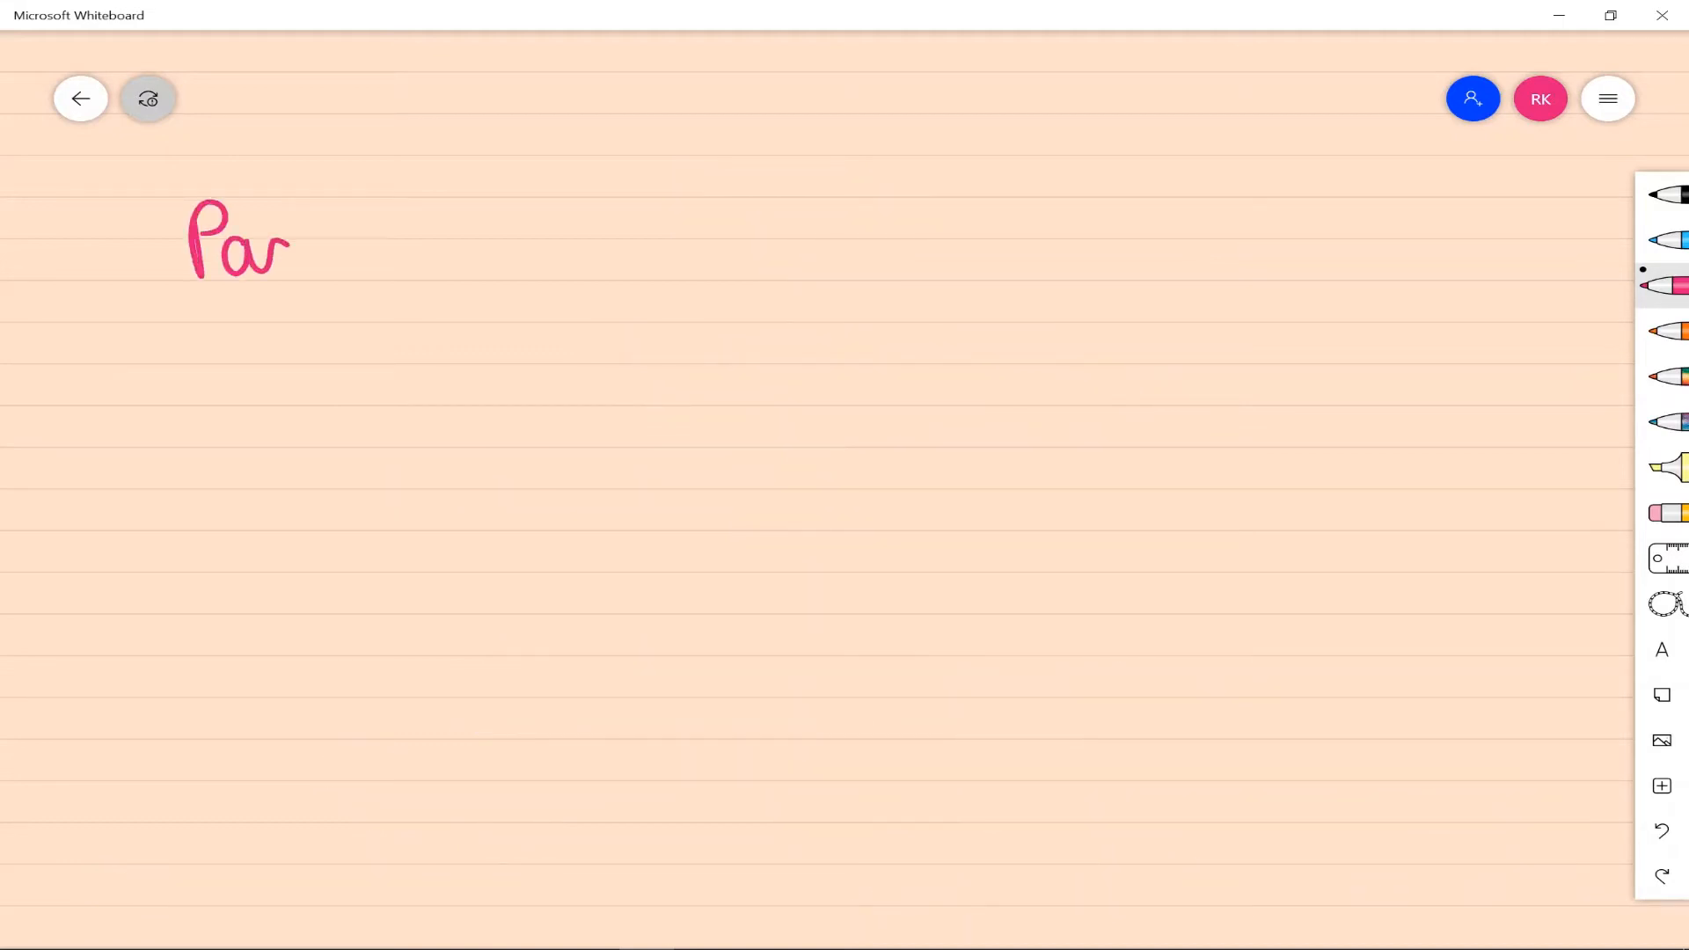
Write the pink heading Past psychiatric history (PPH).
drag(290, 248, 496, 258)
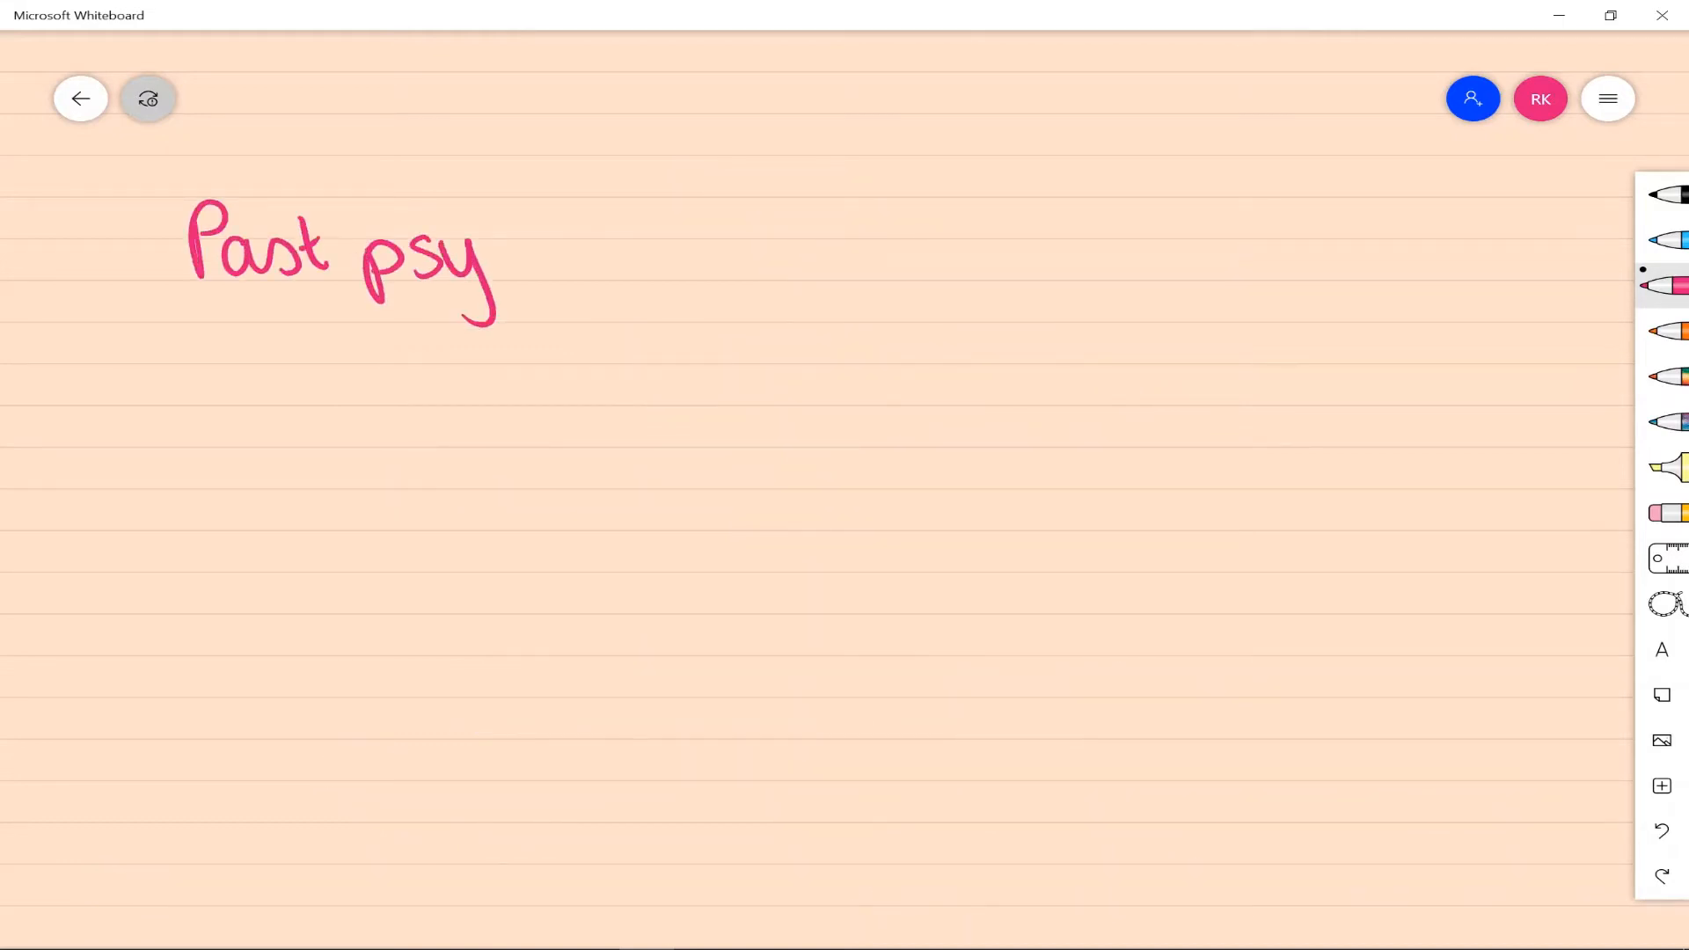
drag(496, 258, 742, 269)
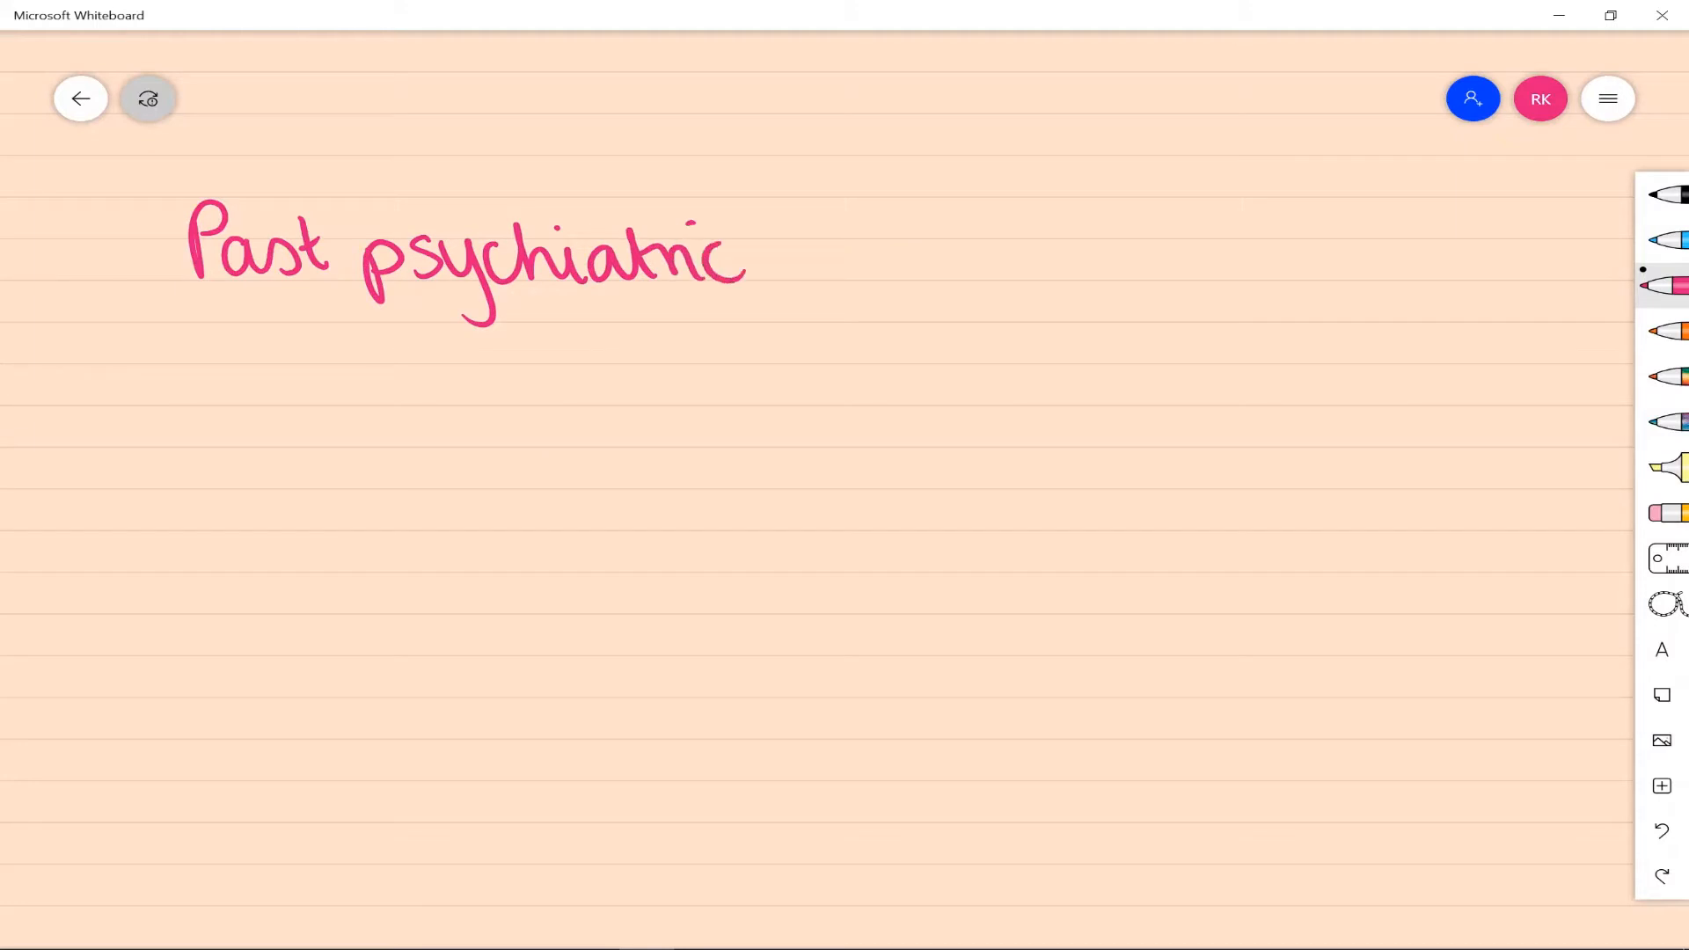
drag(782, 248, 1040, 324)
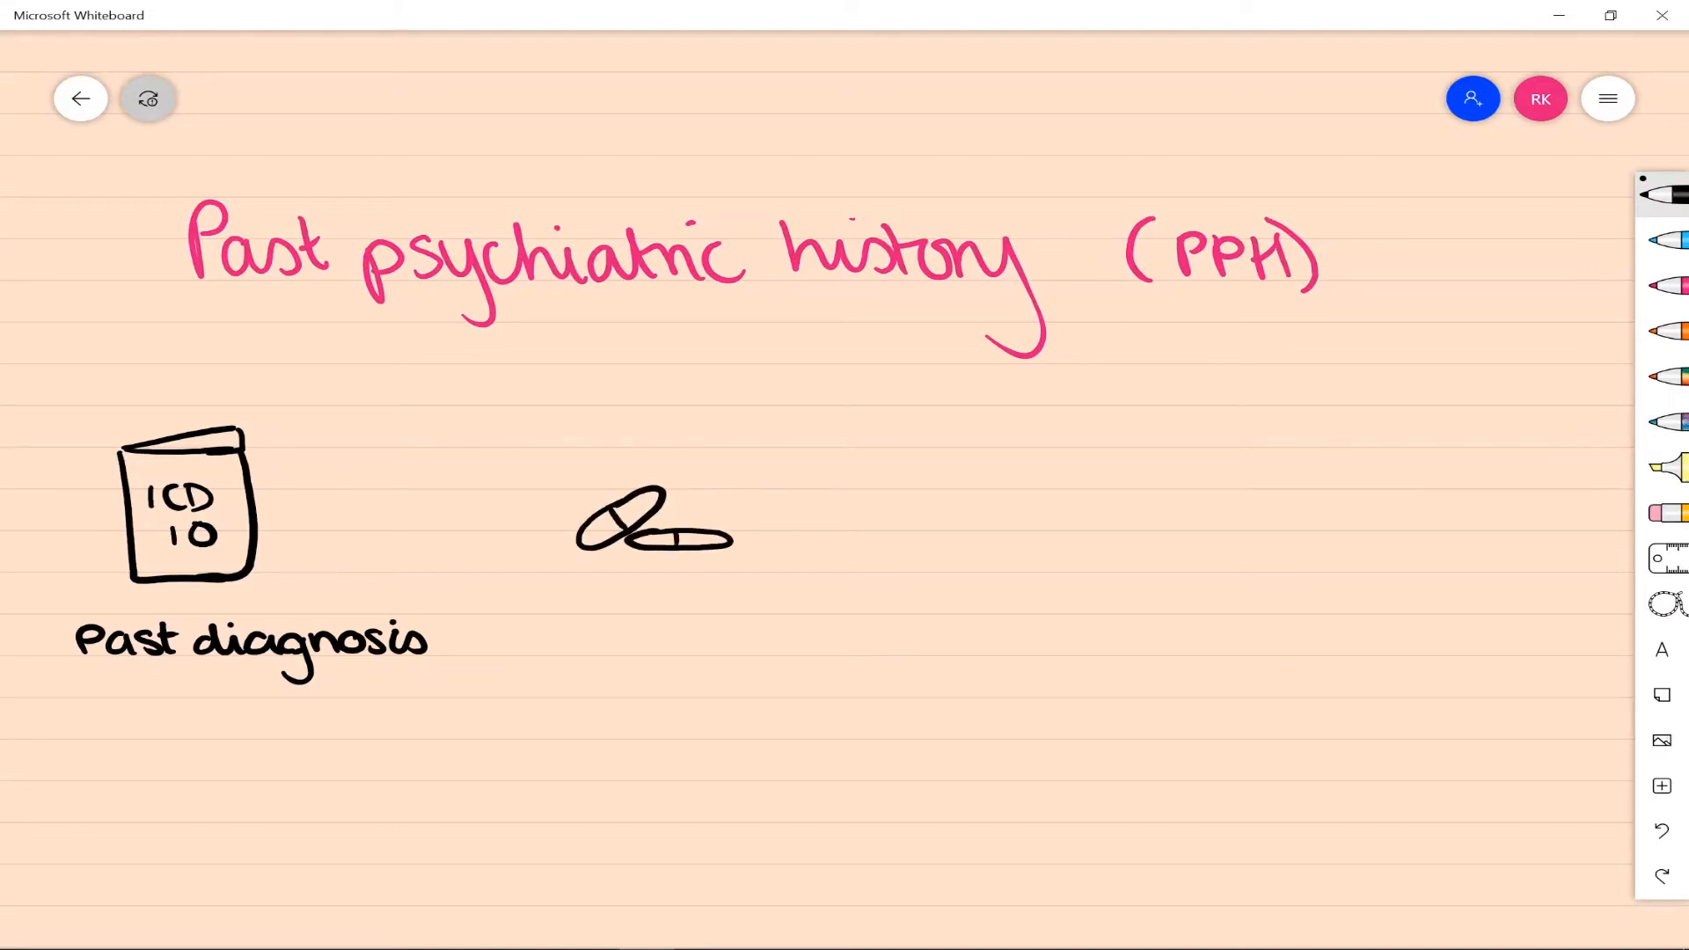
Colour the pills red, sketch a hospital with cross and label it Past admissions.
click(1663, 331)
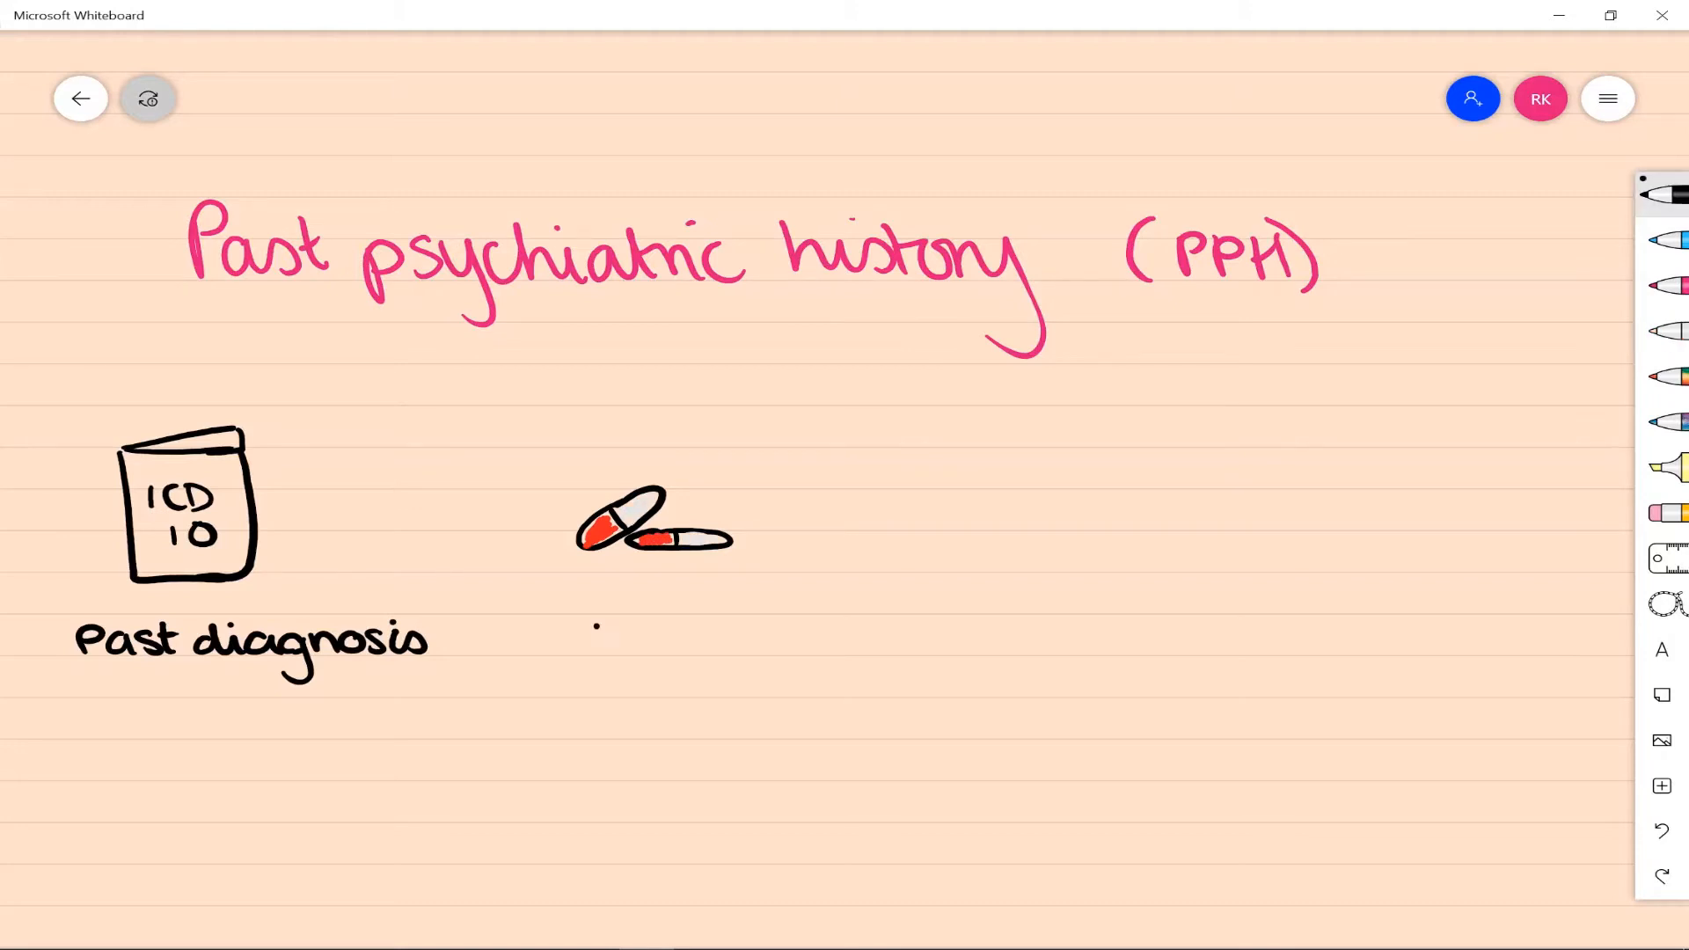
drag(588, 646, 755, 614)
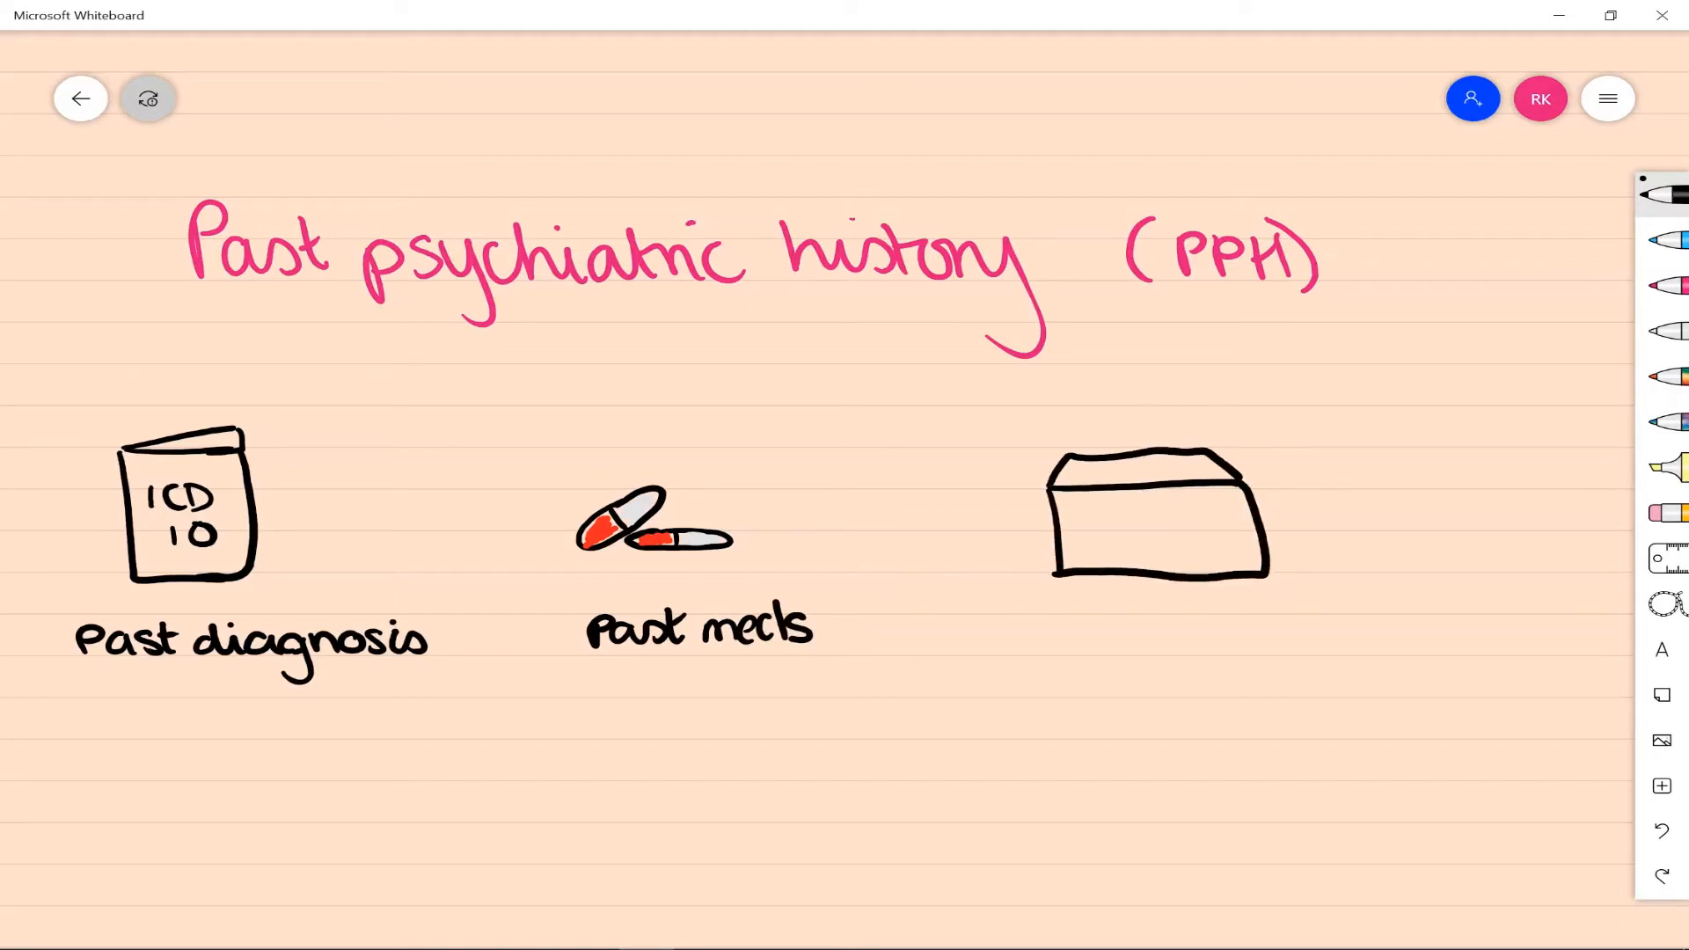
drag(1142, 463, 1142, 560)
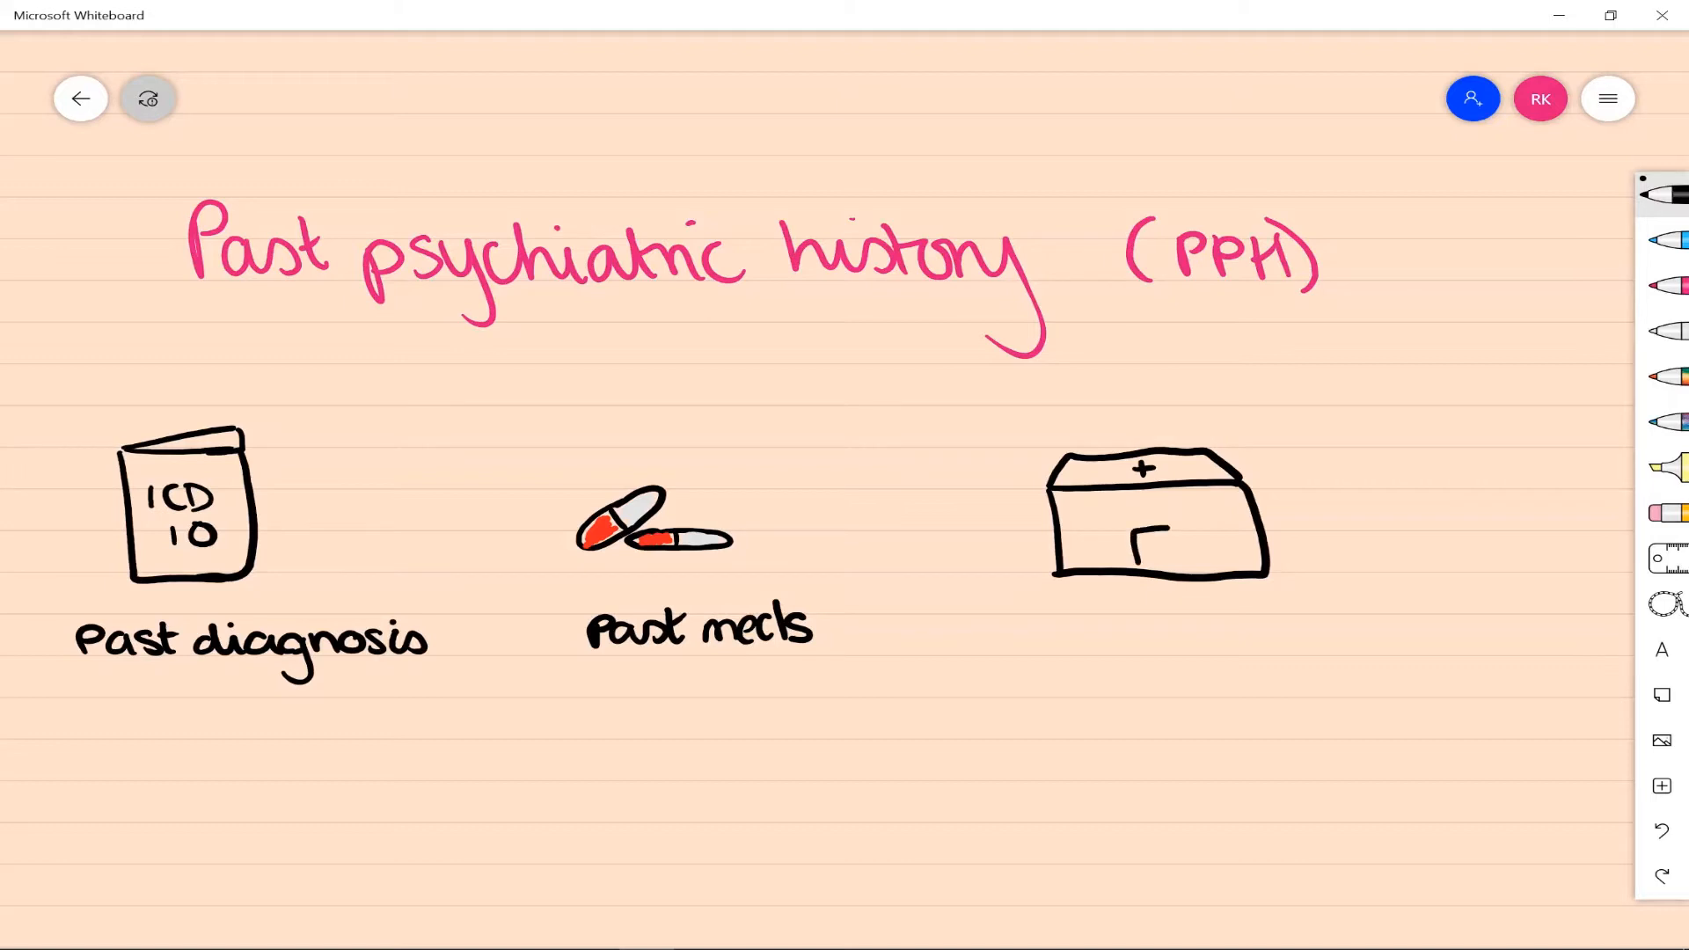
drag(1045, 620, 1132, 620)
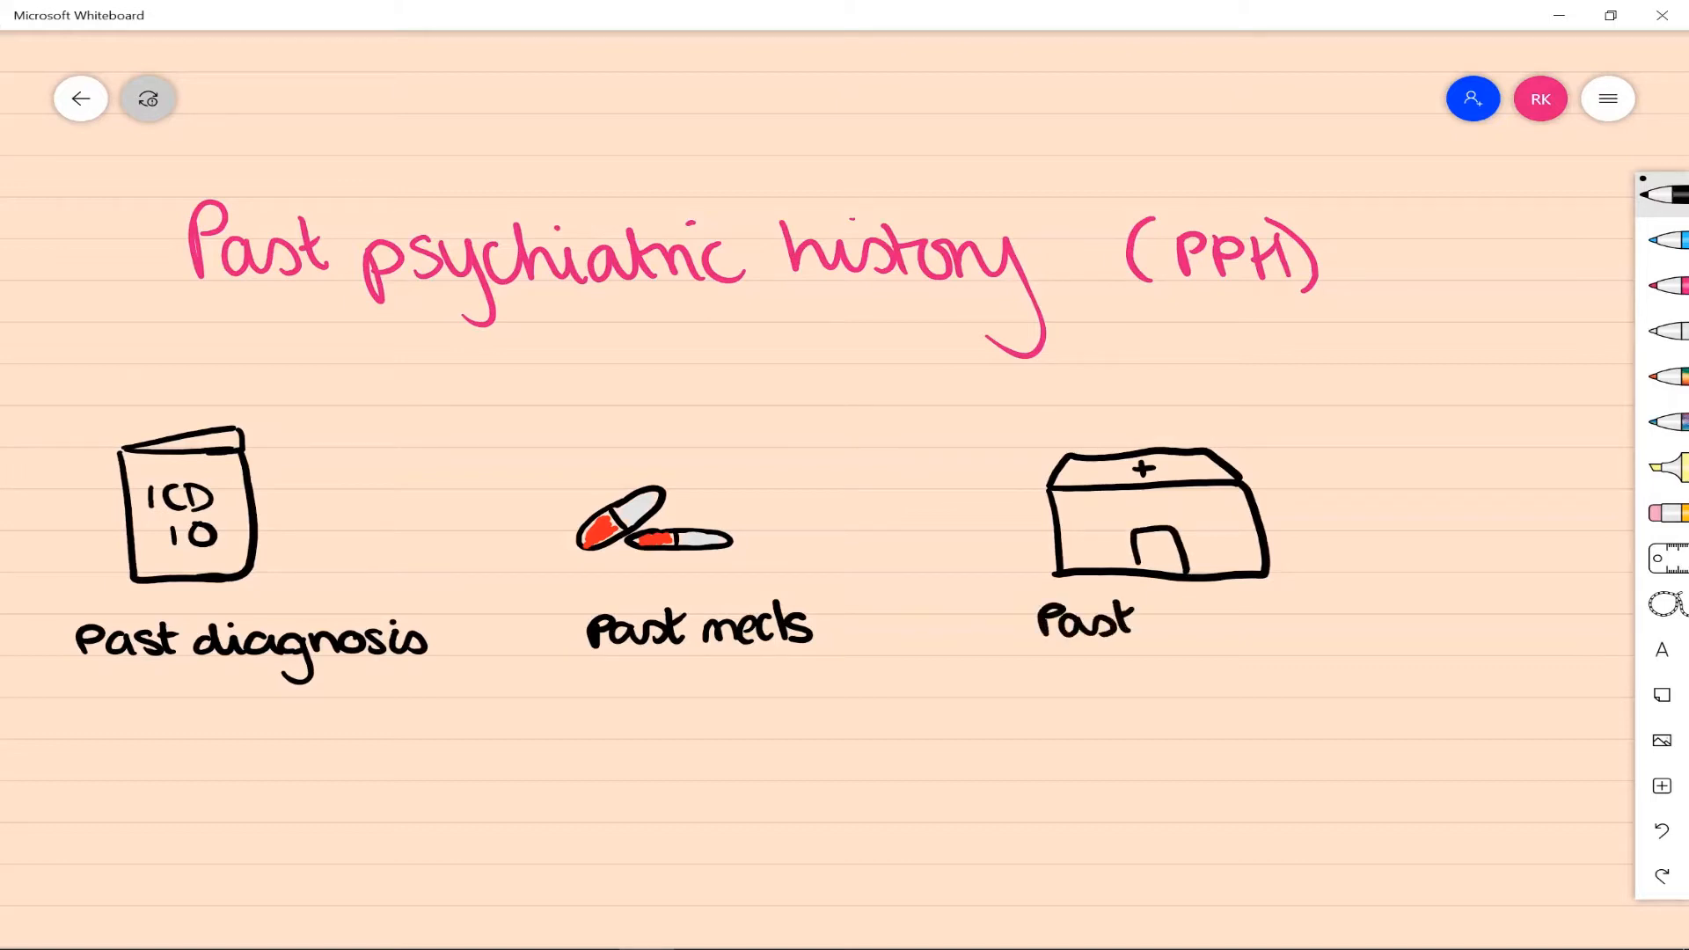
drag(1163, 619, 1325, 620)
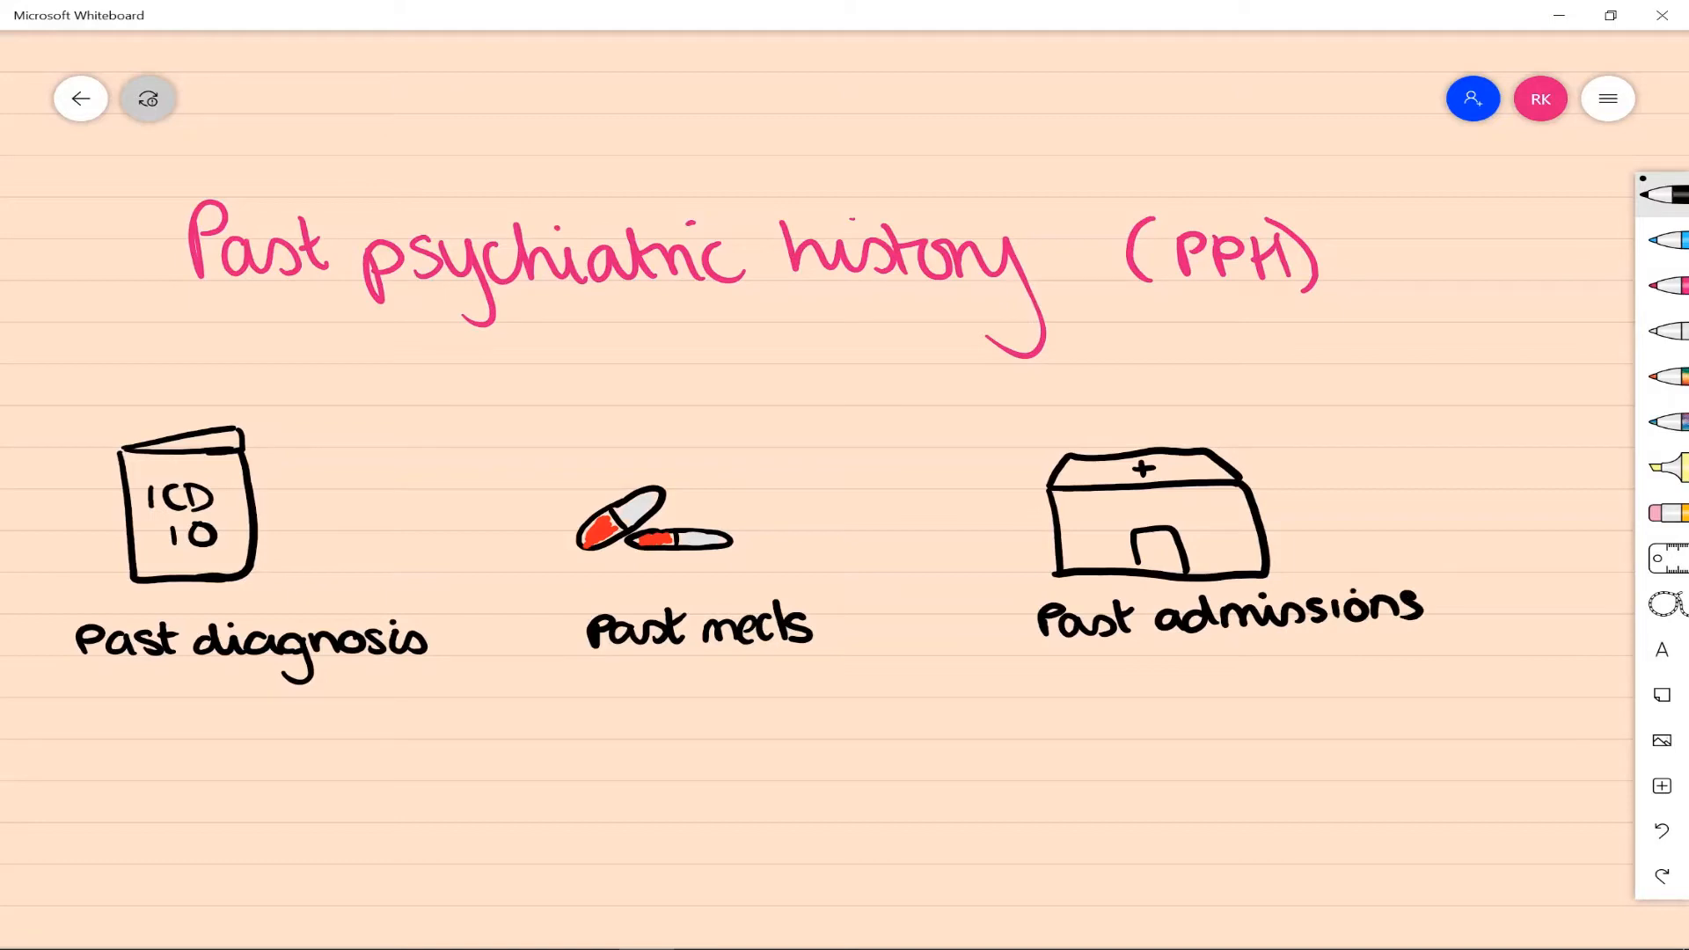
drag(1116, 674, 1239, 664)
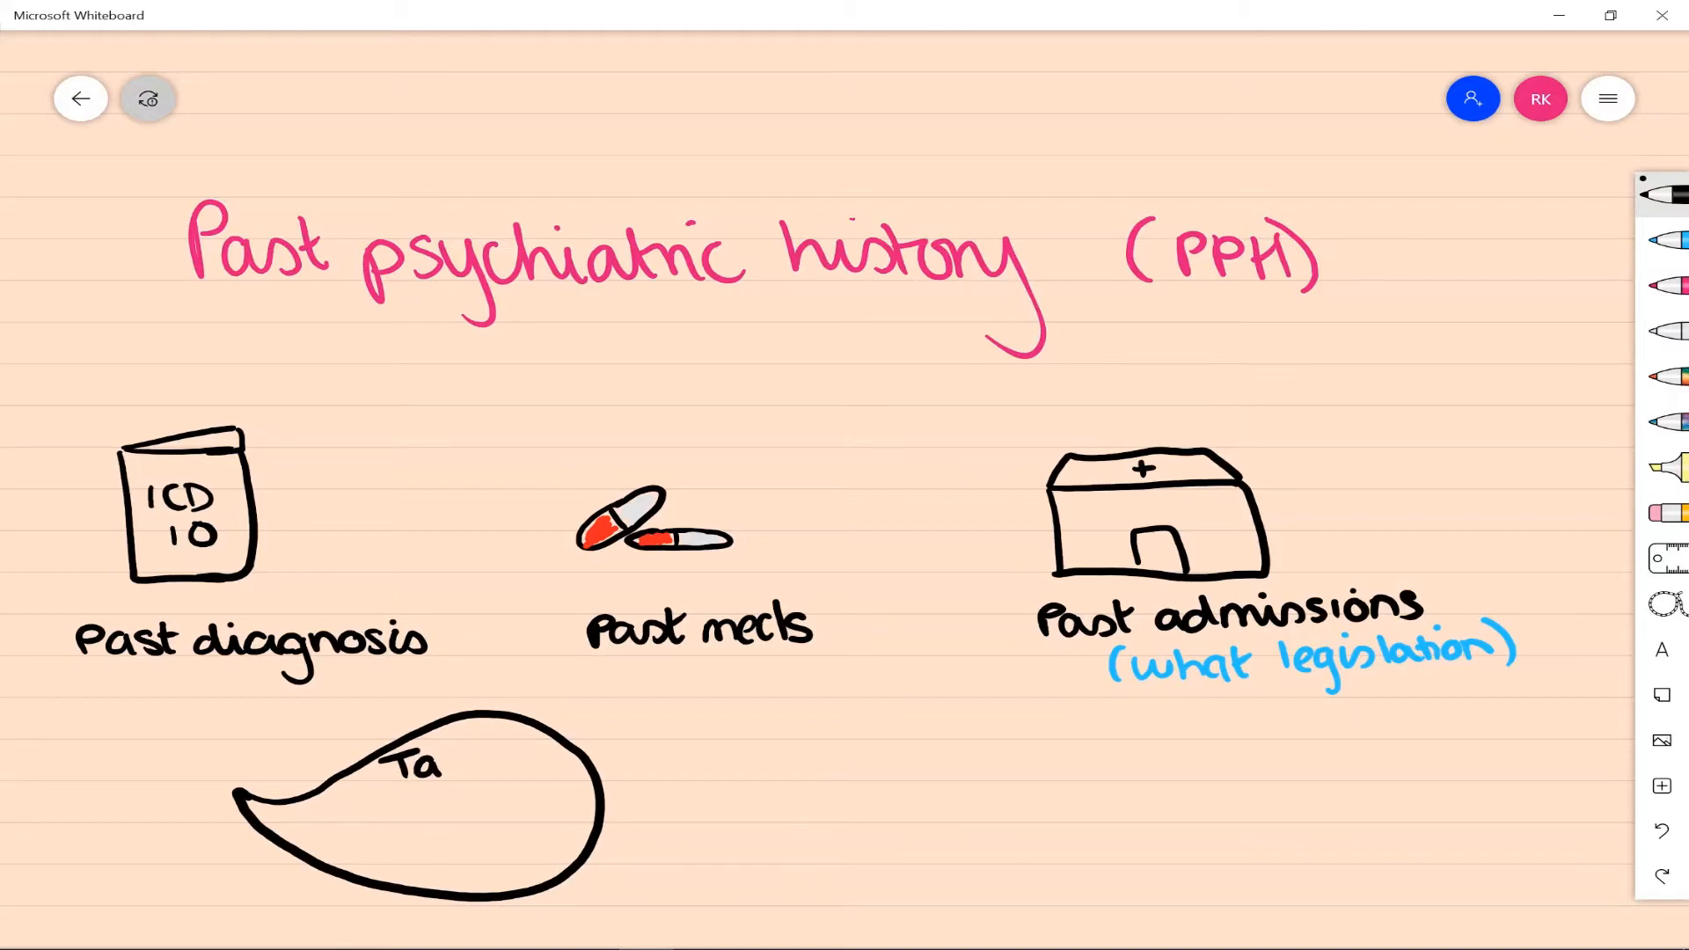
Add the Talking therapy label beside a speech bubble.
text(Talking therapy)
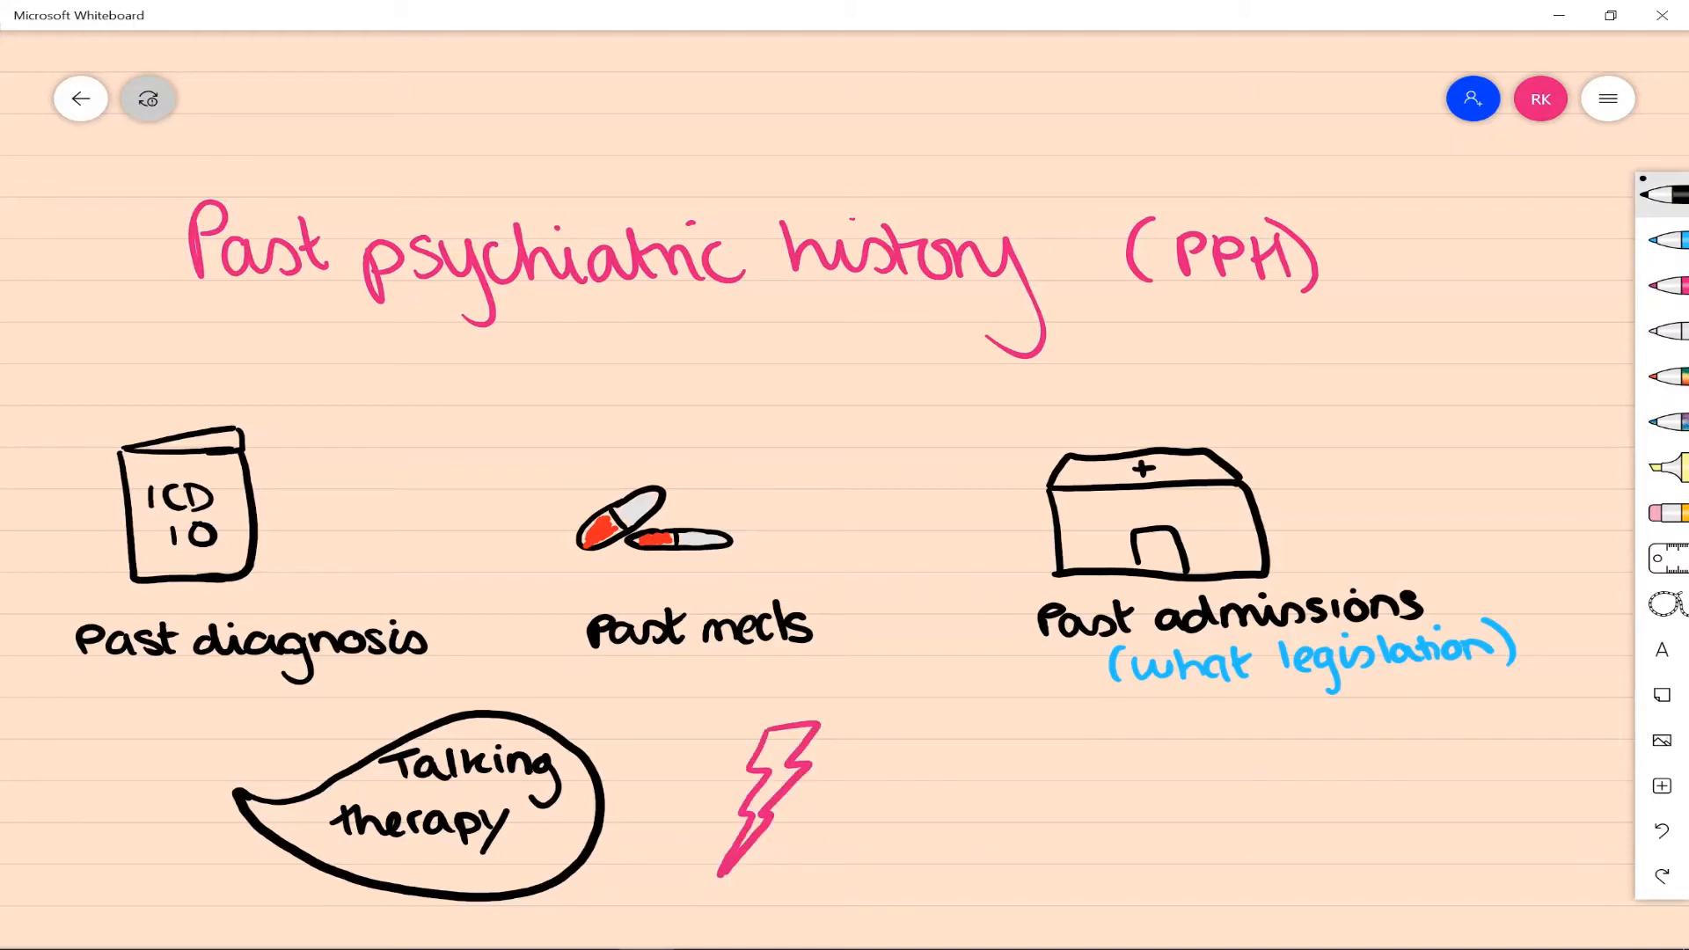
drag(1024, 732, 1476, 851)
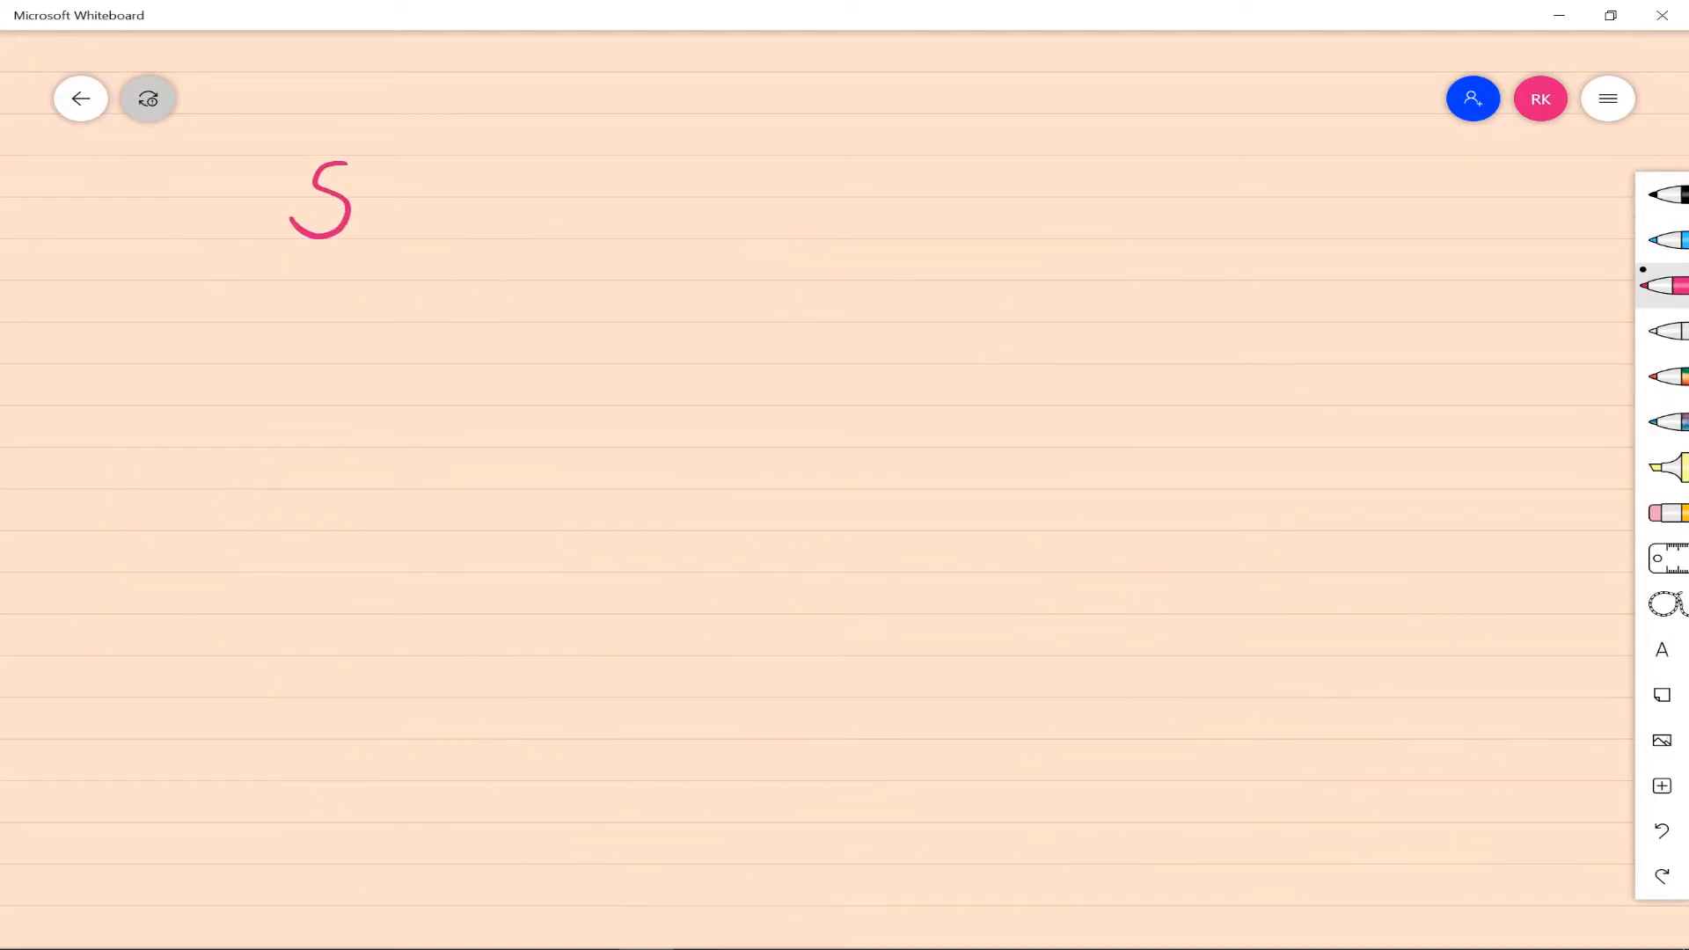
Write Substance Misuse heading, then Alcohol? with How much, How often and CAGE / AUDIT by the cup.
drag(356, 209, 582, 232)
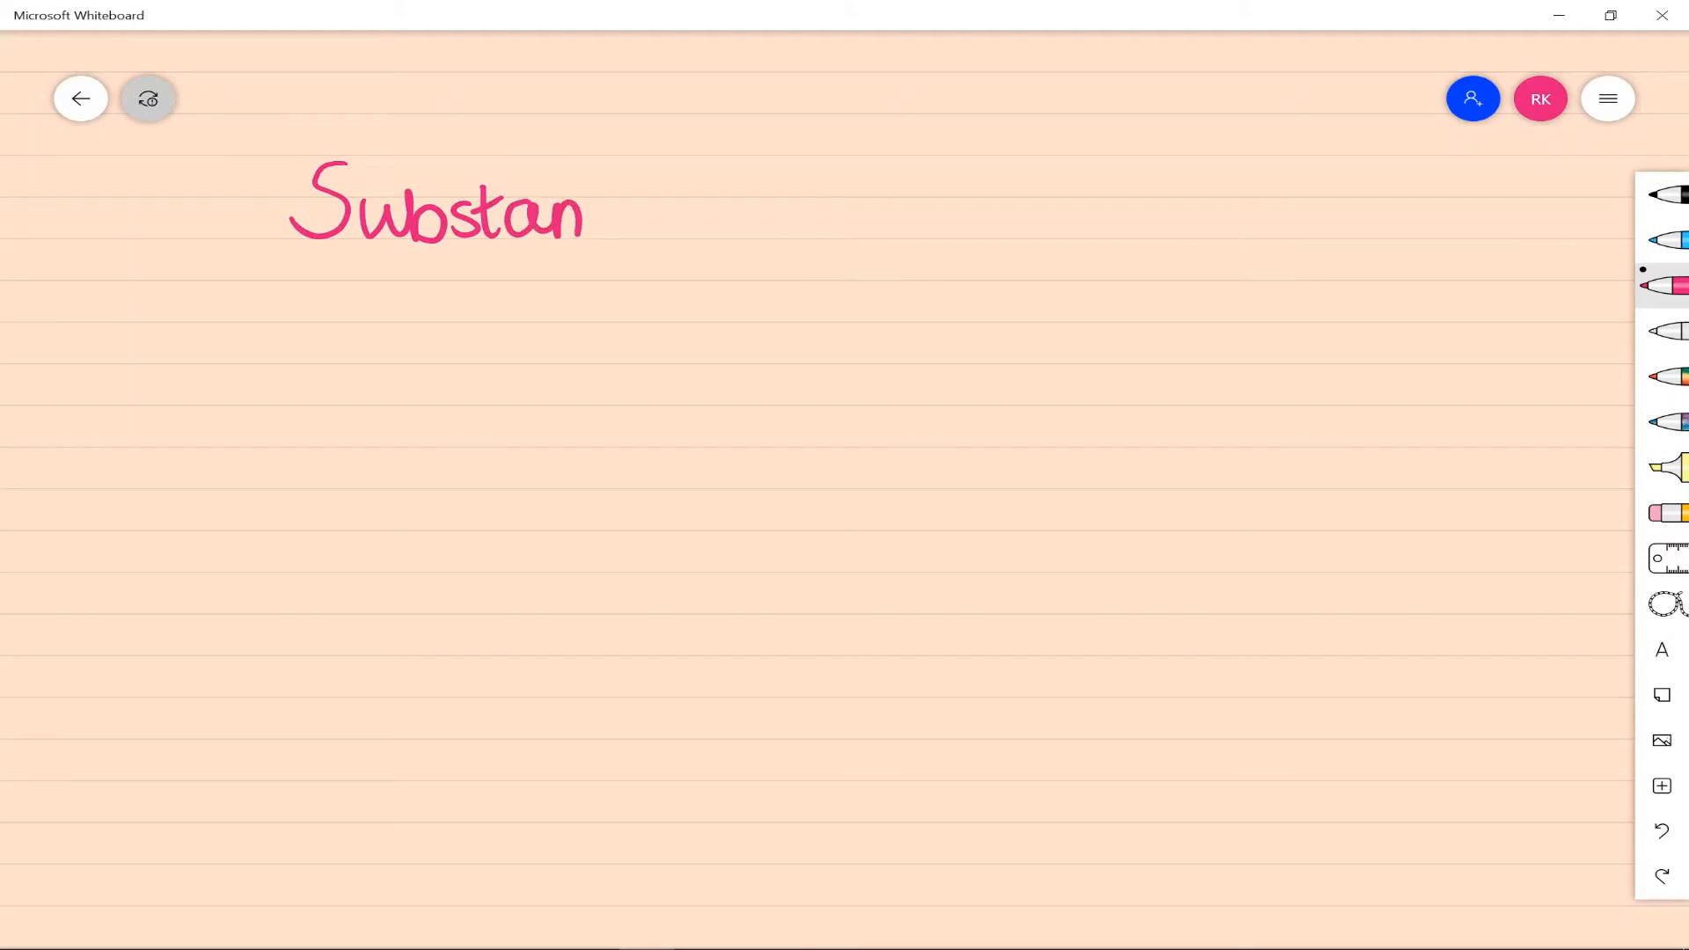
drag(588, 215, 878, 214)
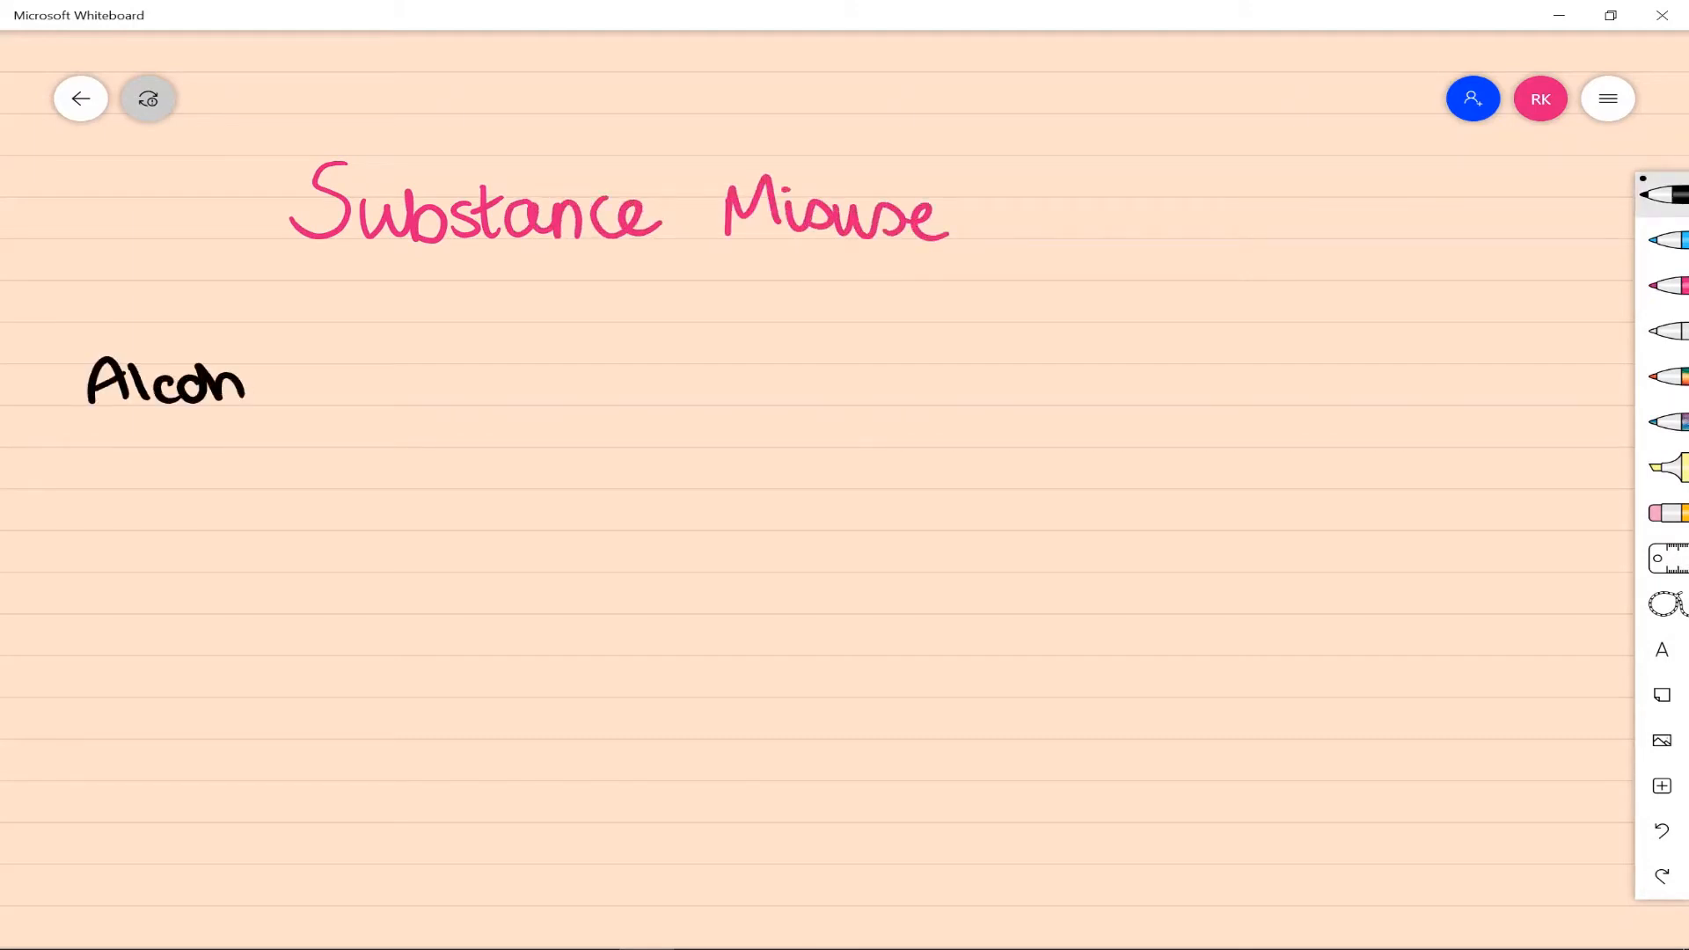
drag(248, 382, 335, 382)
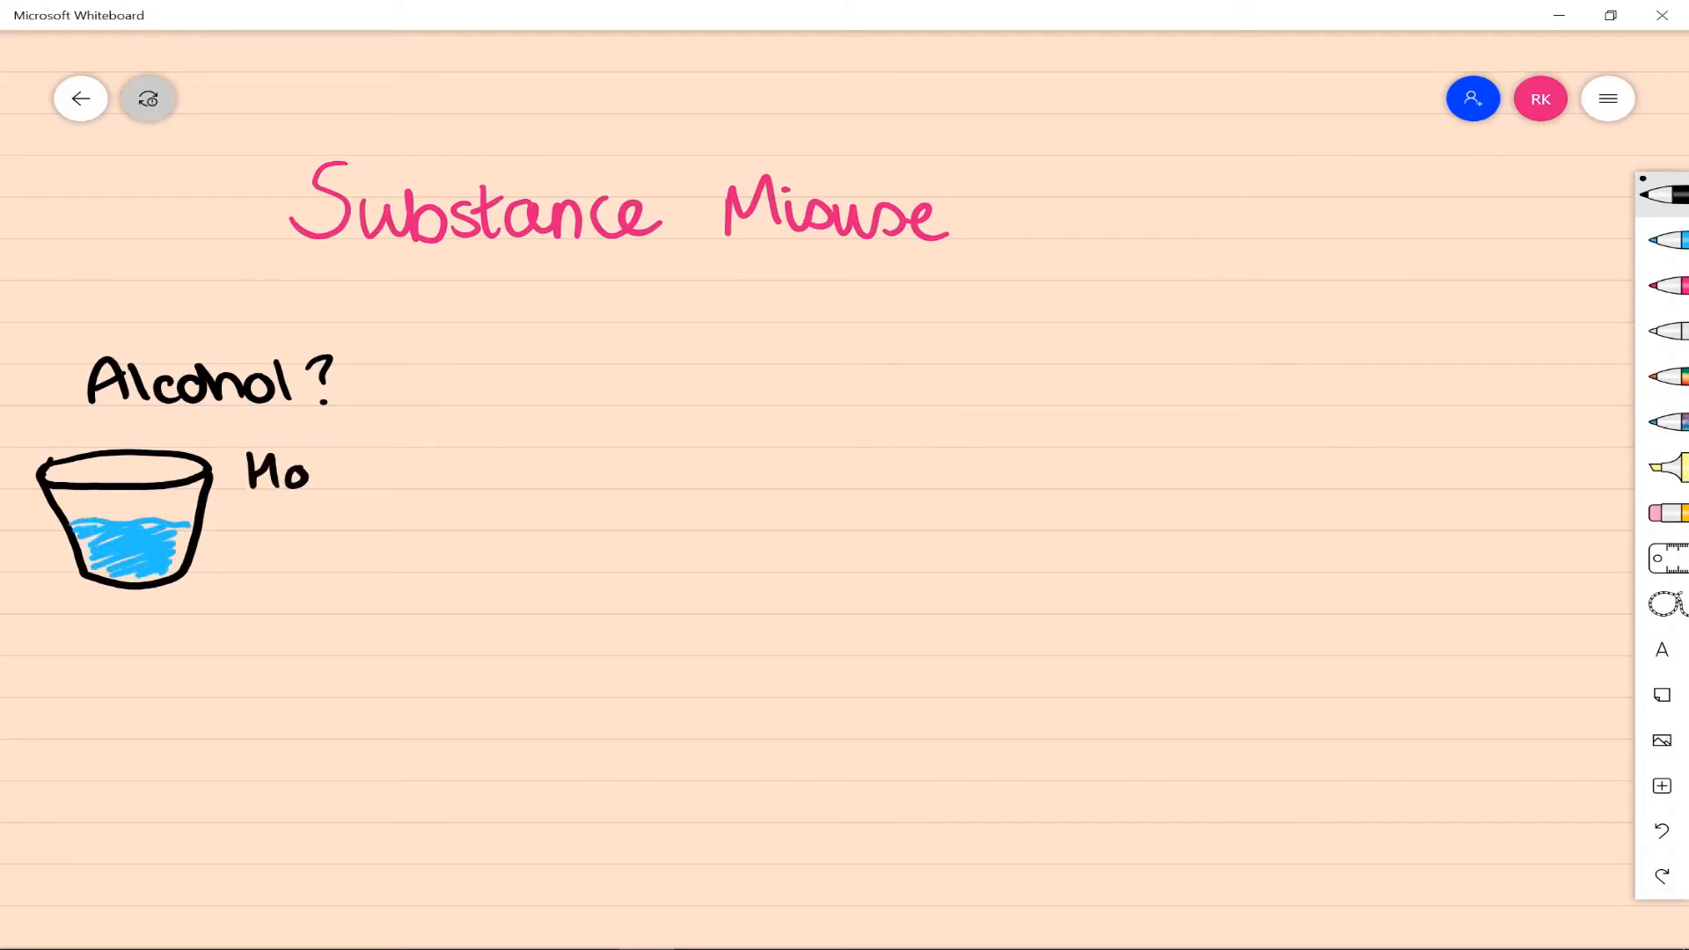
text(How much)
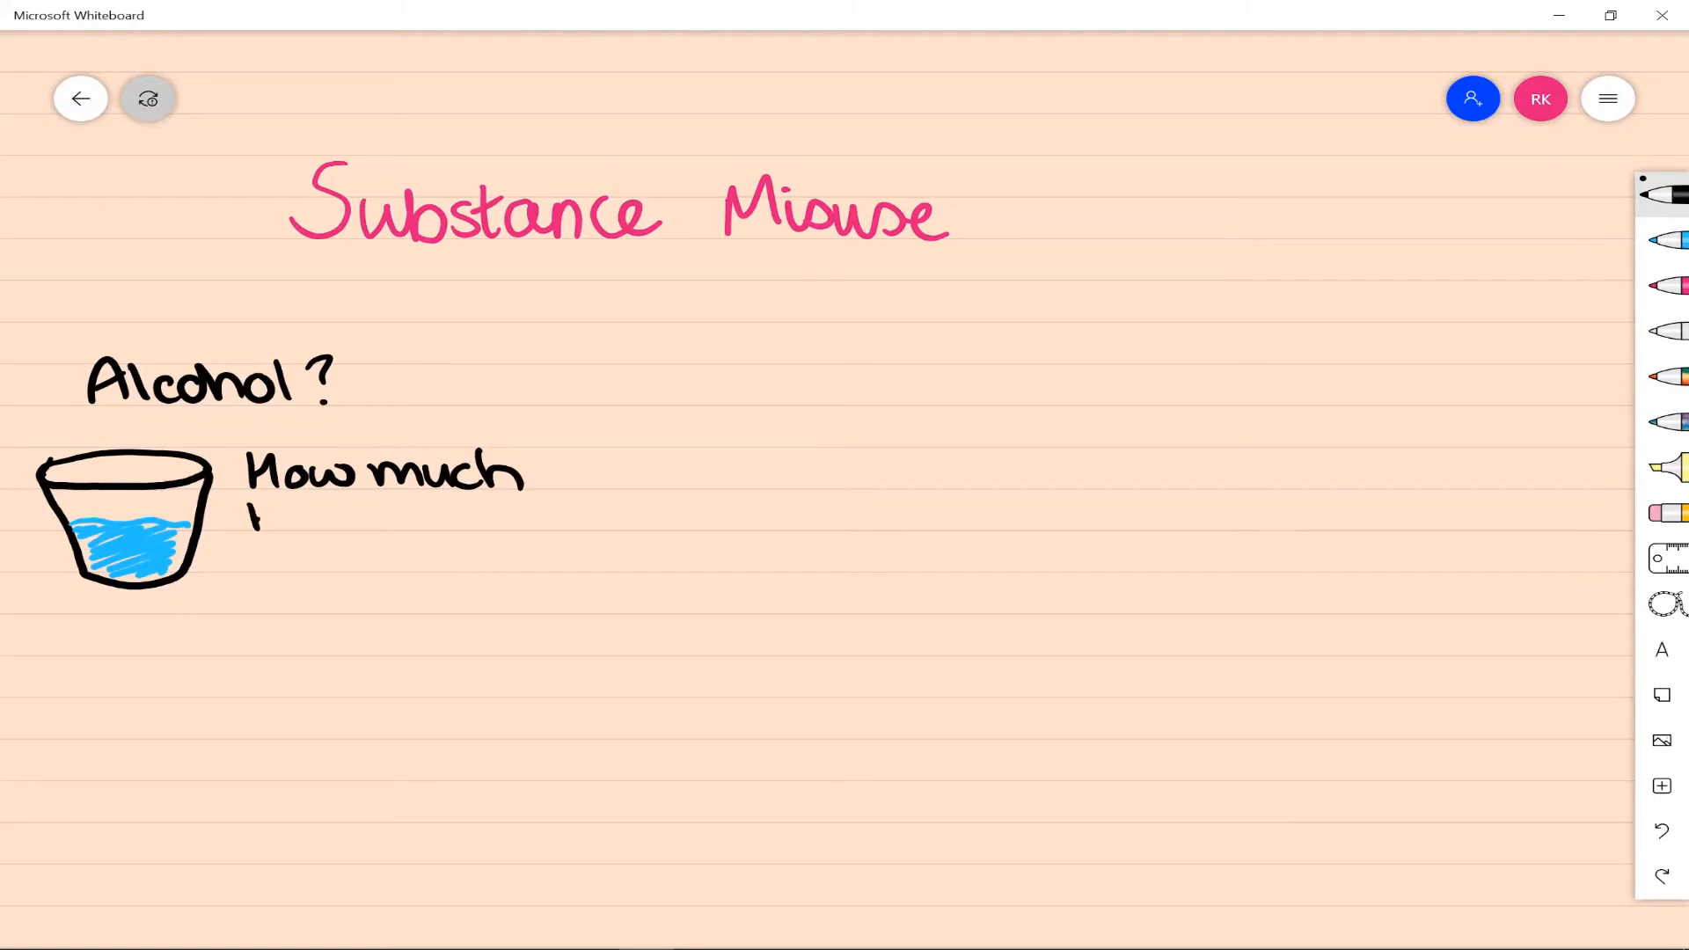
drag(248, 517, 517, 517)
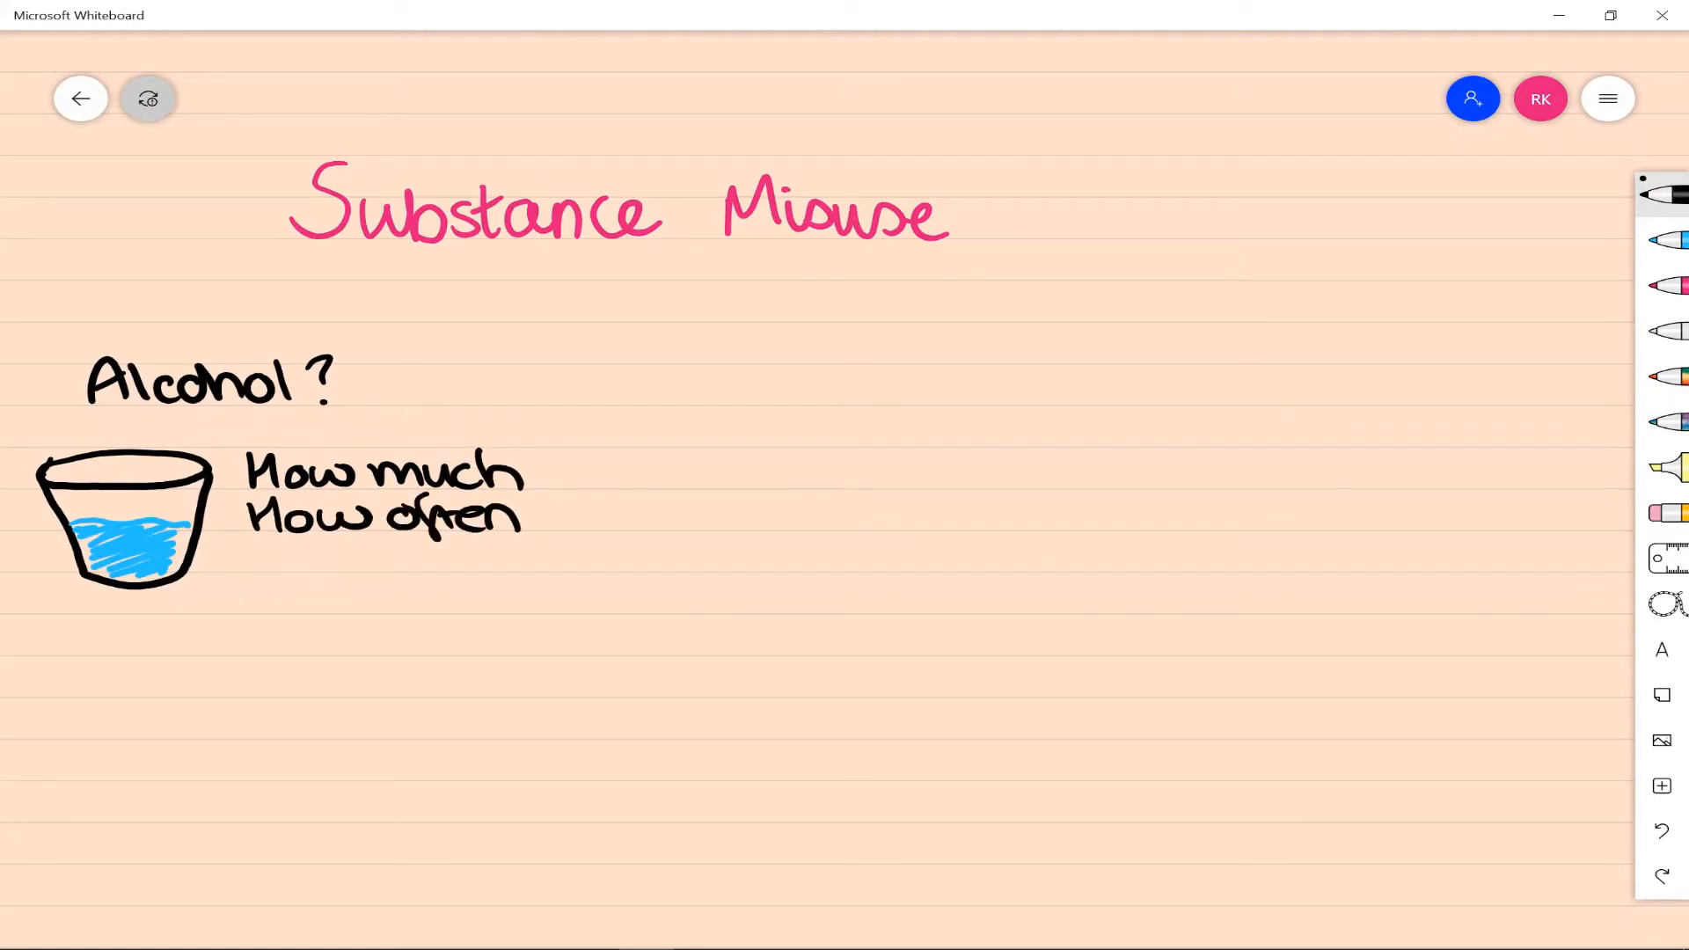
drag(221, 571, 335, 615)
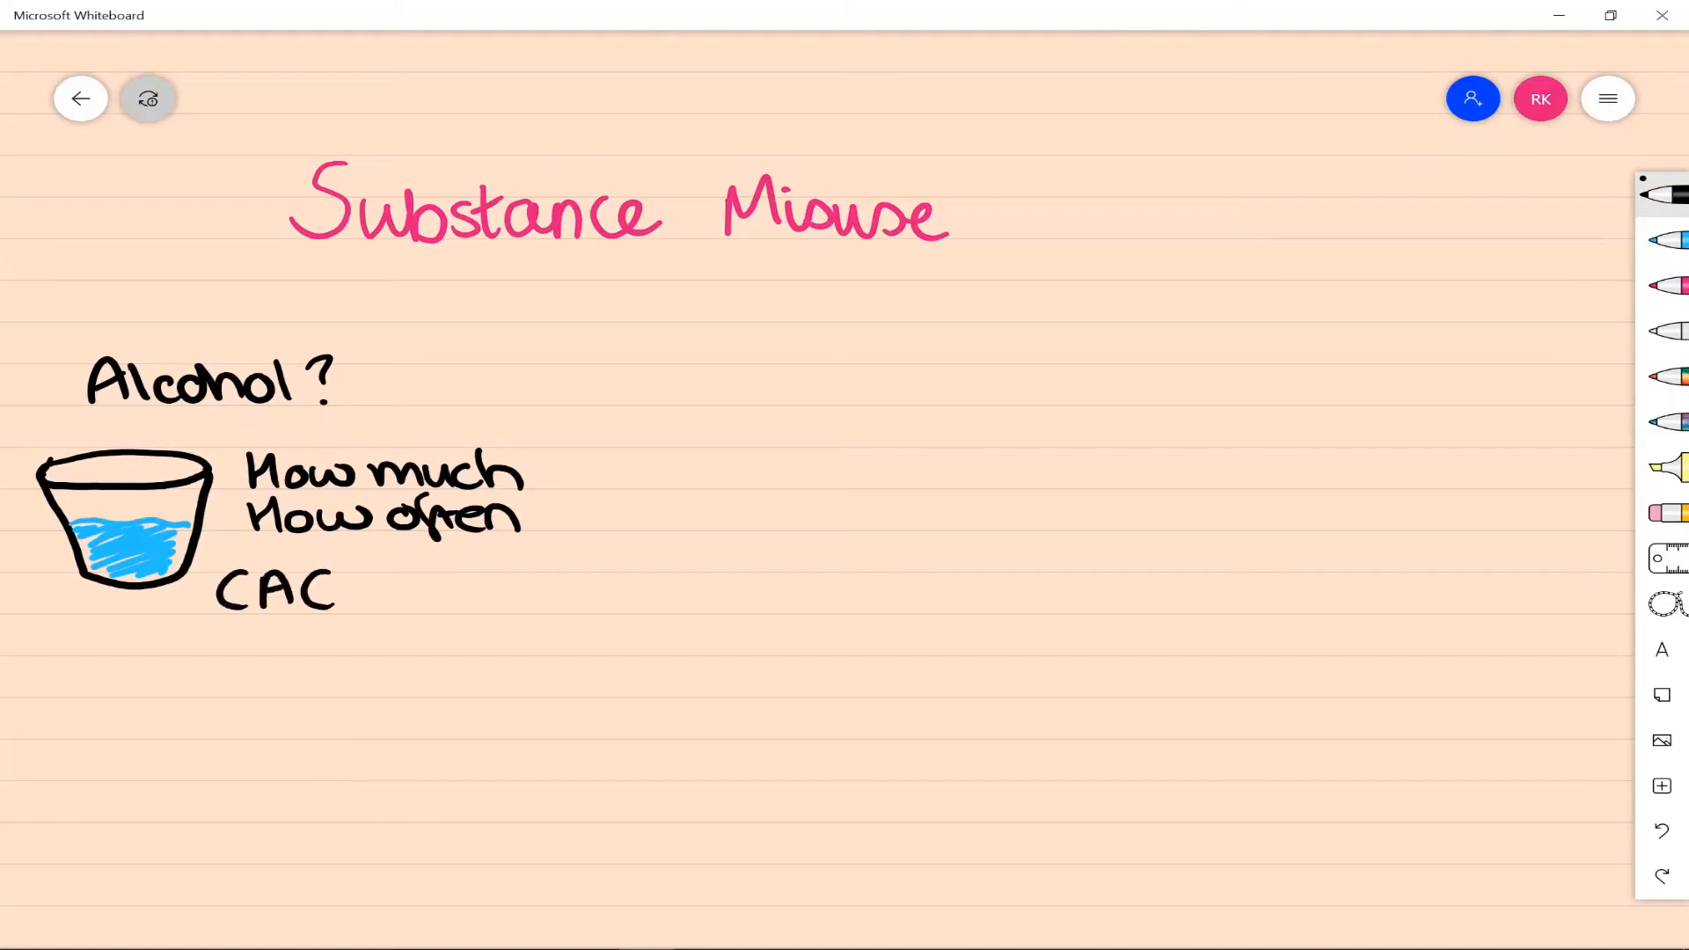
List physical problems, withdrawal and social problems under the alcohol questions.
drag(334, 587, 549, 599)
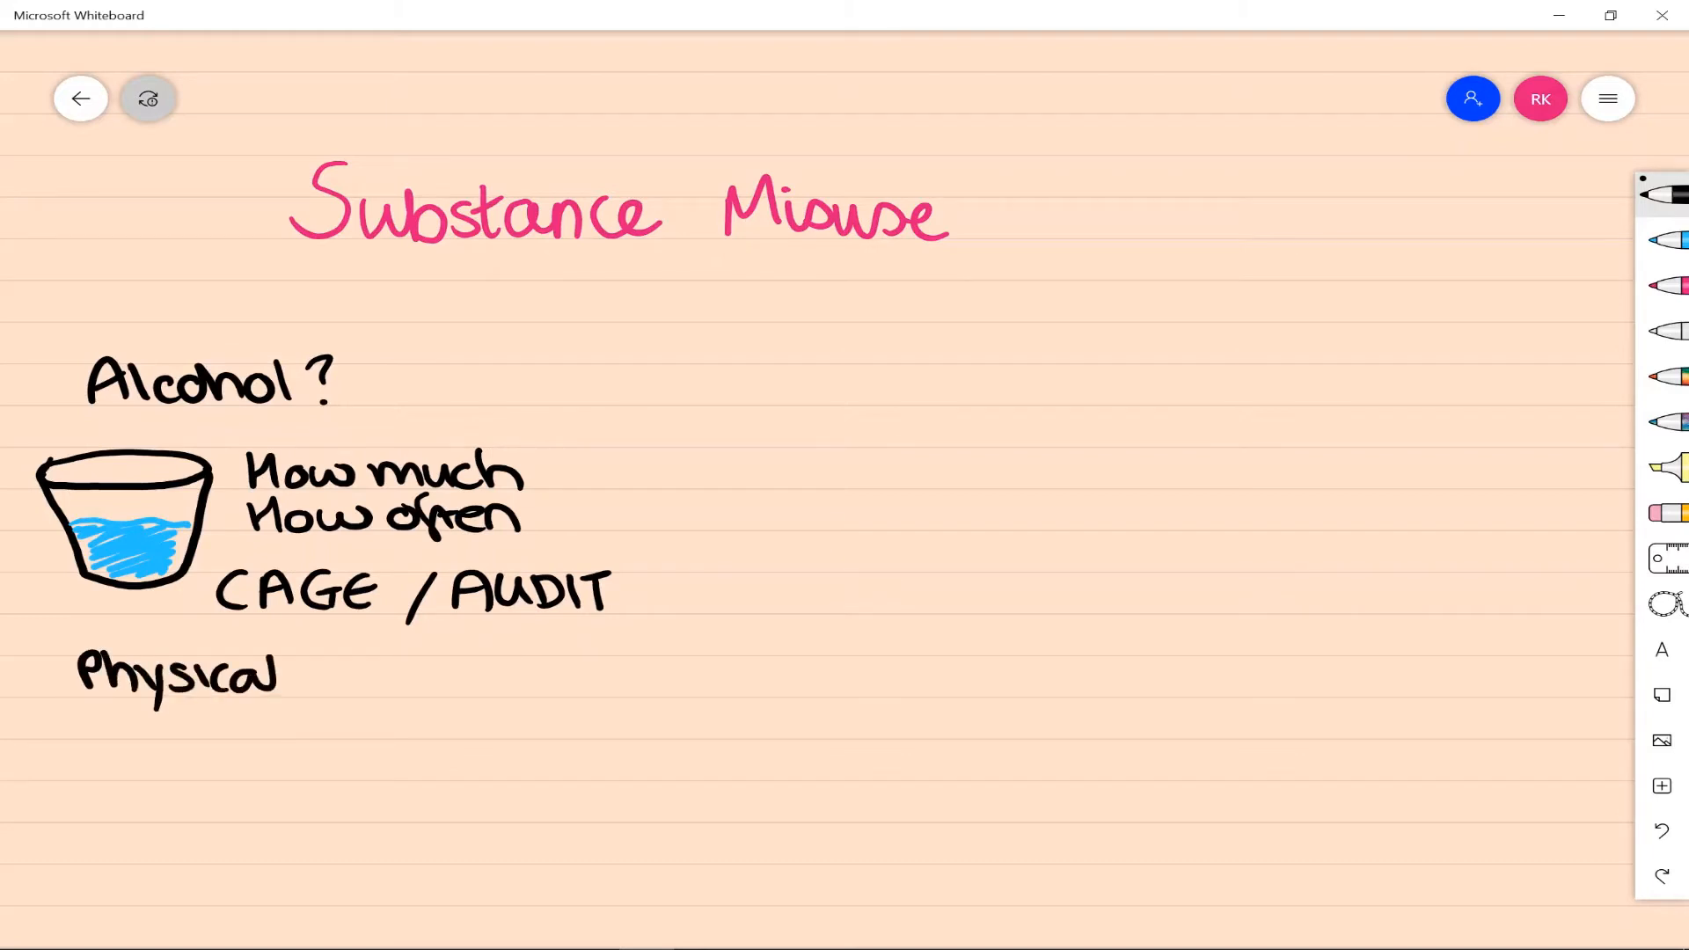
drag(313, 679, 463, 679)
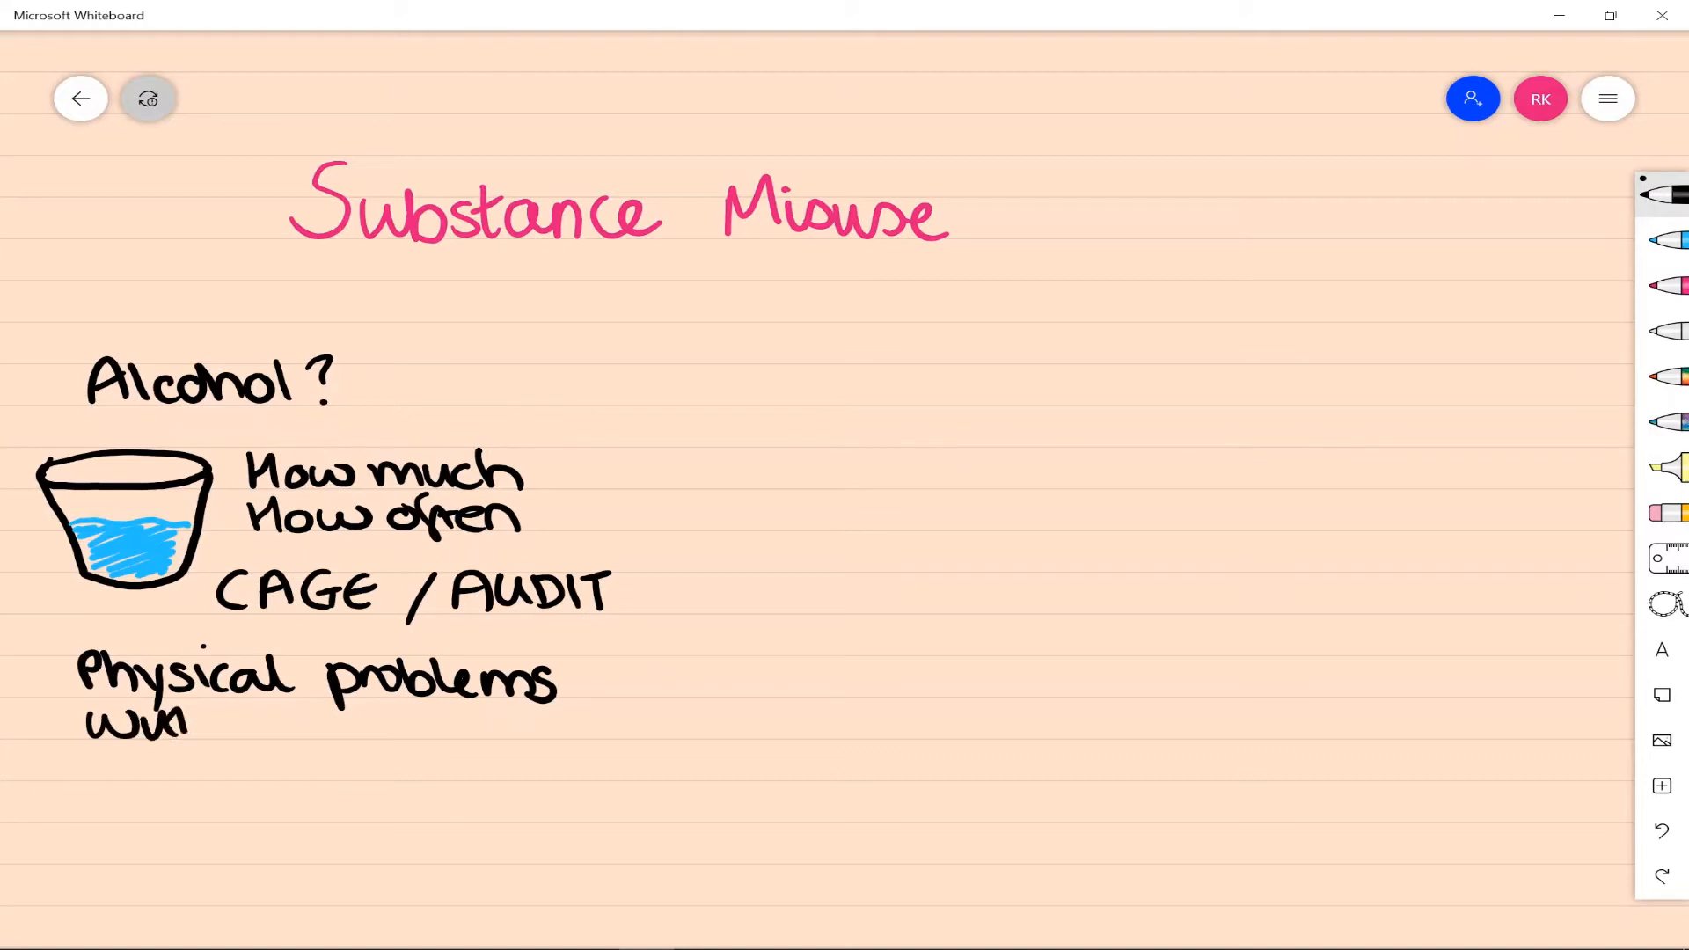
drag(193, 727, 410, 732)
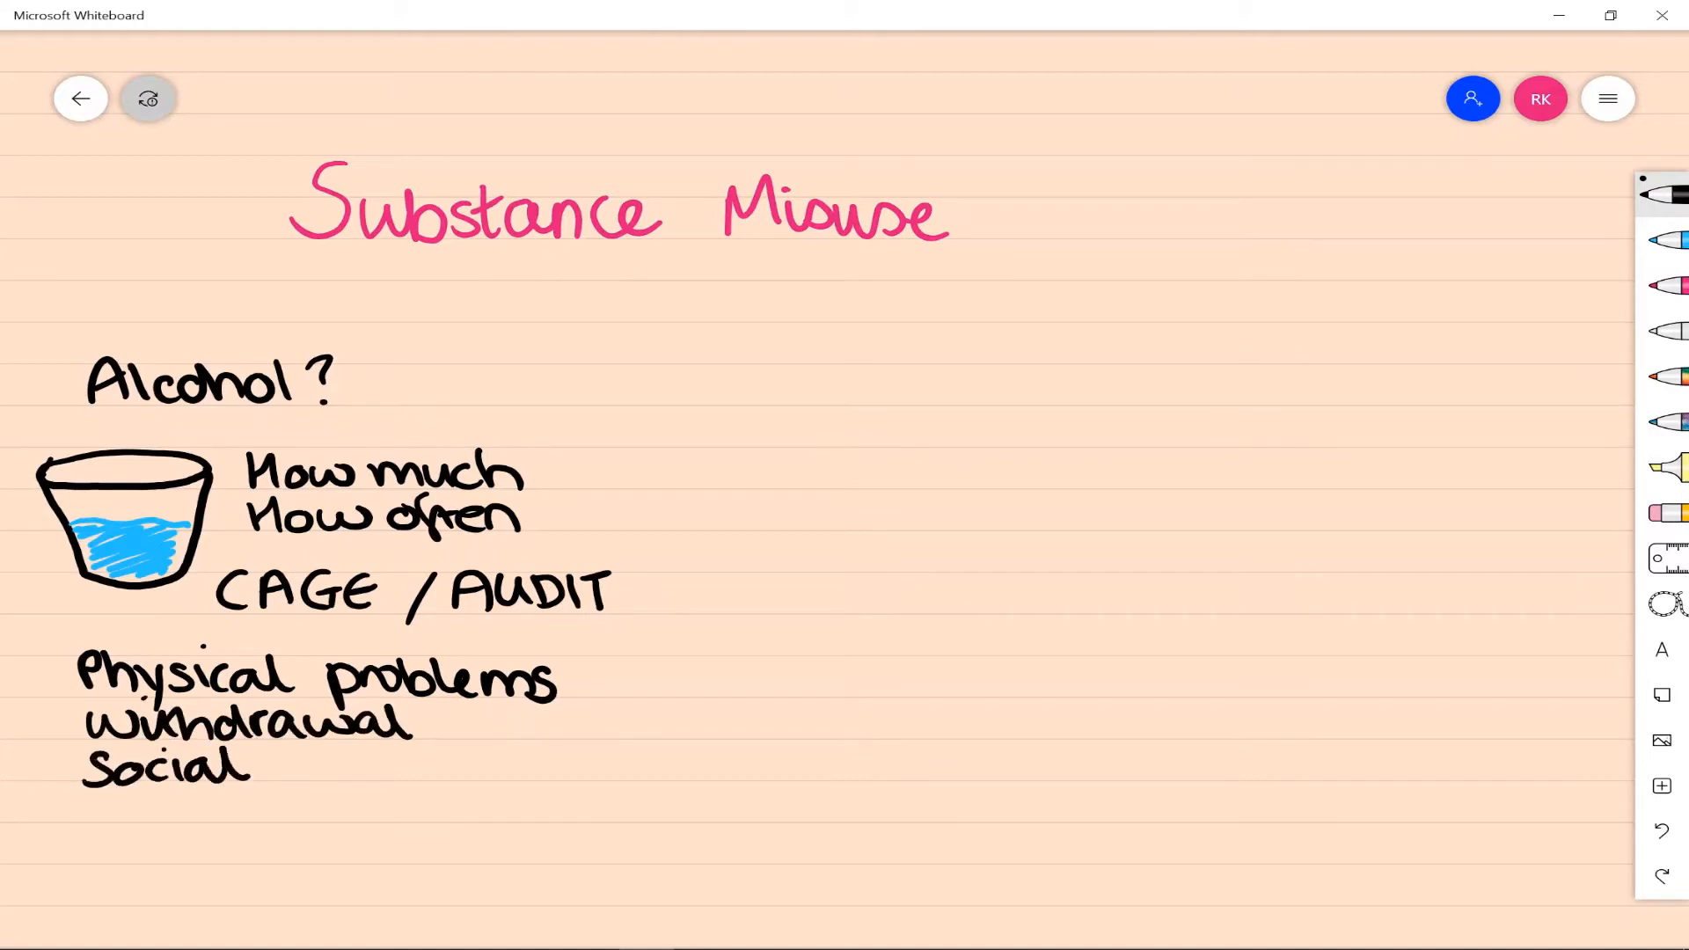
drag(285, 765, 501, 771)
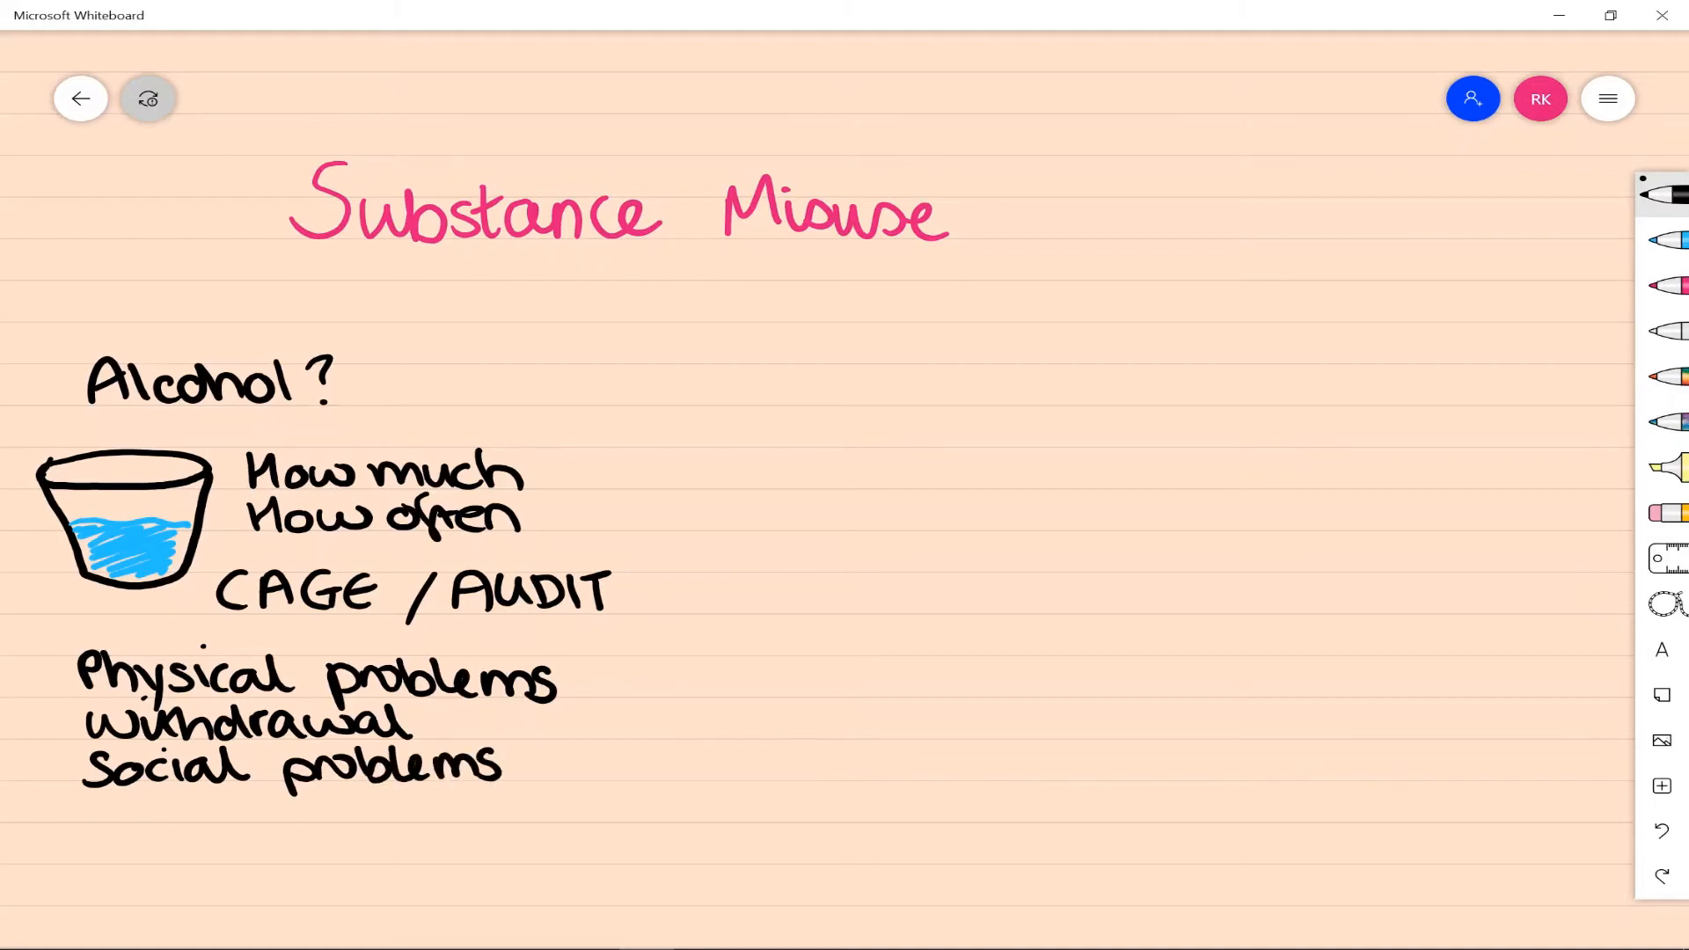
Write Drugs? with a blue-shaded syringe and What kind, How often, Cost prompts.
text(Drugs?)
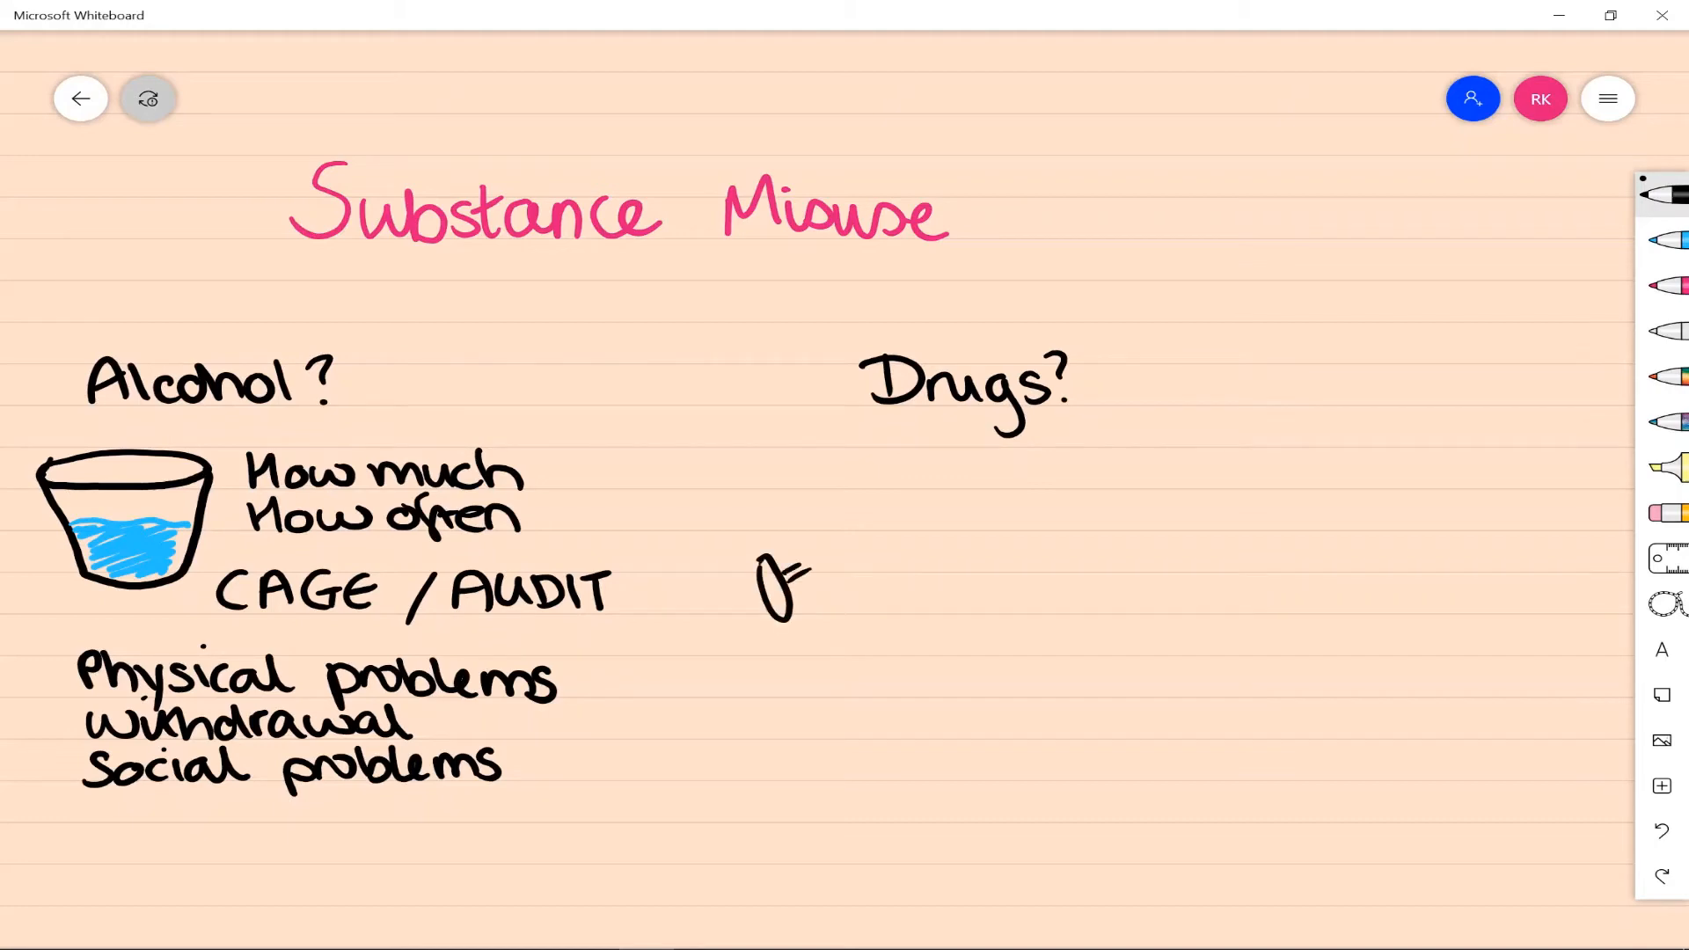
drag(776, 593, 920, 479)
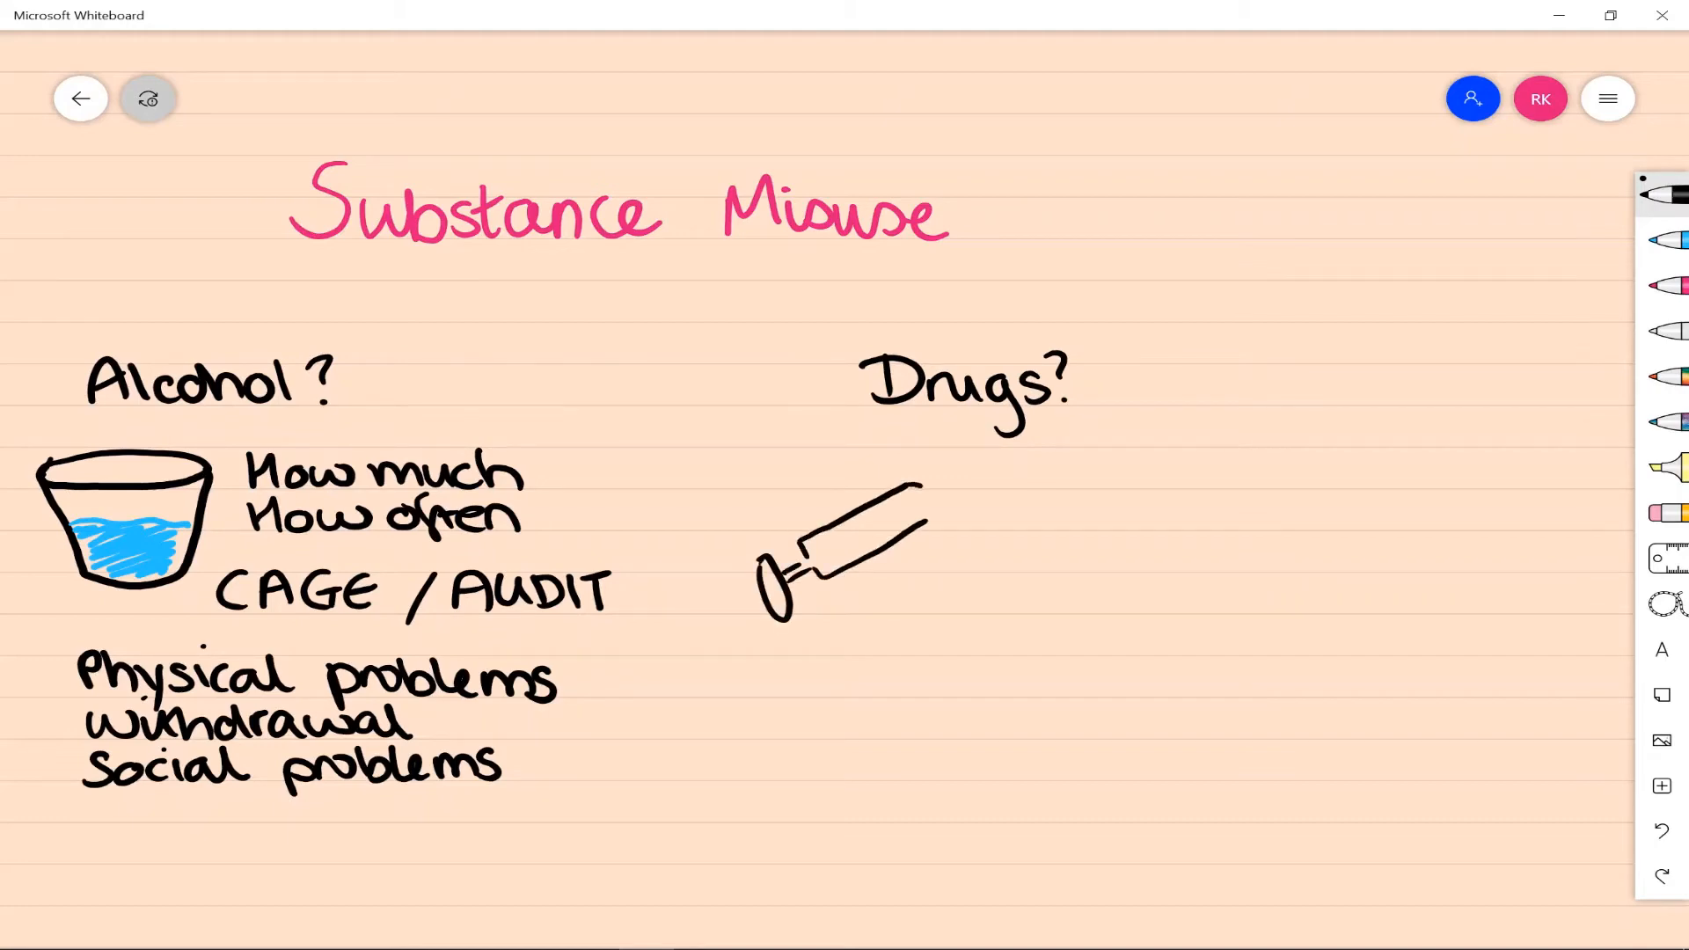
drag(915, 497, 991, 458)
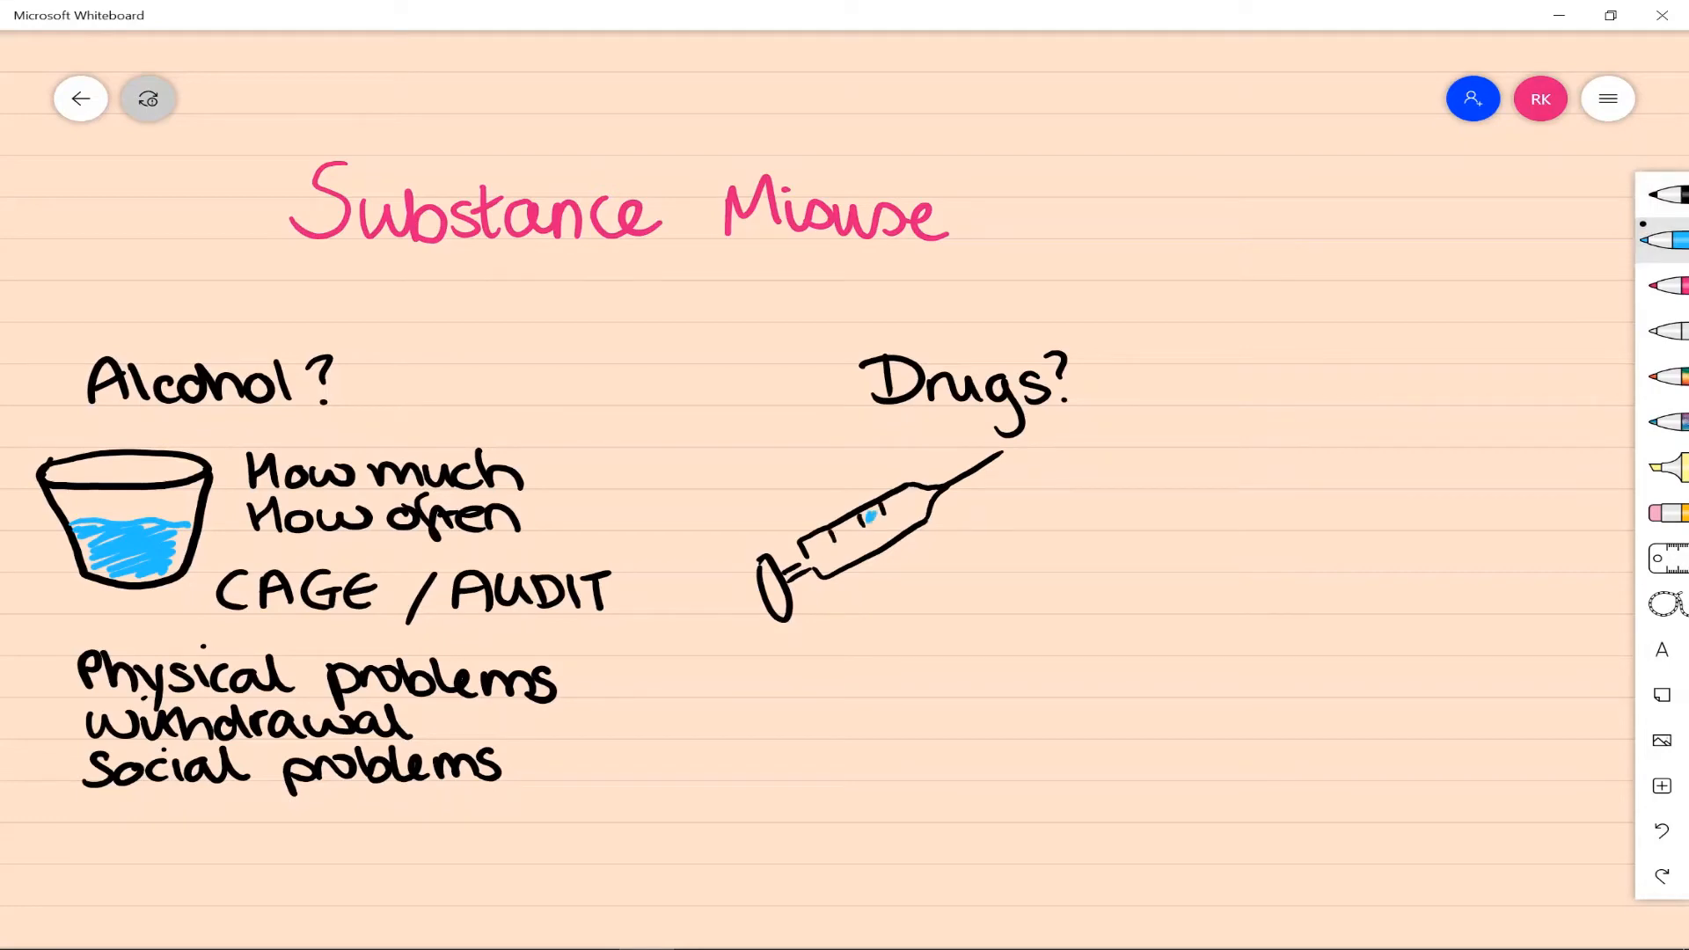
drag(863, 518, 915, 507)
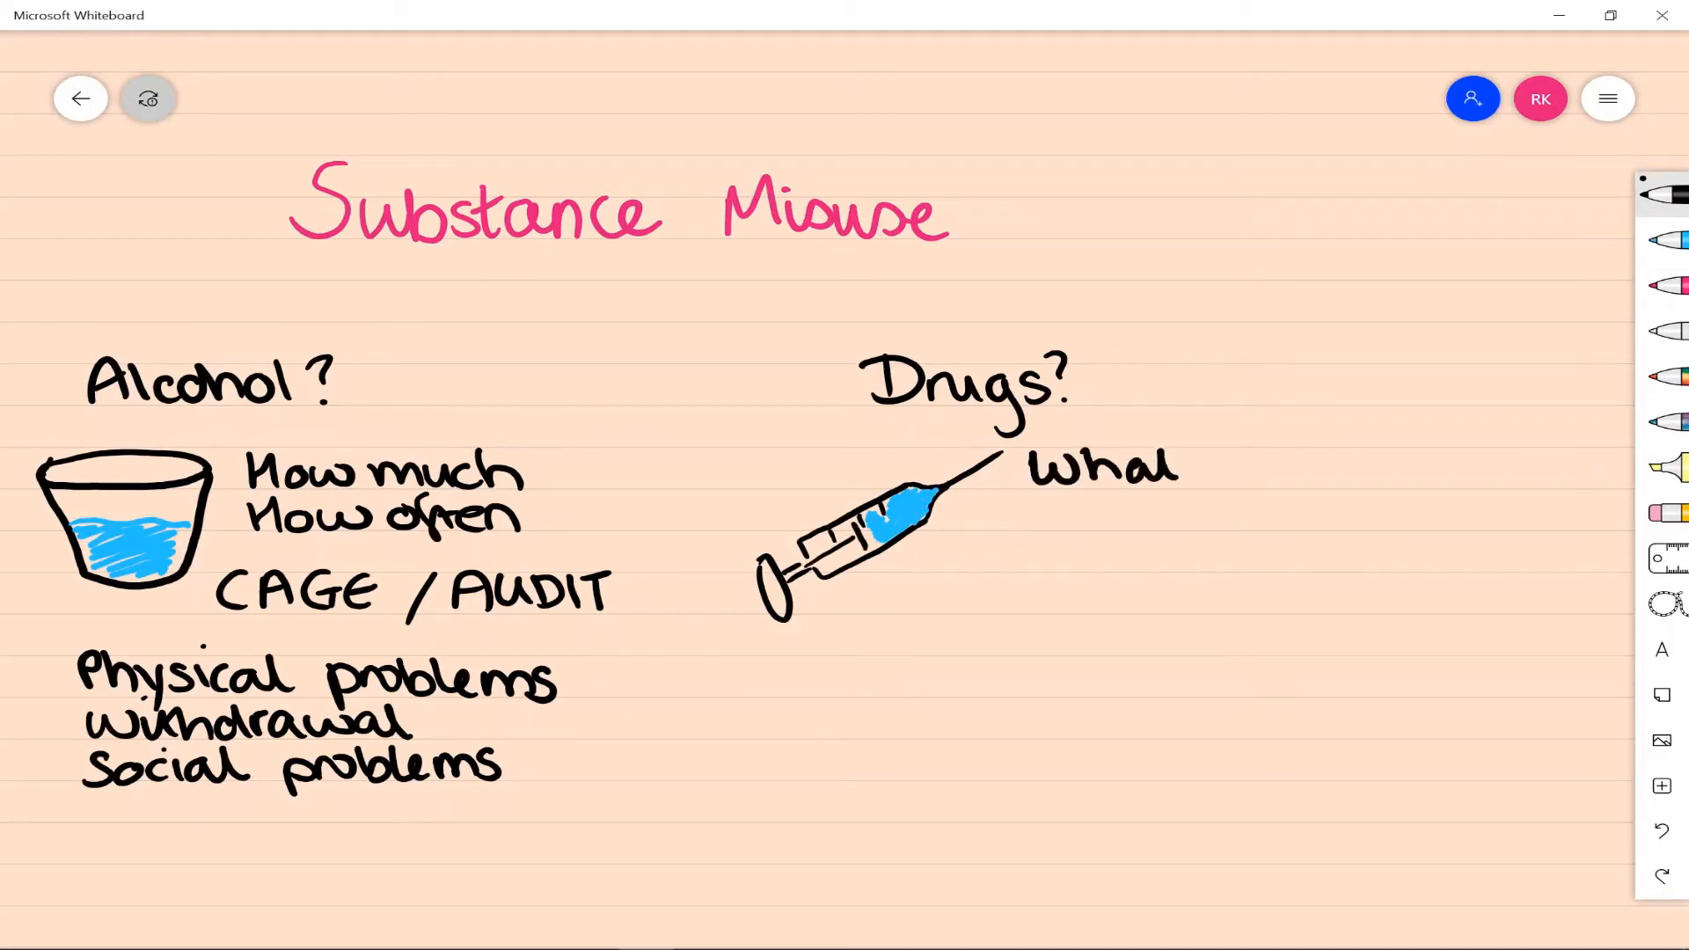
text(kind)
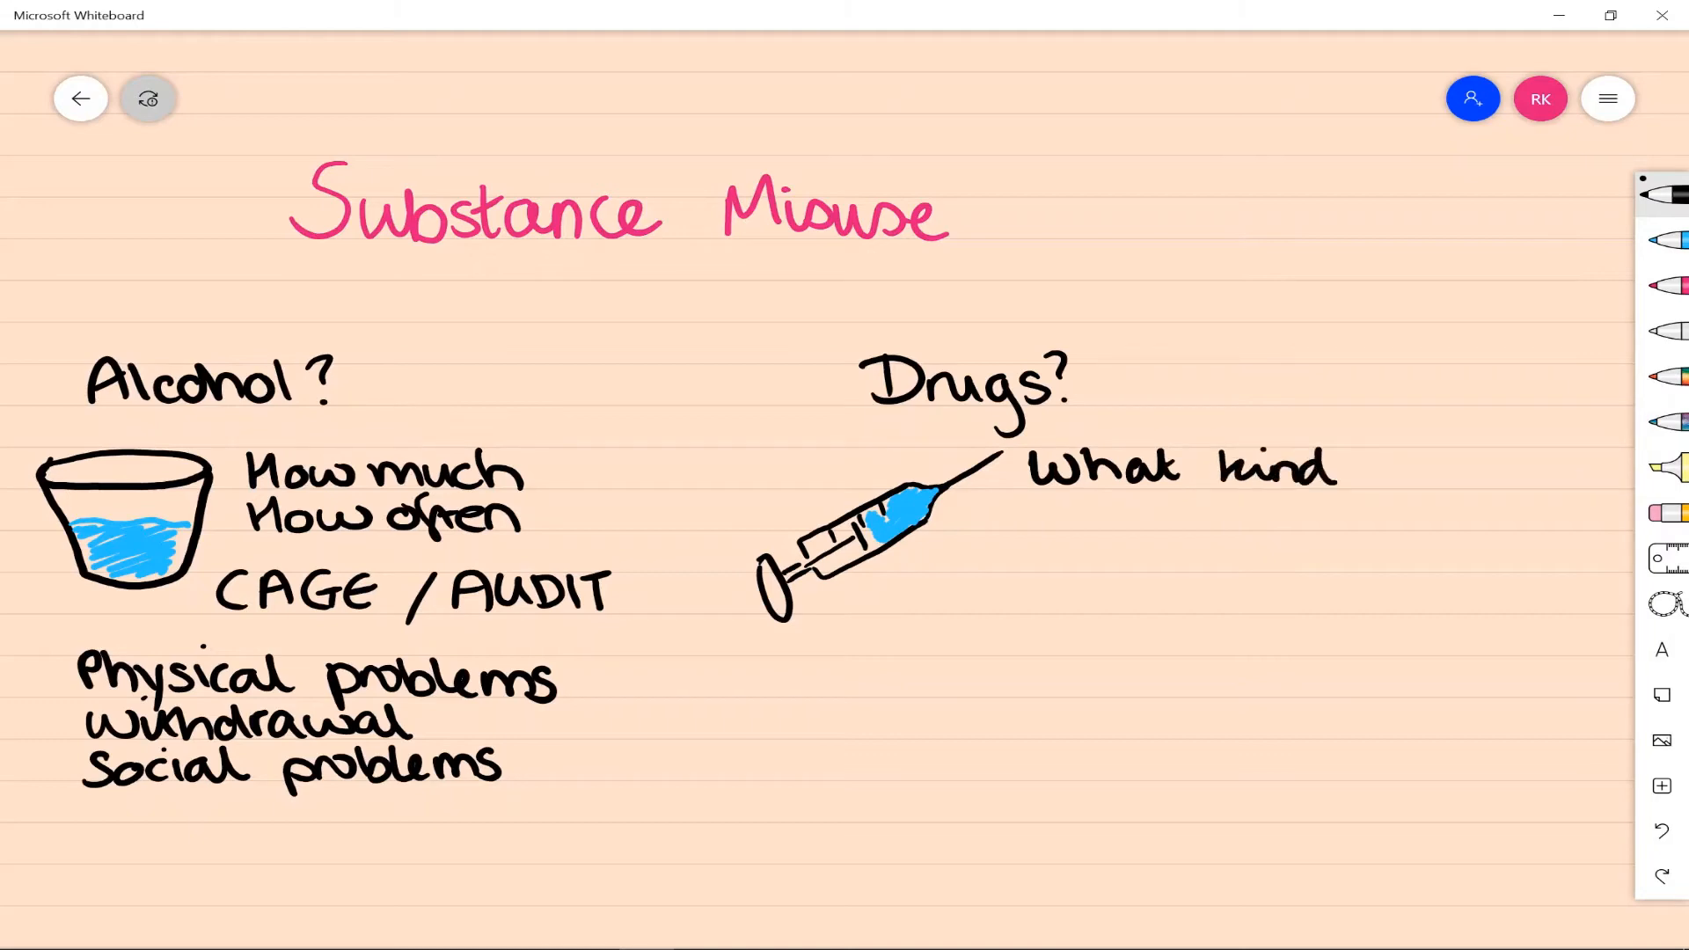
drag(1035, 517, 1229, 522)
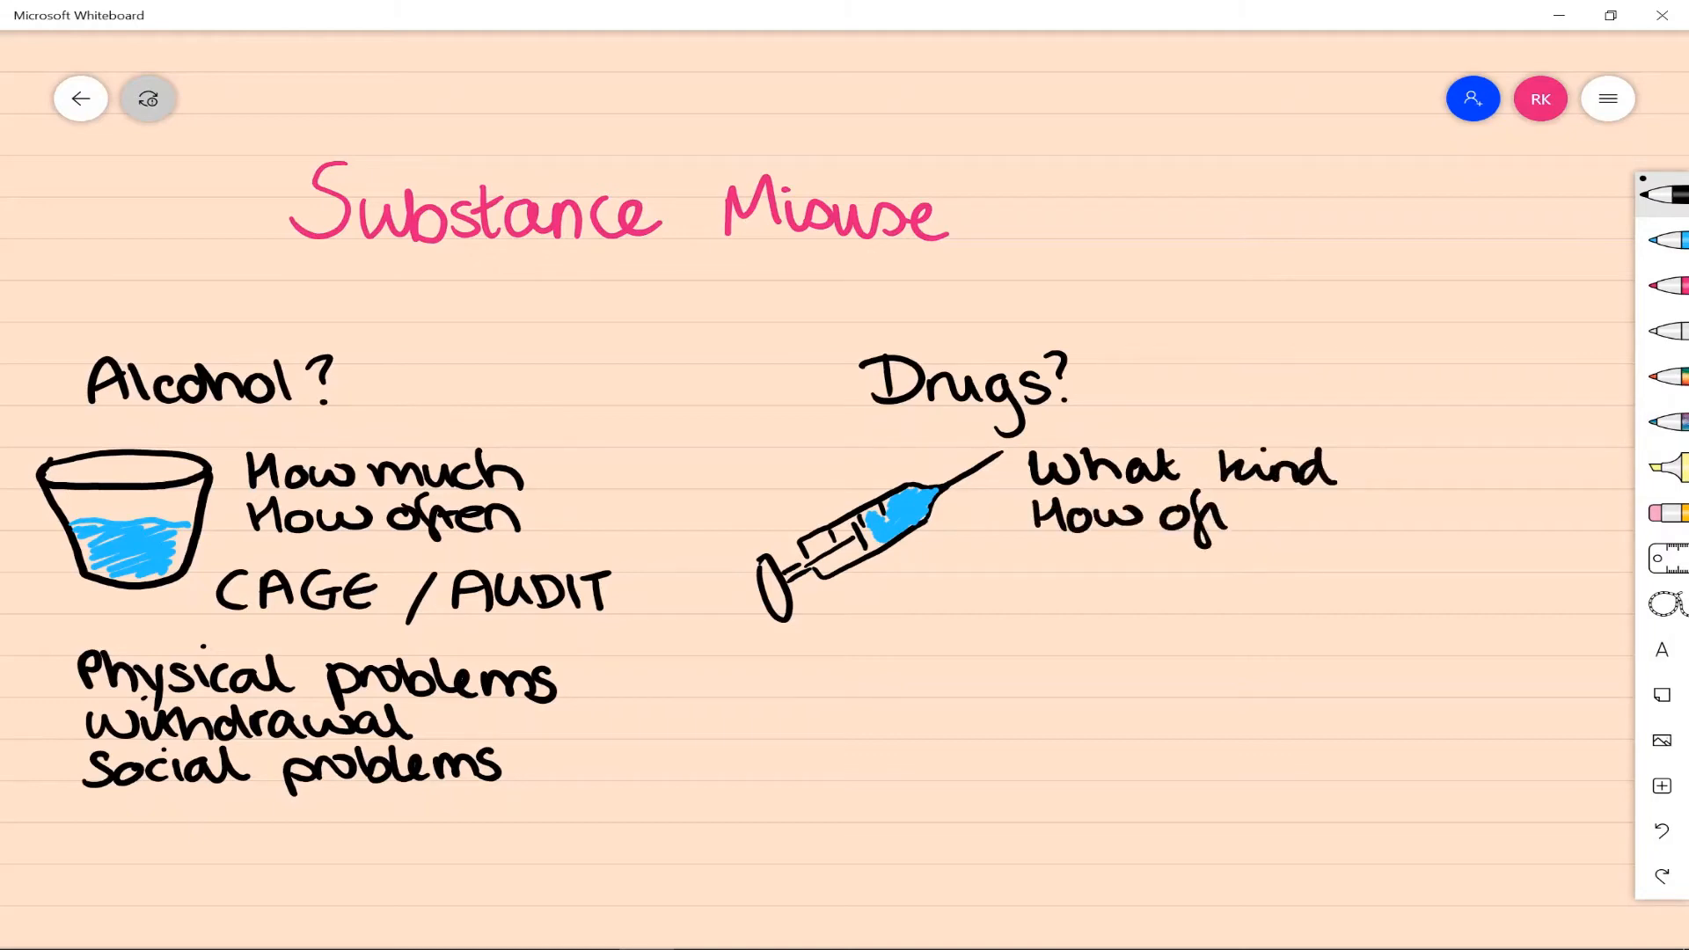
text(Cost)
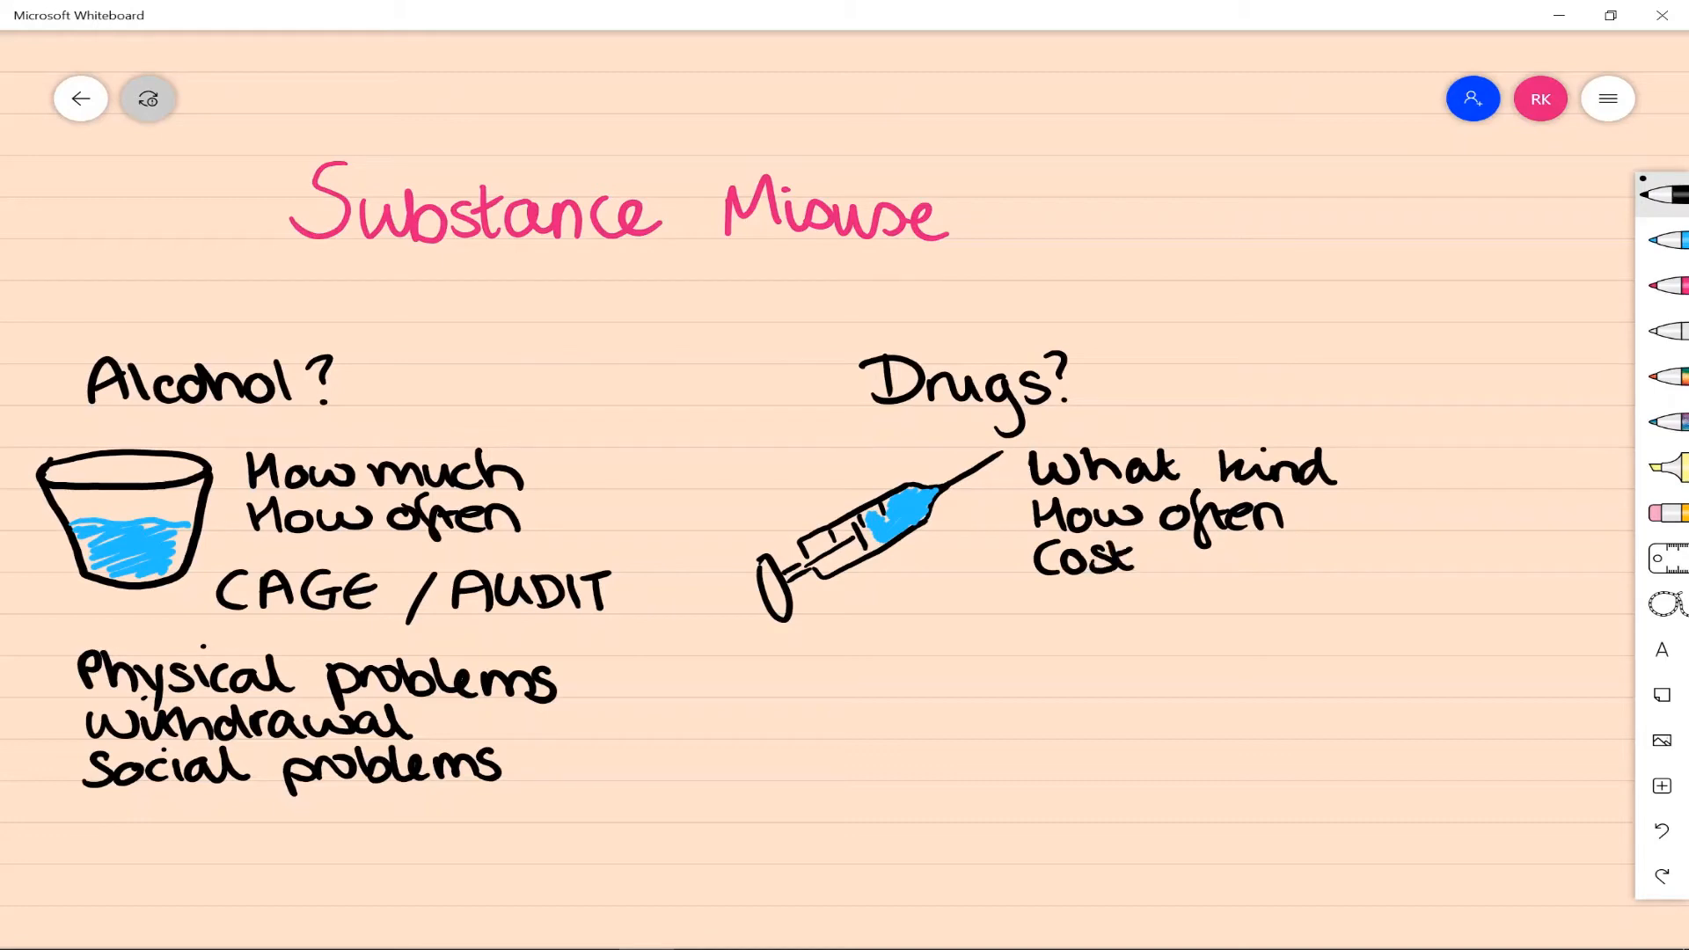
text(Method of use)
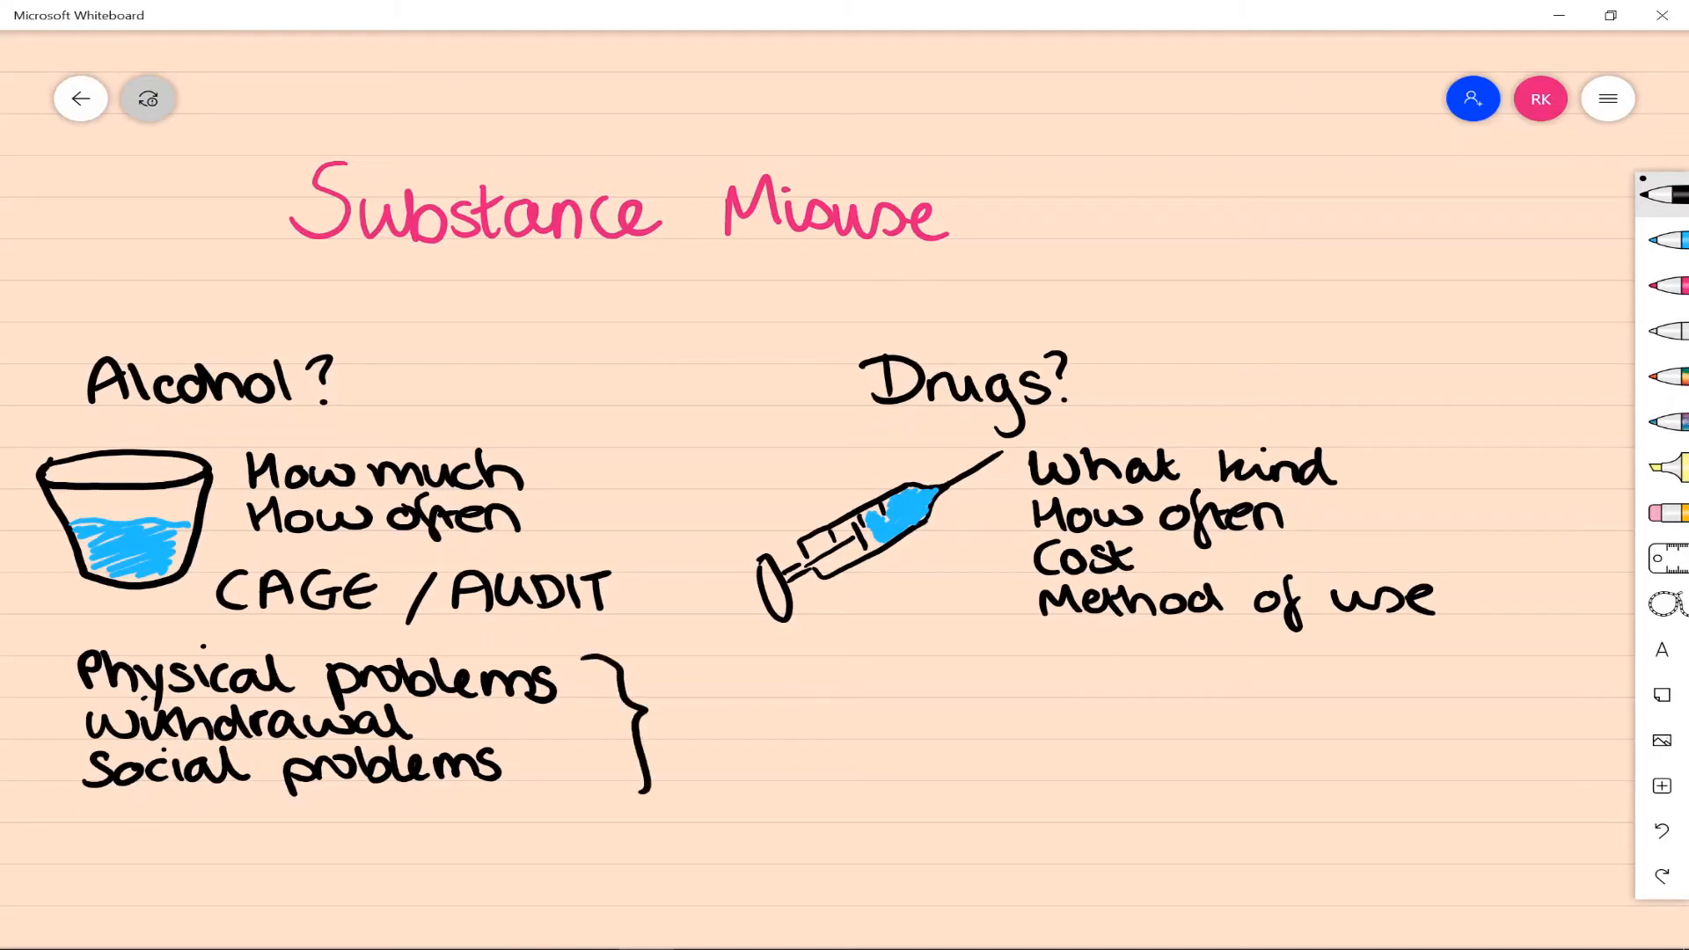
Draw the brace arrow with blue Anything else? prompts and a black dependence note.
drag(651, 711, 1132, 711)
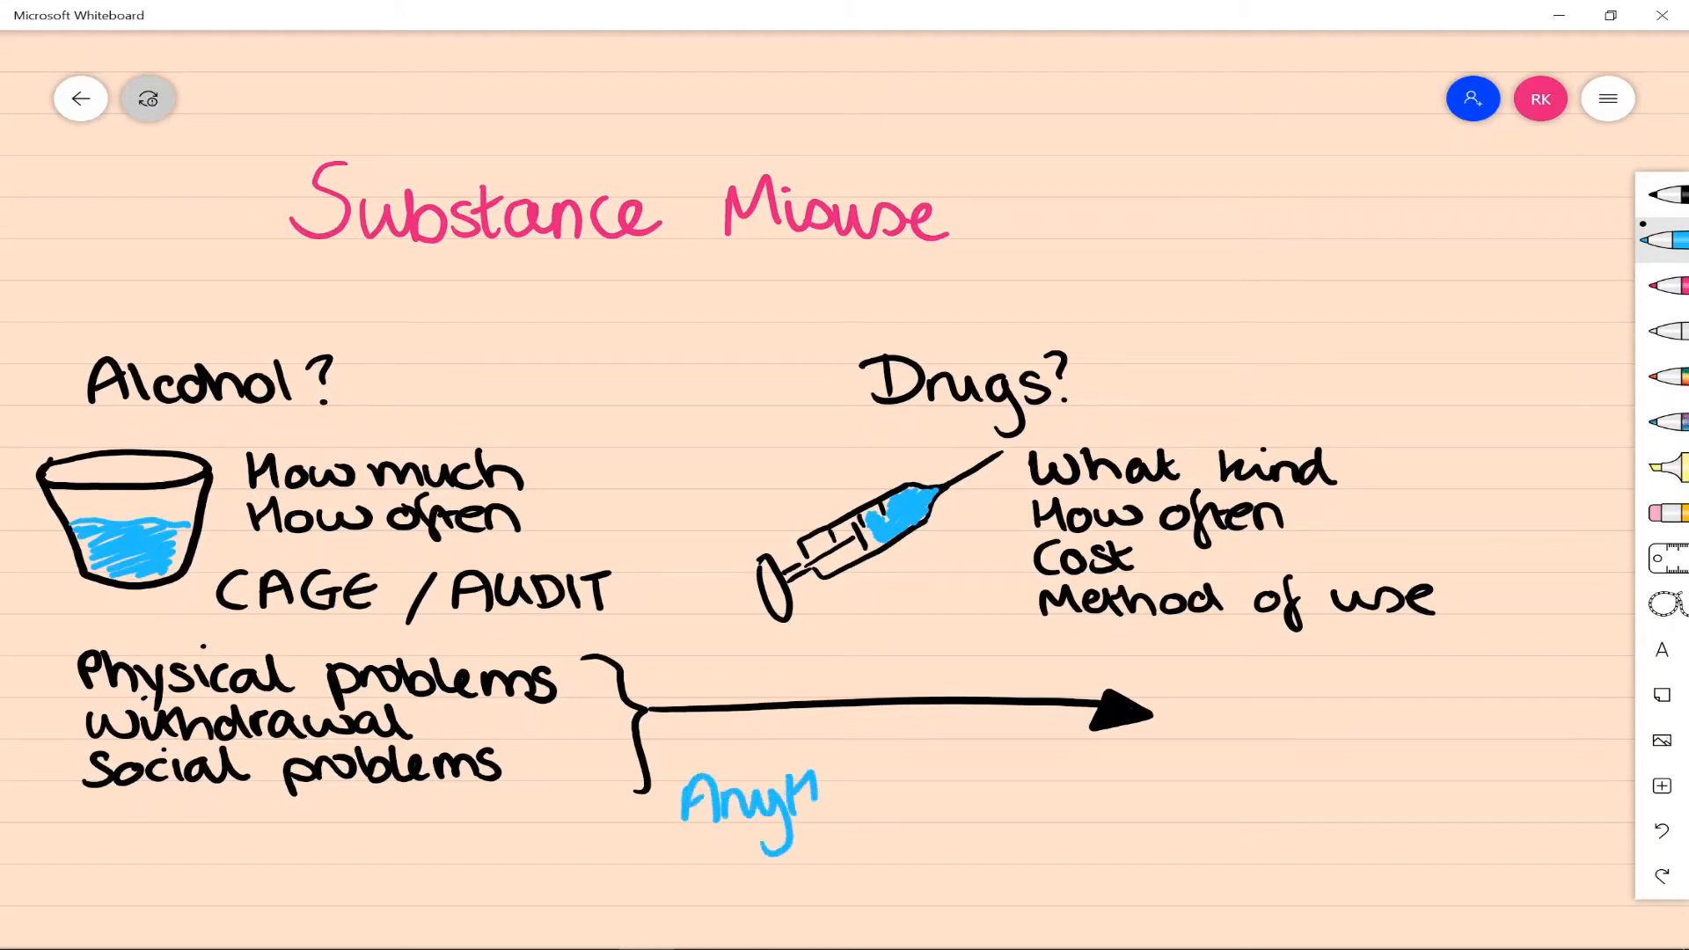
drag(824, 803, 970, 802)
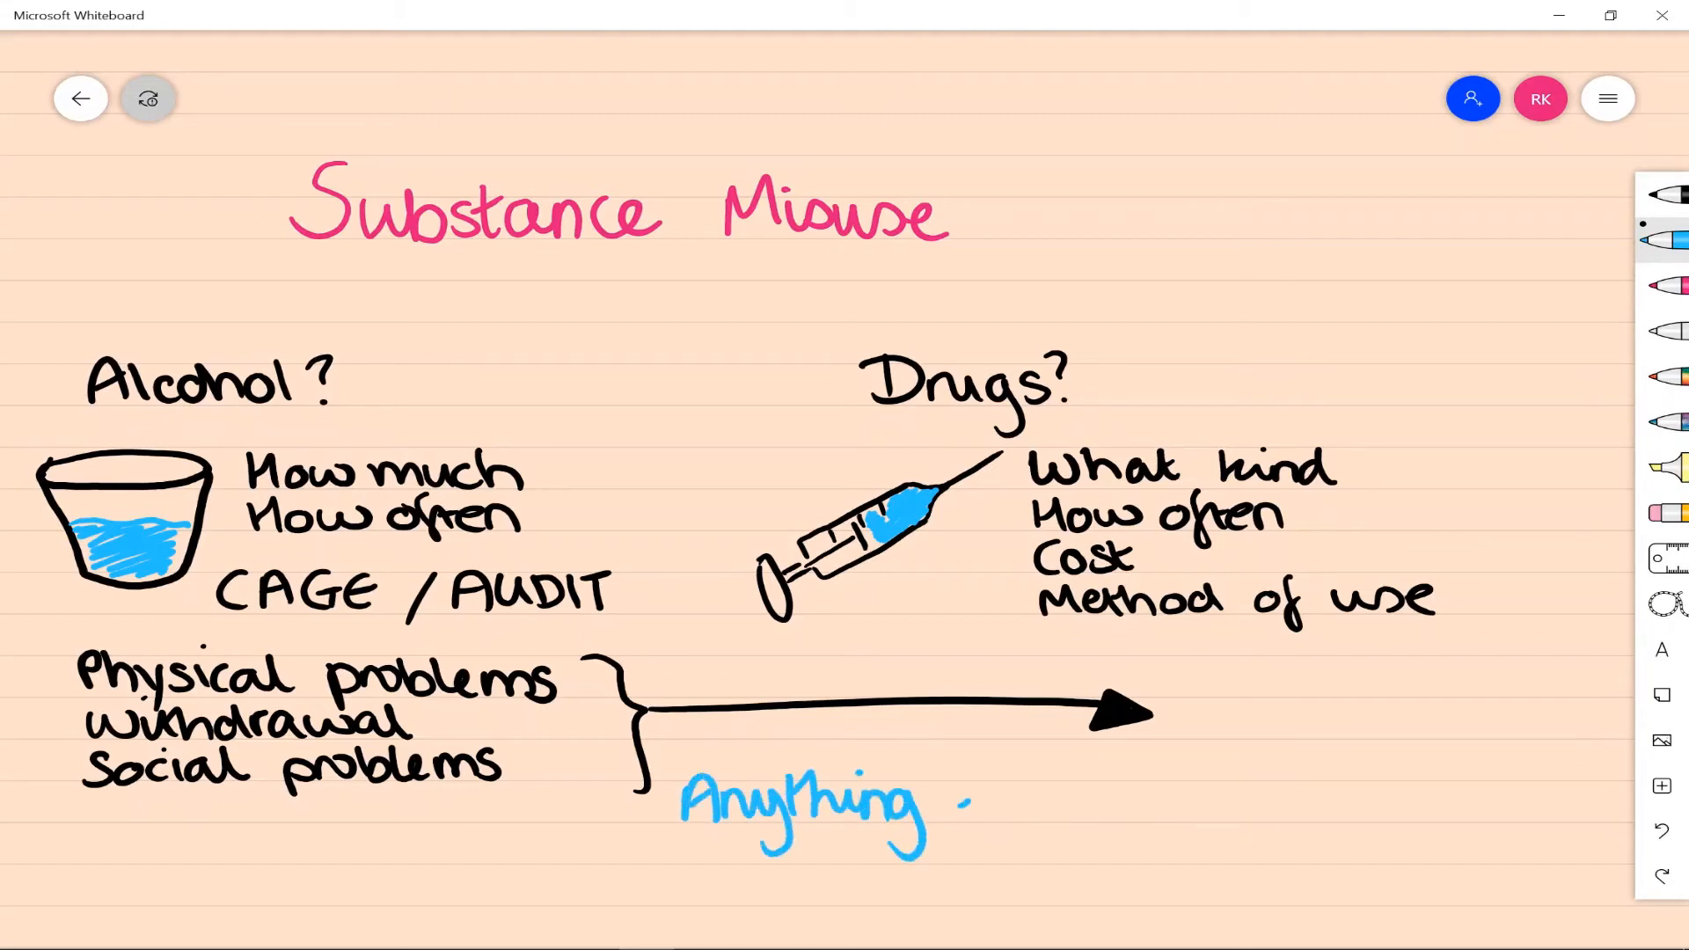
drag(959, 802, 1066, 819)
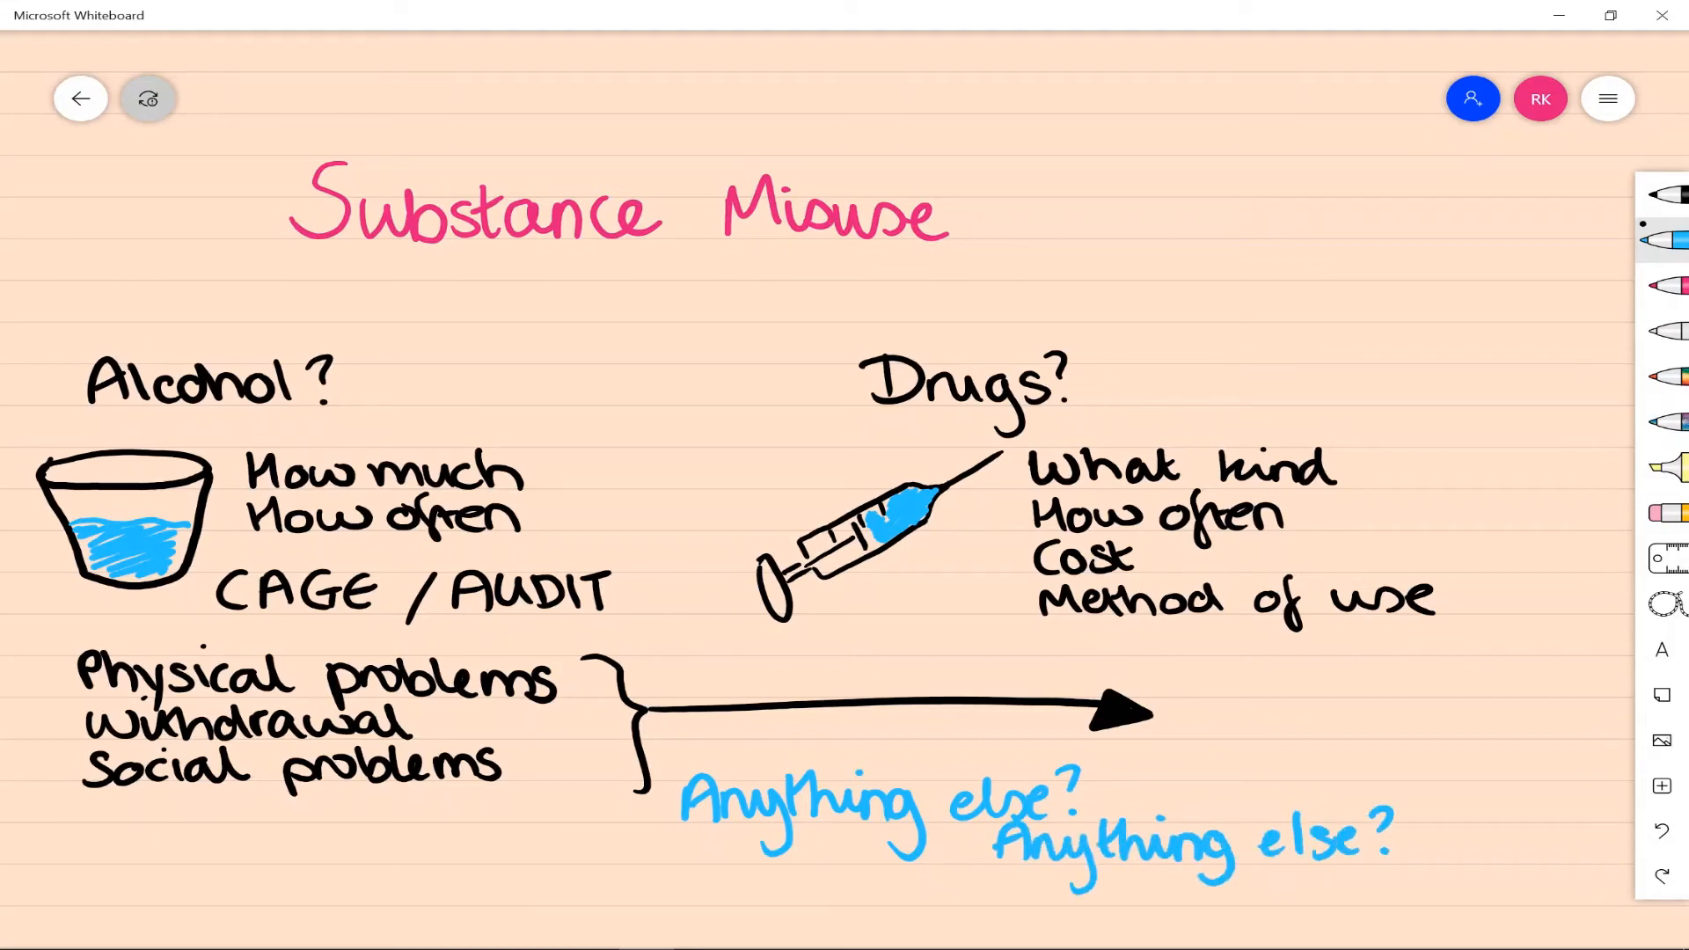
click(737, 888)
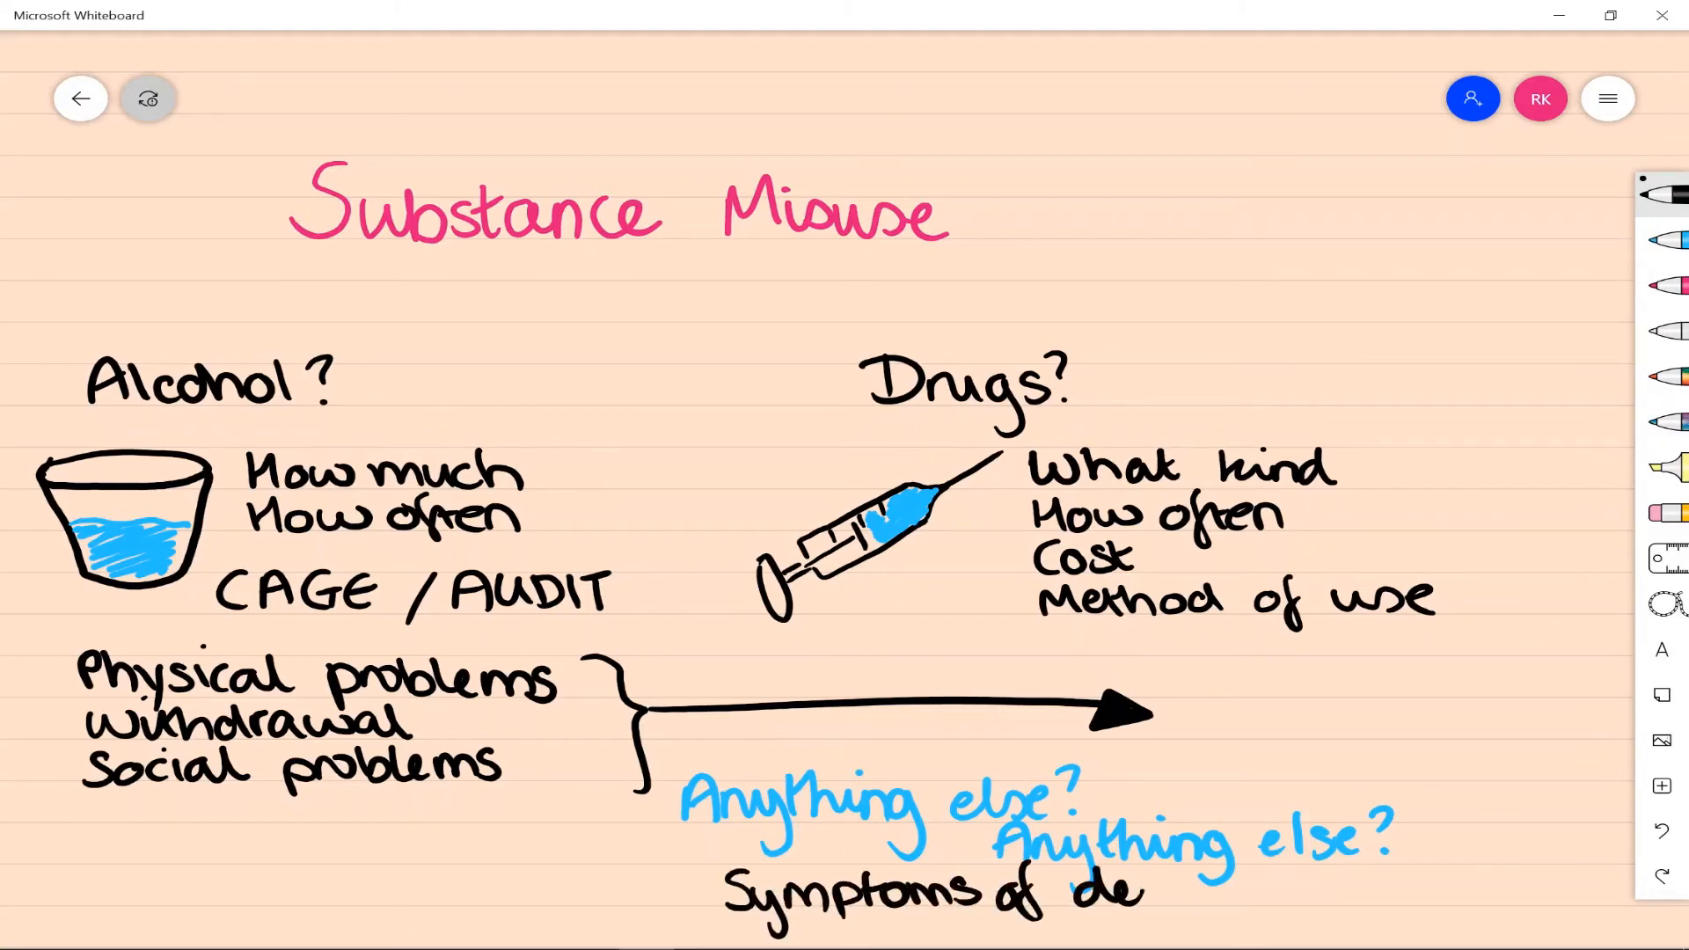
text(pendence)
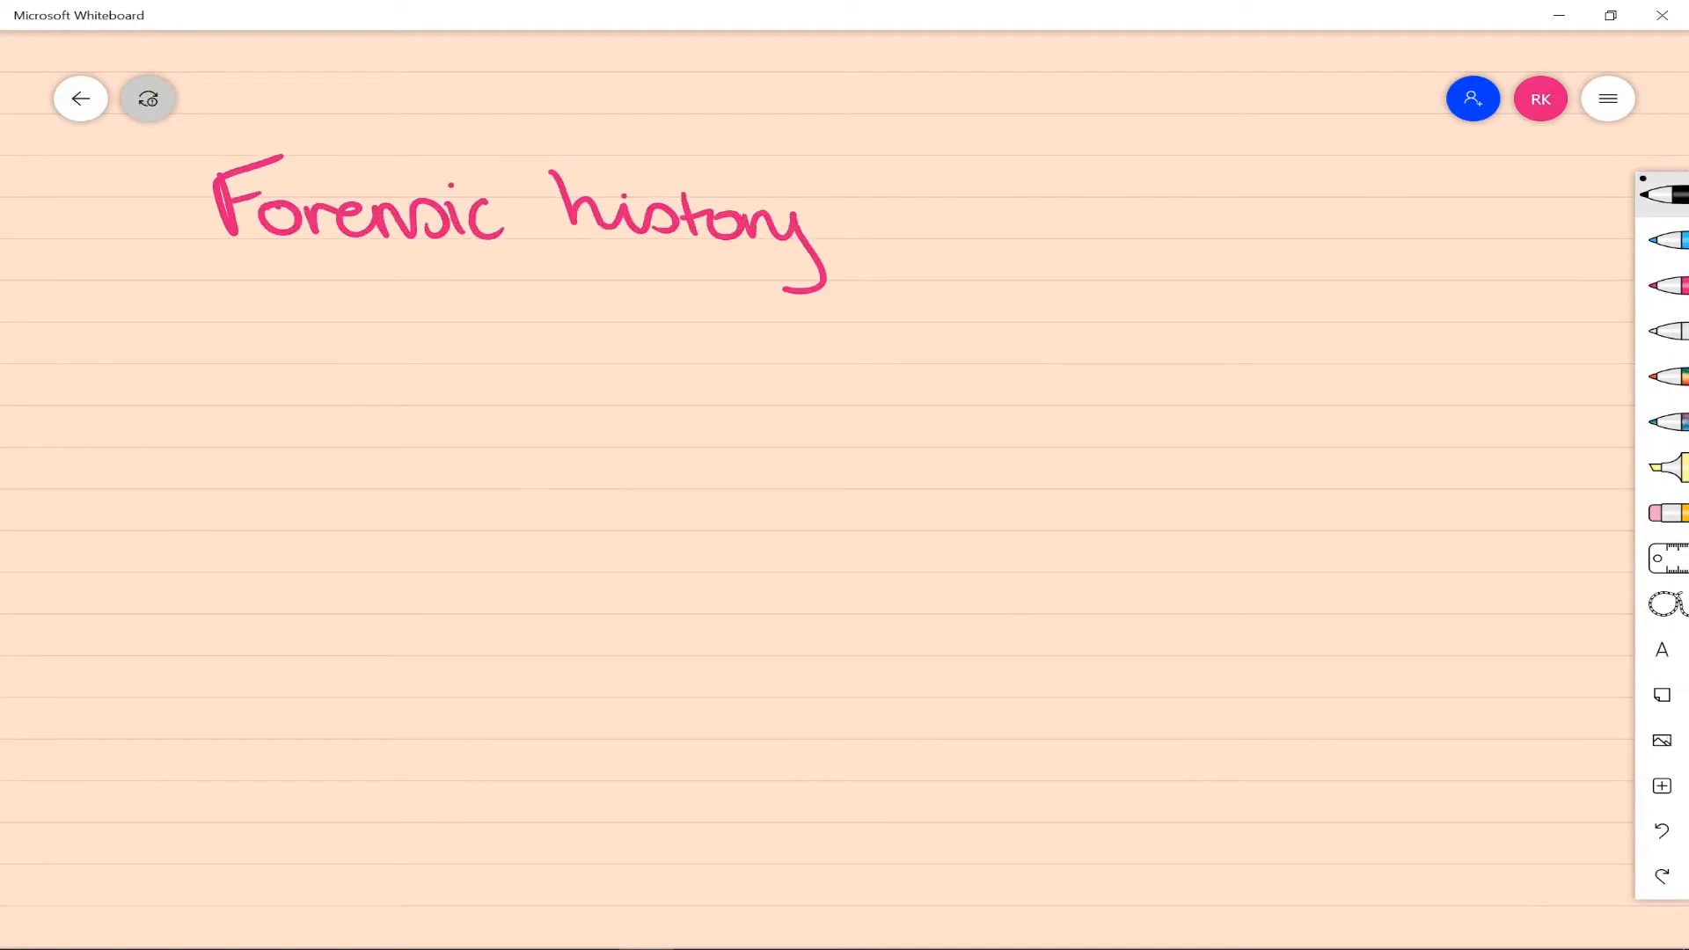
Handwrite 'Any trouble with the police?' and 'Any cautions or convictions' under Forensic history.
drag(172, 371, 372, 426)
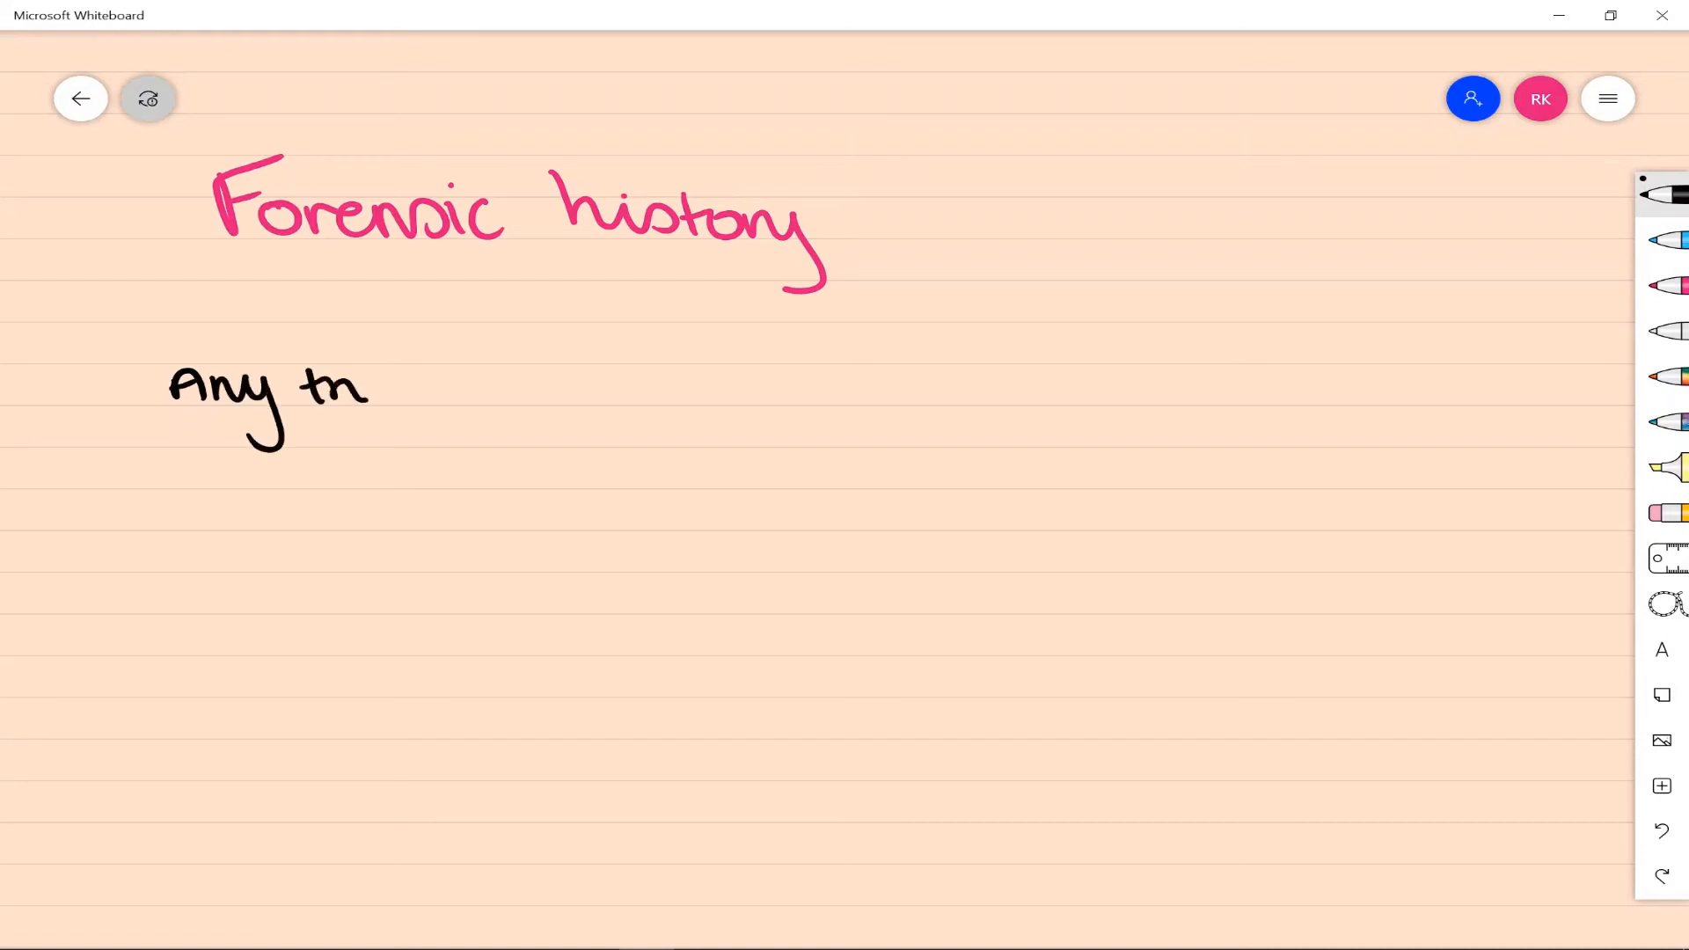
drag(366, 387, 615, 387)
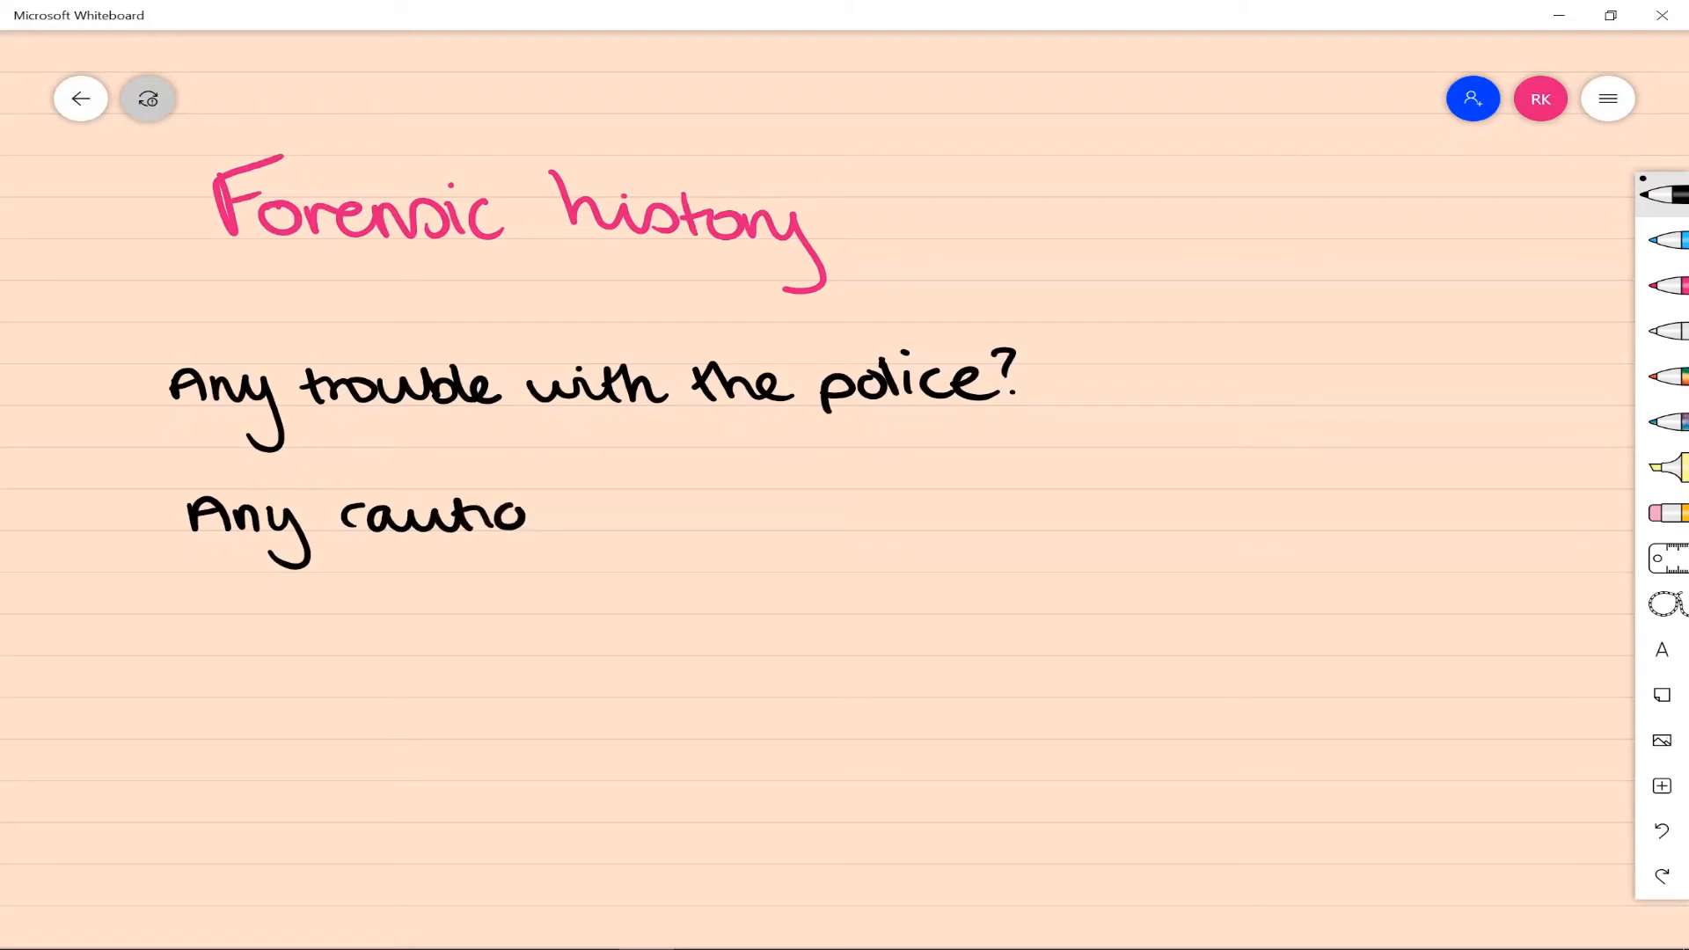
text(ns or cc)
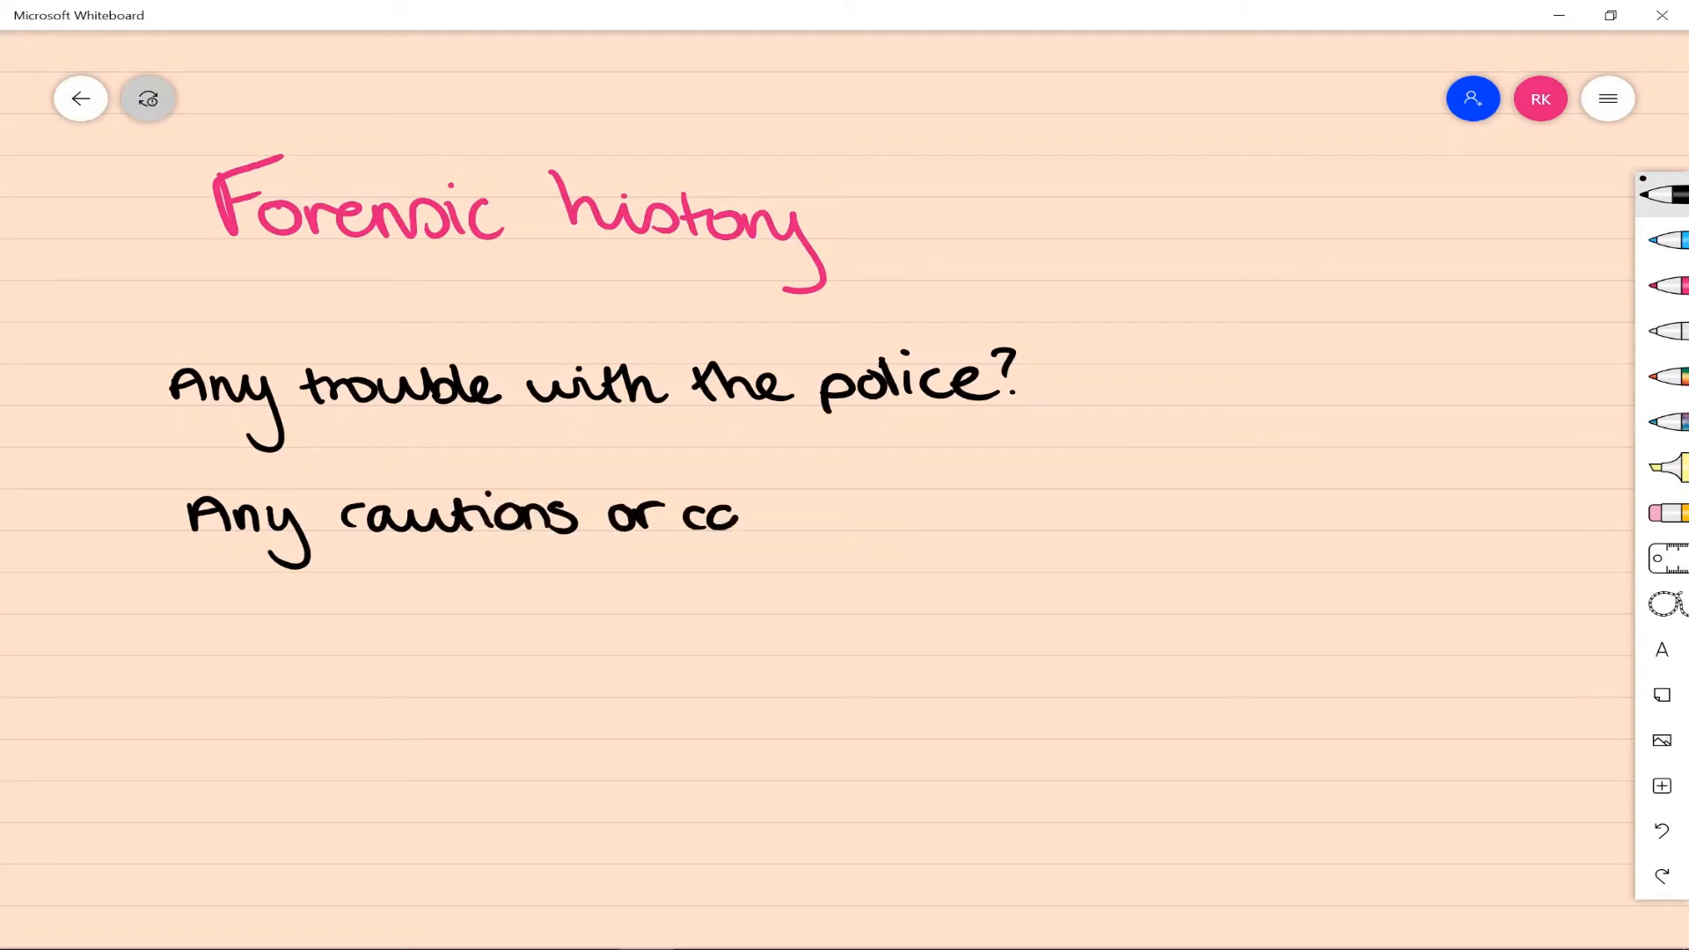
drag(743, 517, 970, 518)
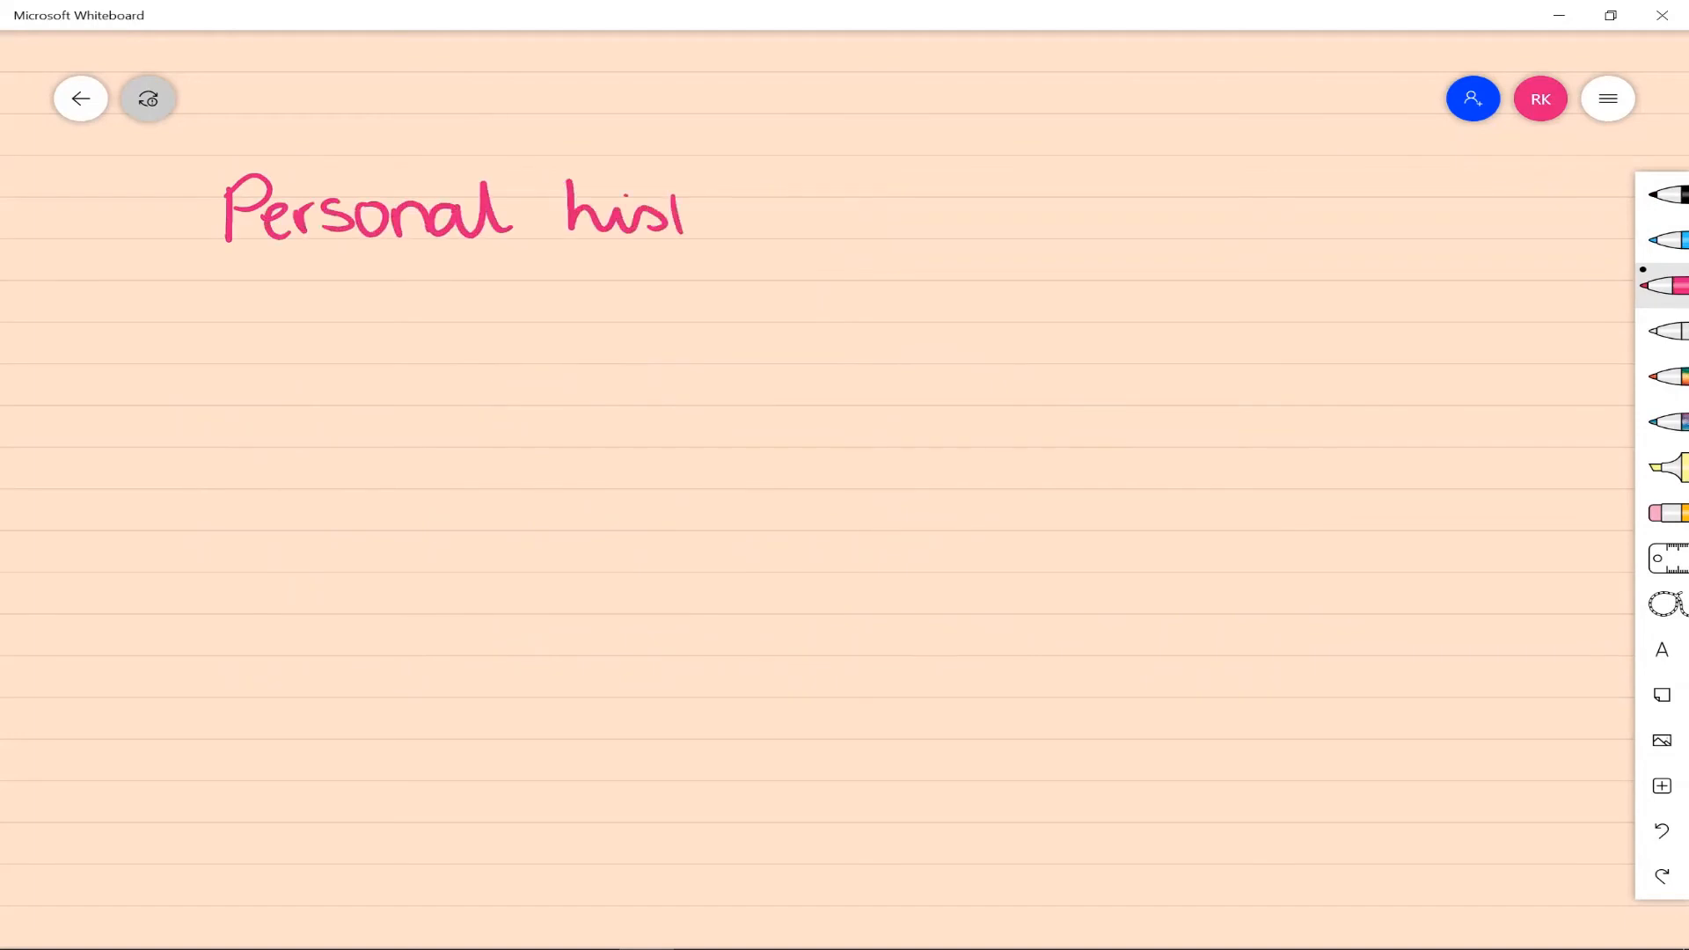
Finish the Personal history heading and draw baby, wavy timeline arrow and adult figure in pink.
drag(690, 210, 797, 248)
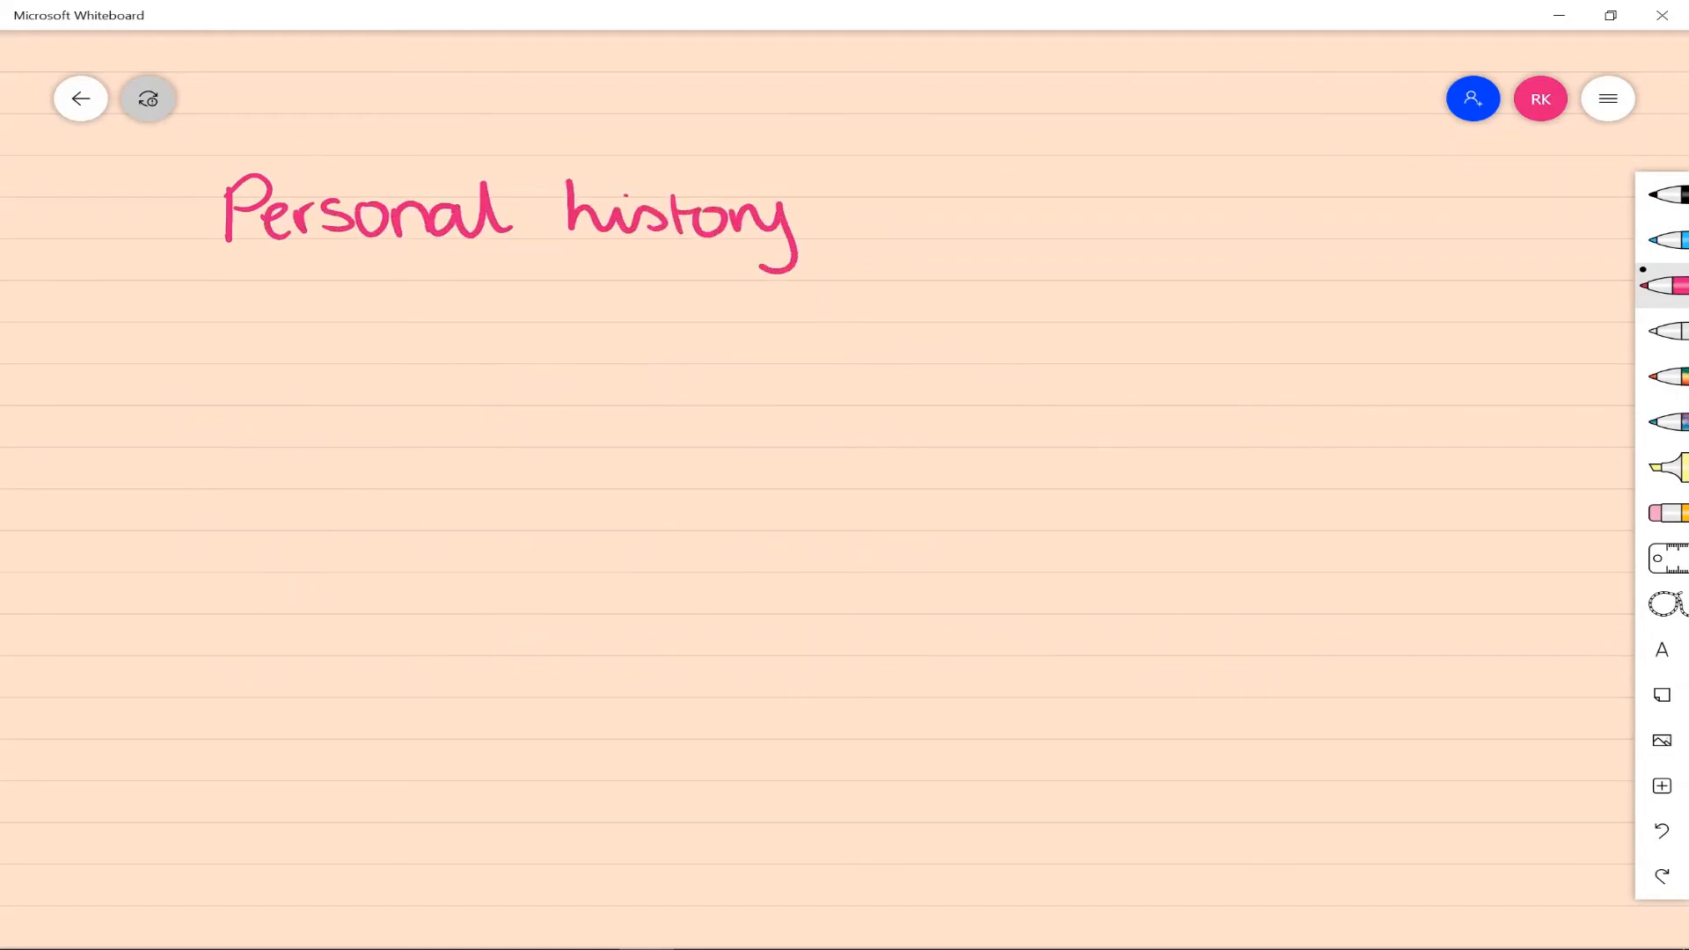
drag(87, 496, 102, 560)
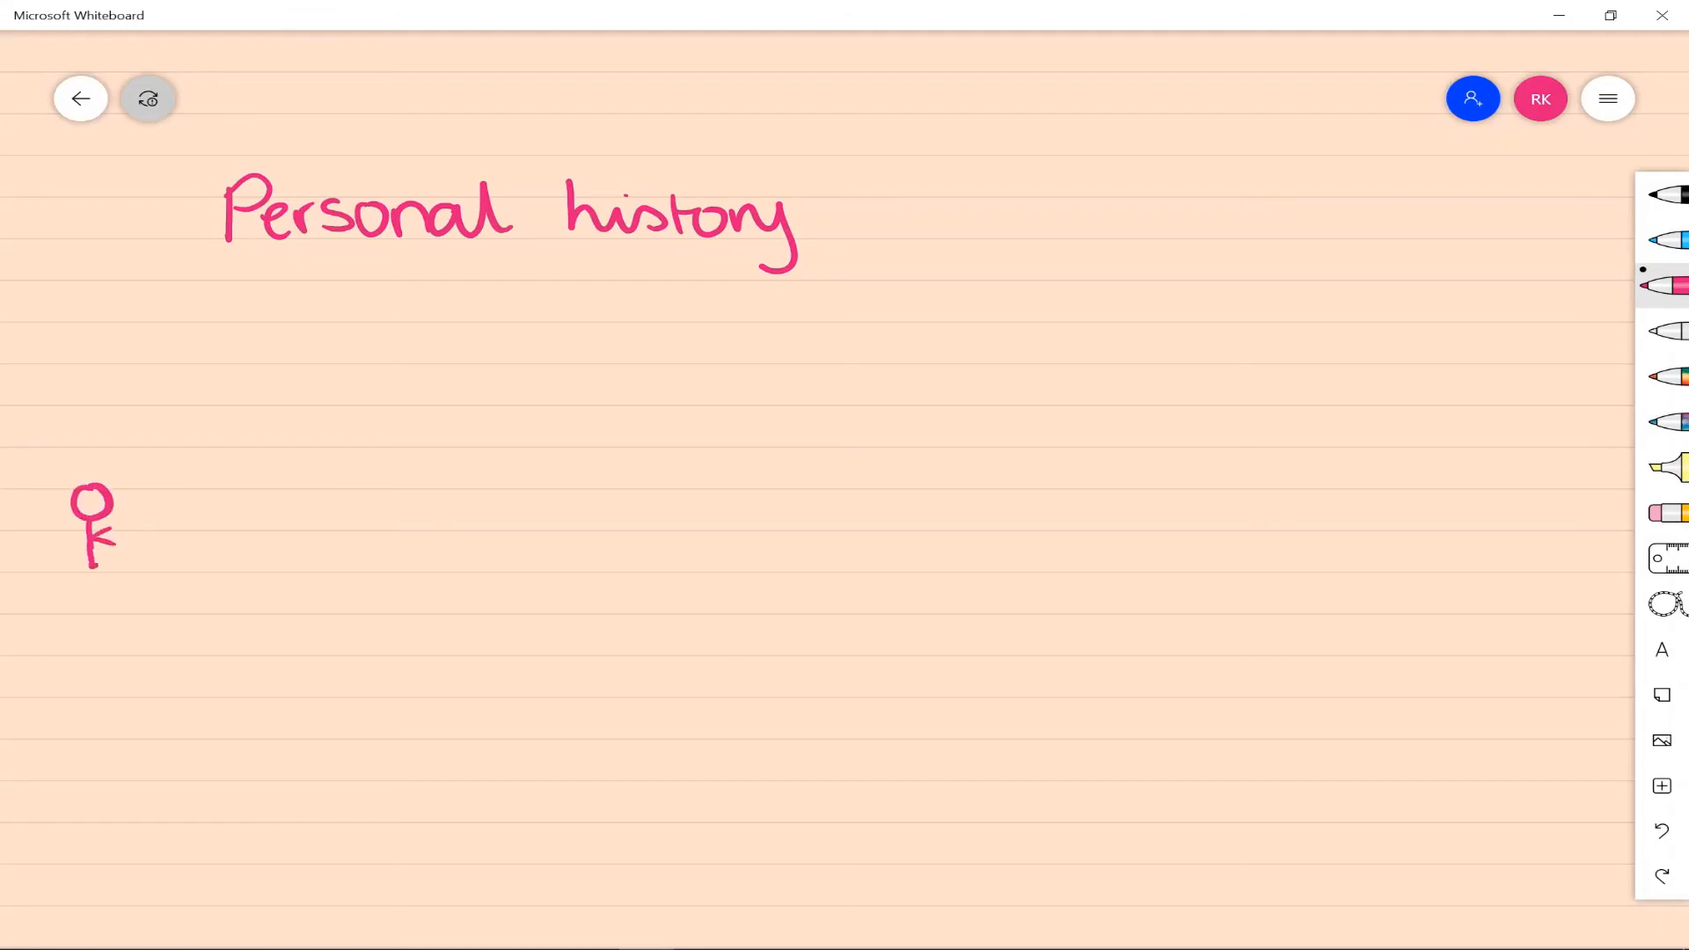
drag(102, 544, 136, 570)
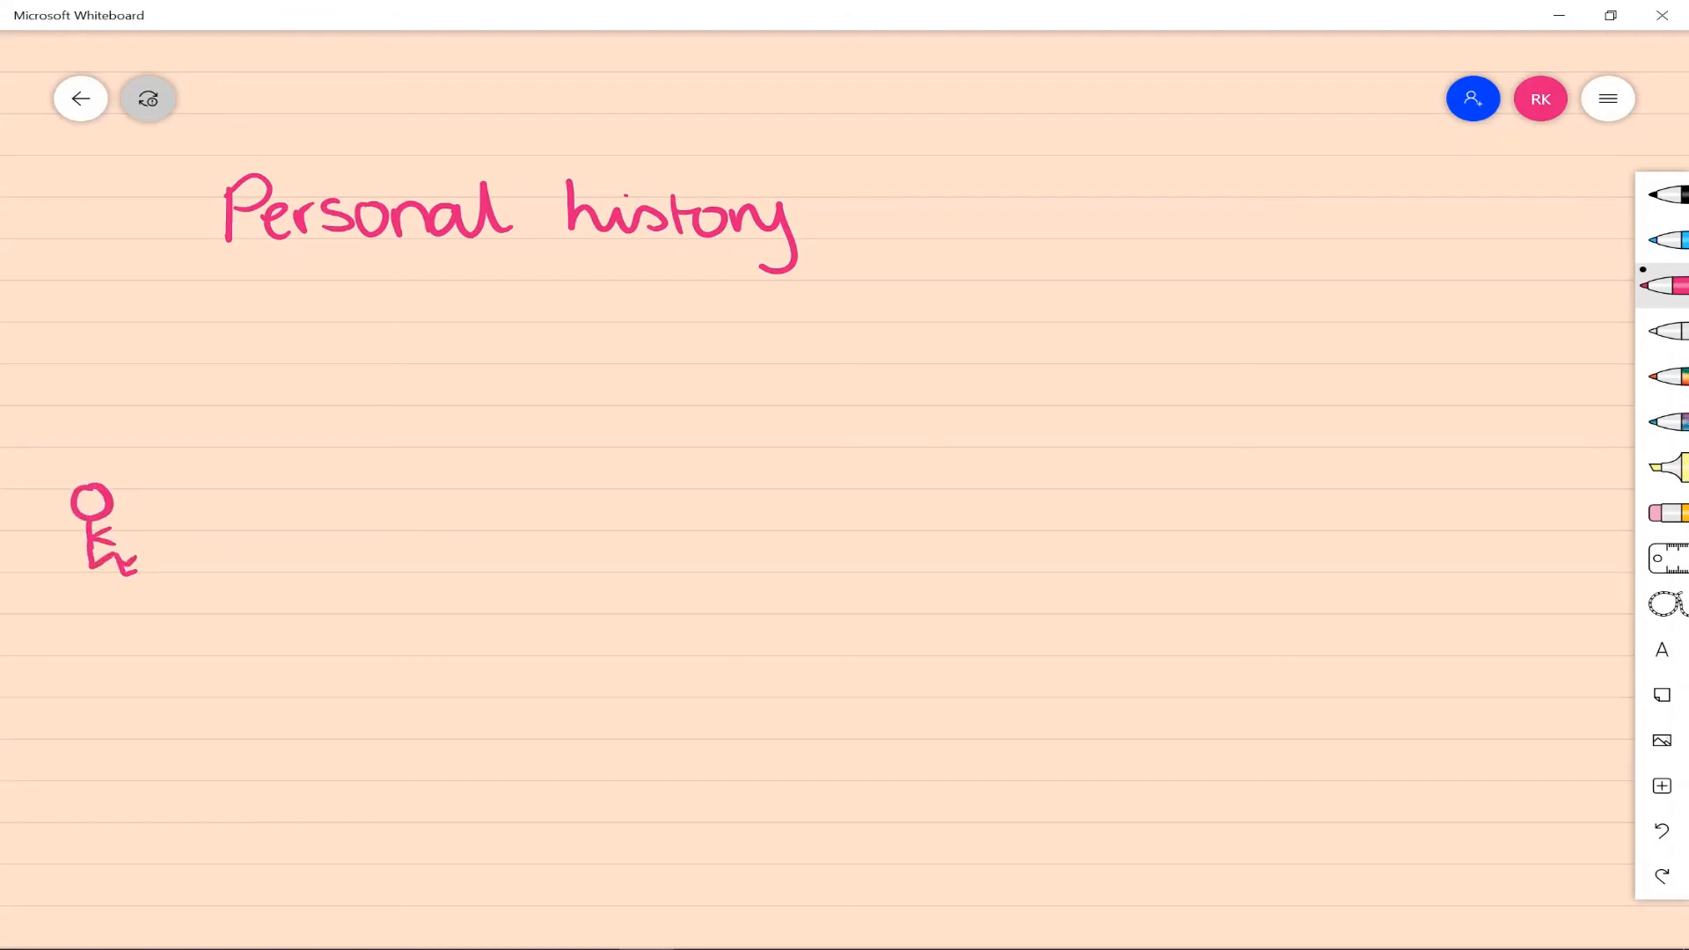
drag(197, 530, 750, 526)
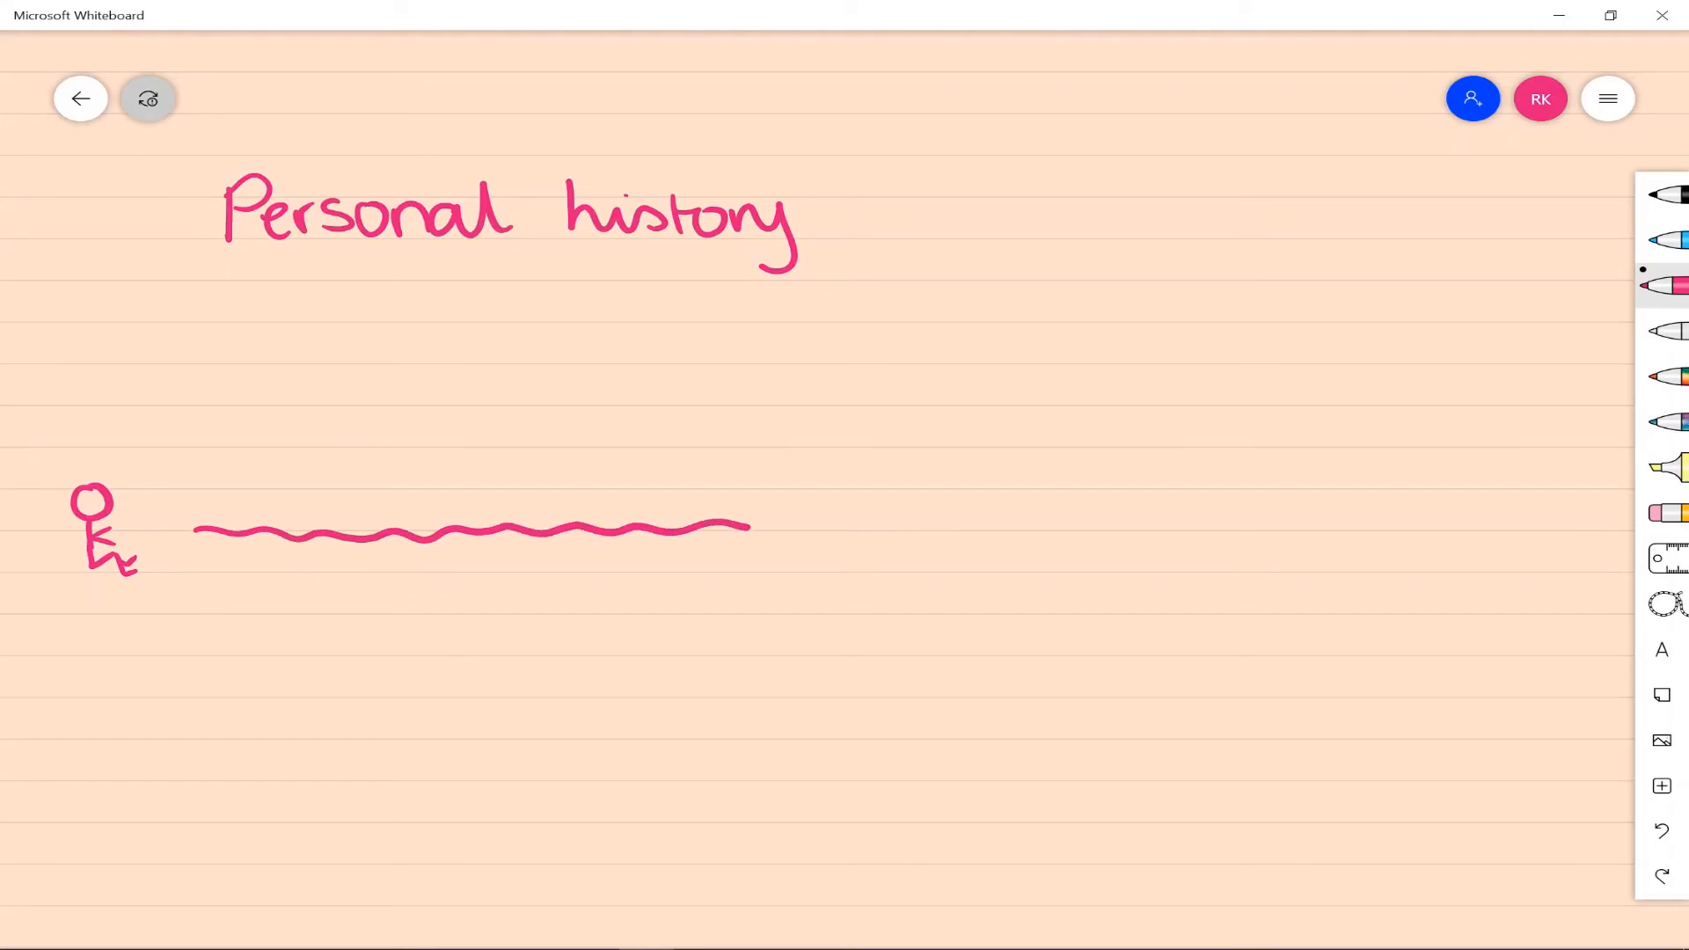
drag(750, 527, 1336, 538)
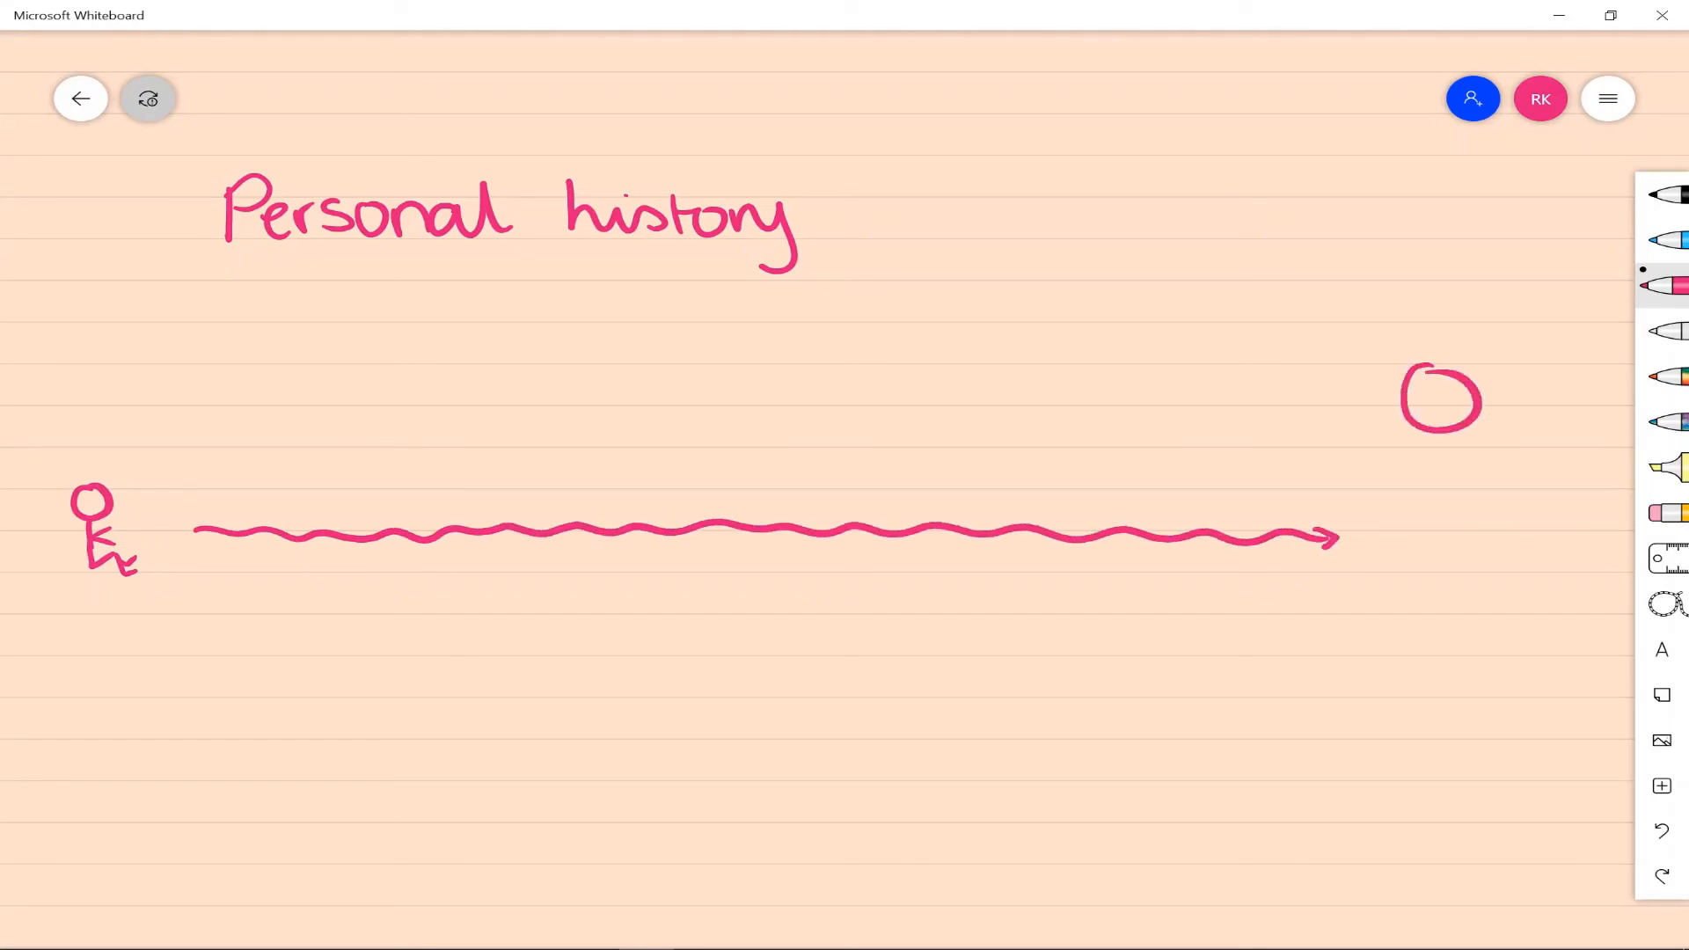
drag(1438, 442, 1443, 604)
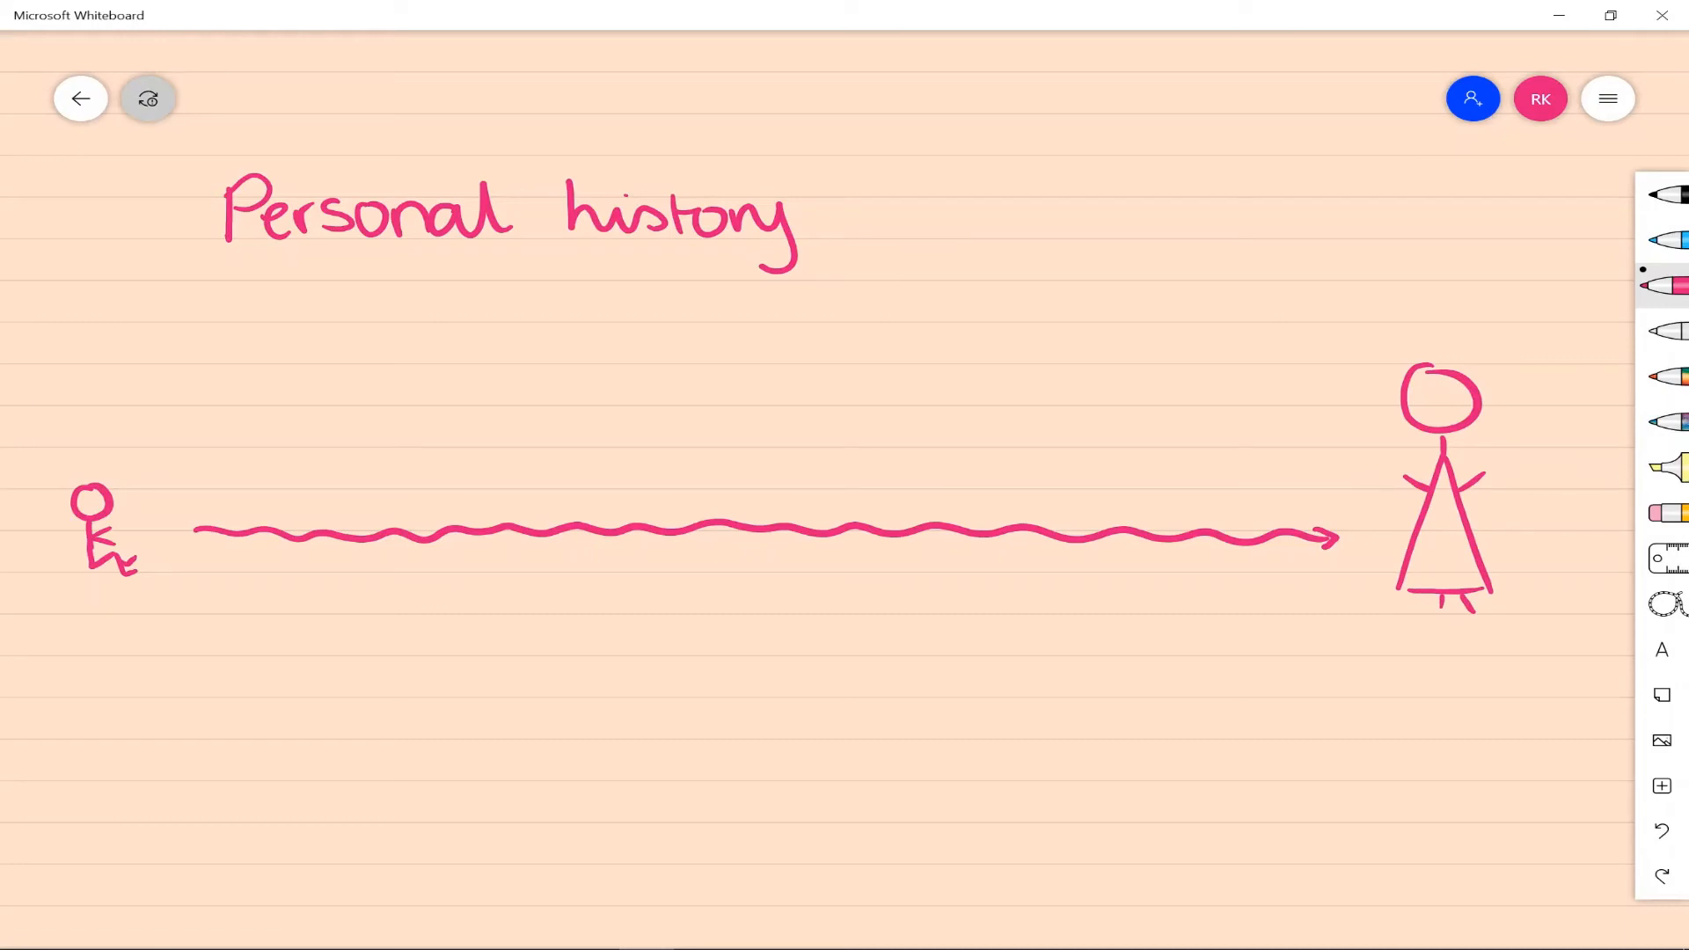
drag(1416, 361, 1498, 447)
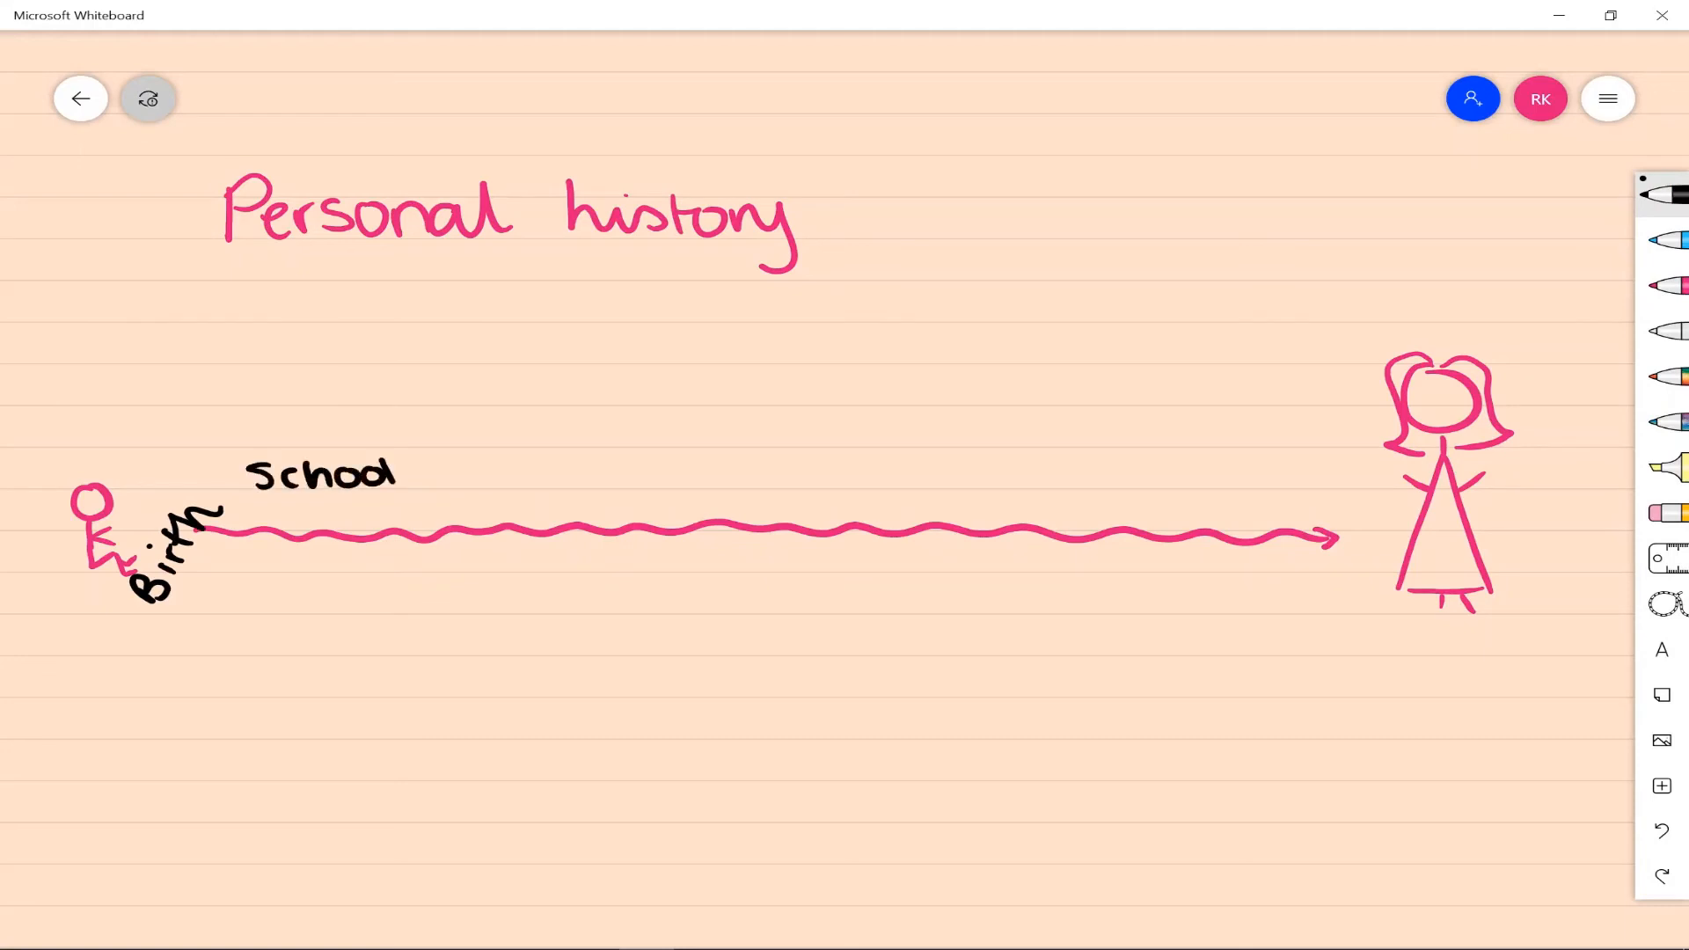
Label the timeline with School→work arrow, Family relationships line, Trauma, Milestones and exams.
drag(432, 477, 852, 463)
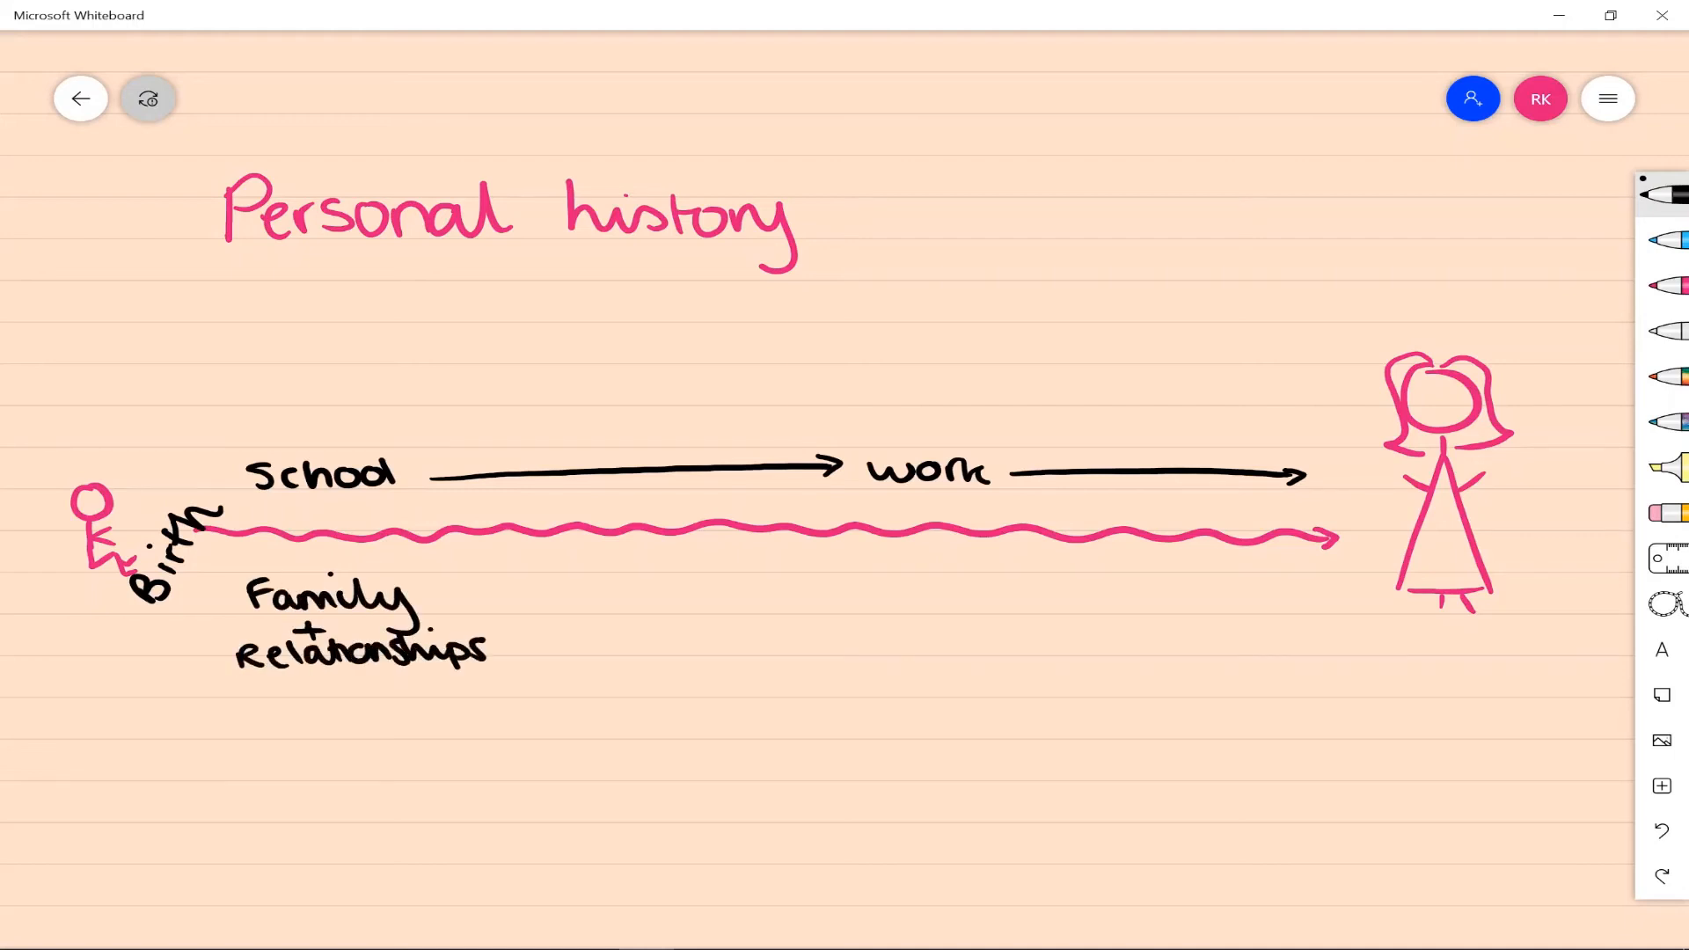
drag(507, 609, 1282, 601)
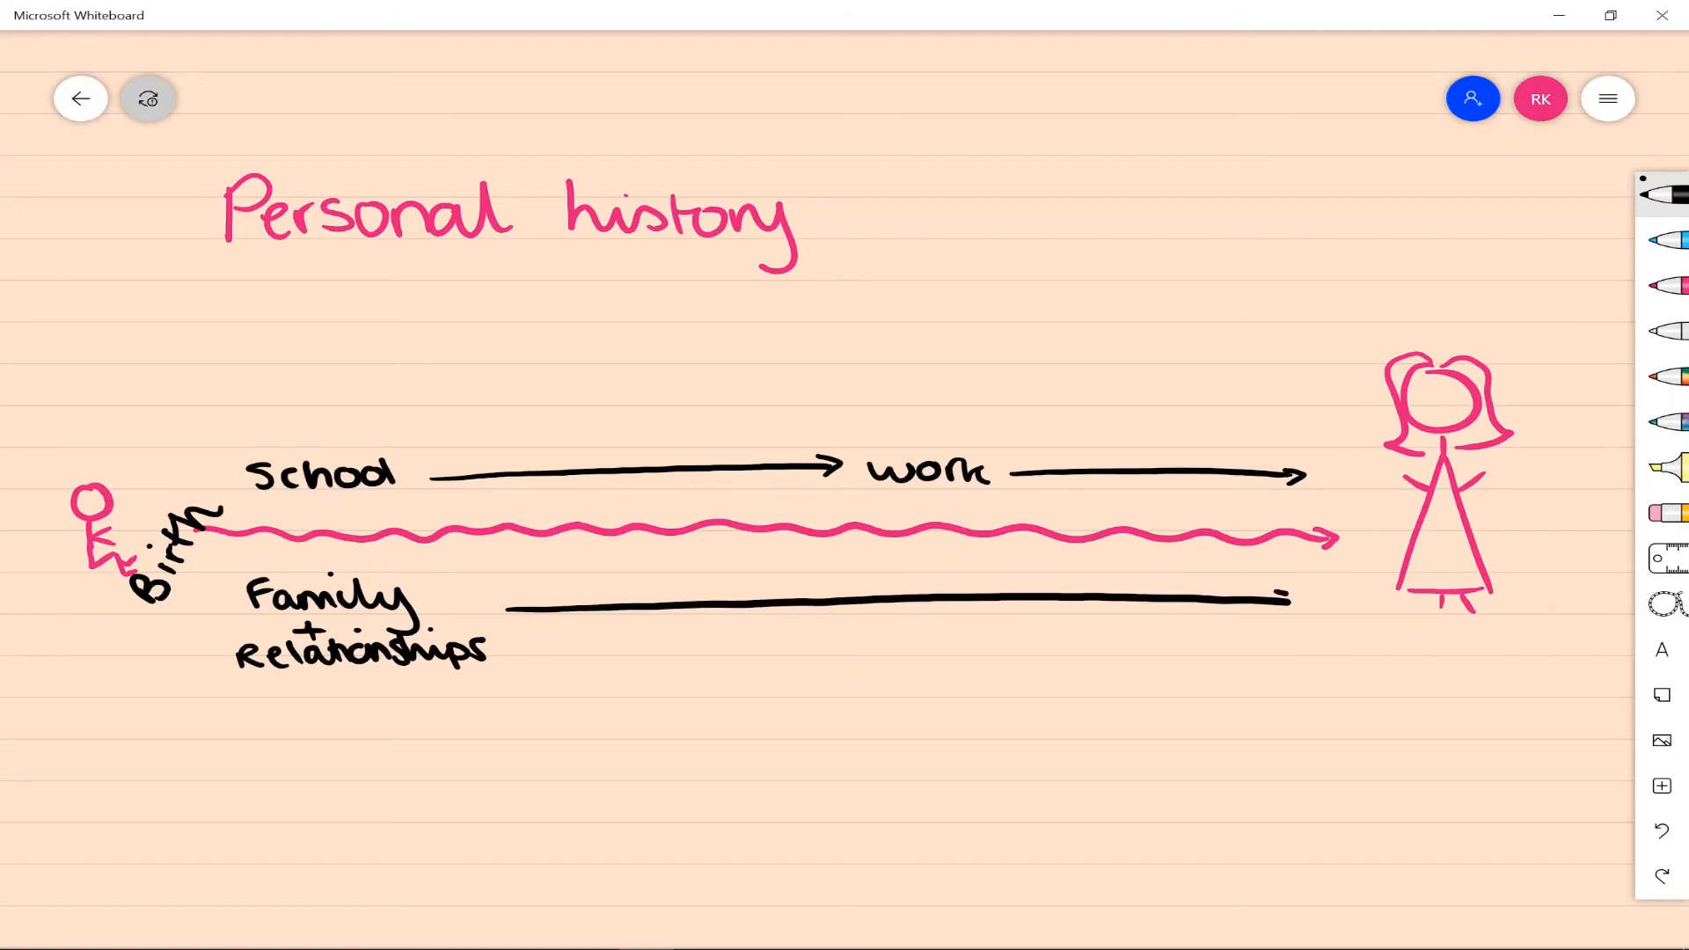
text(Trauma)
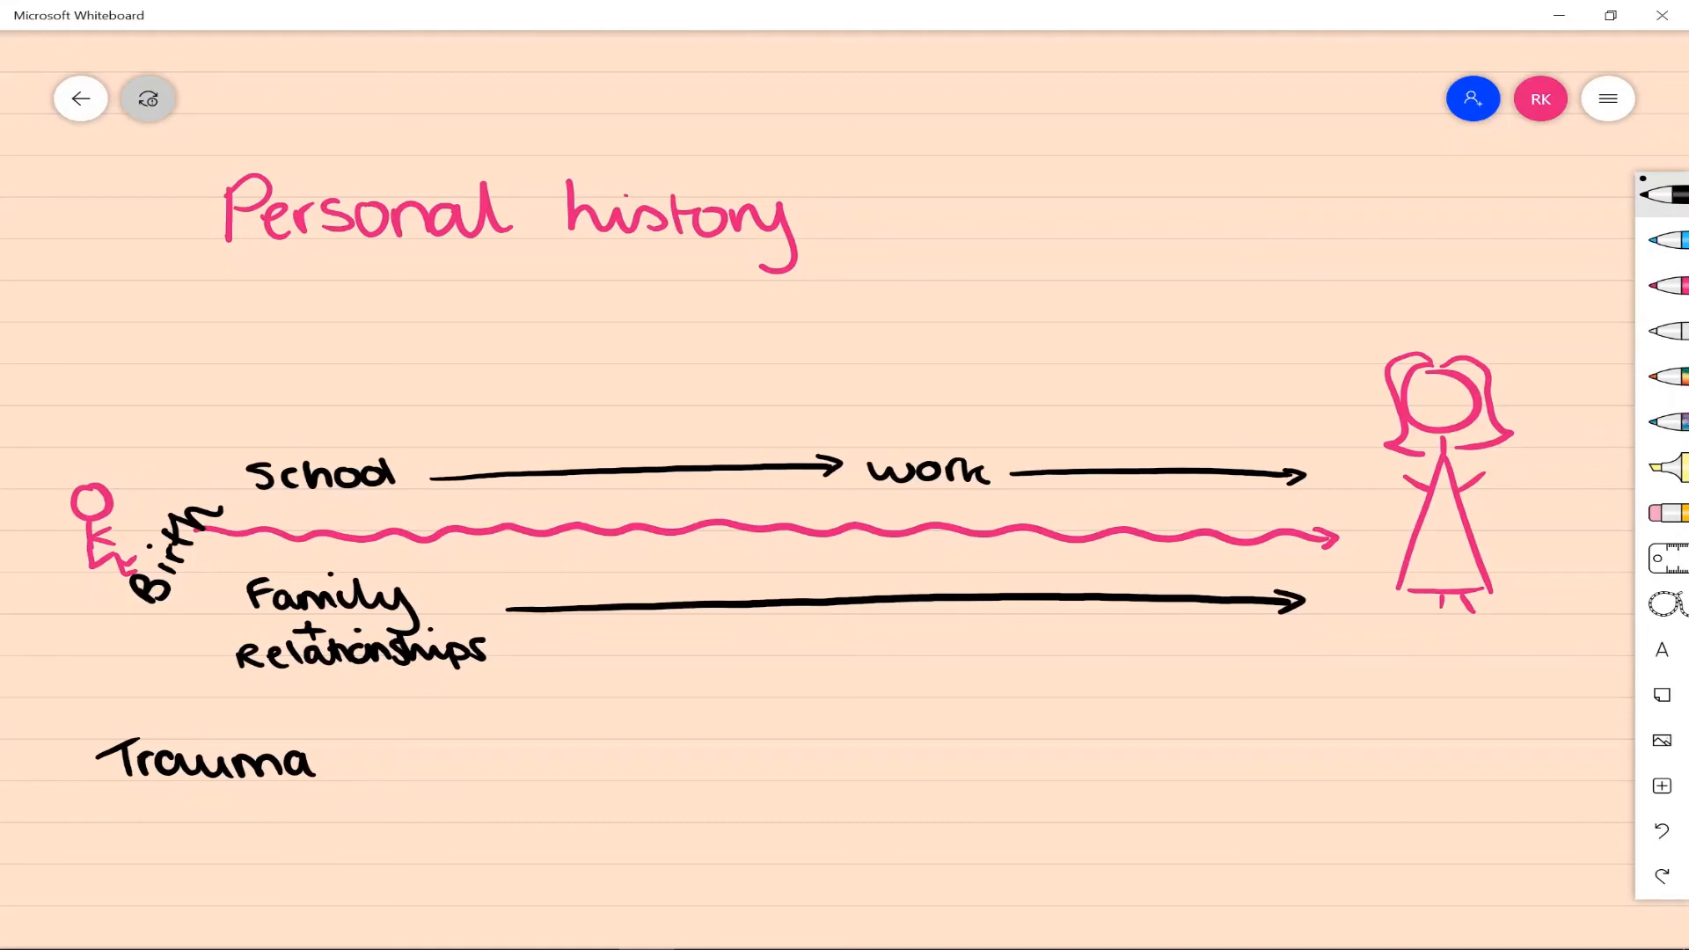
text(Milestones)
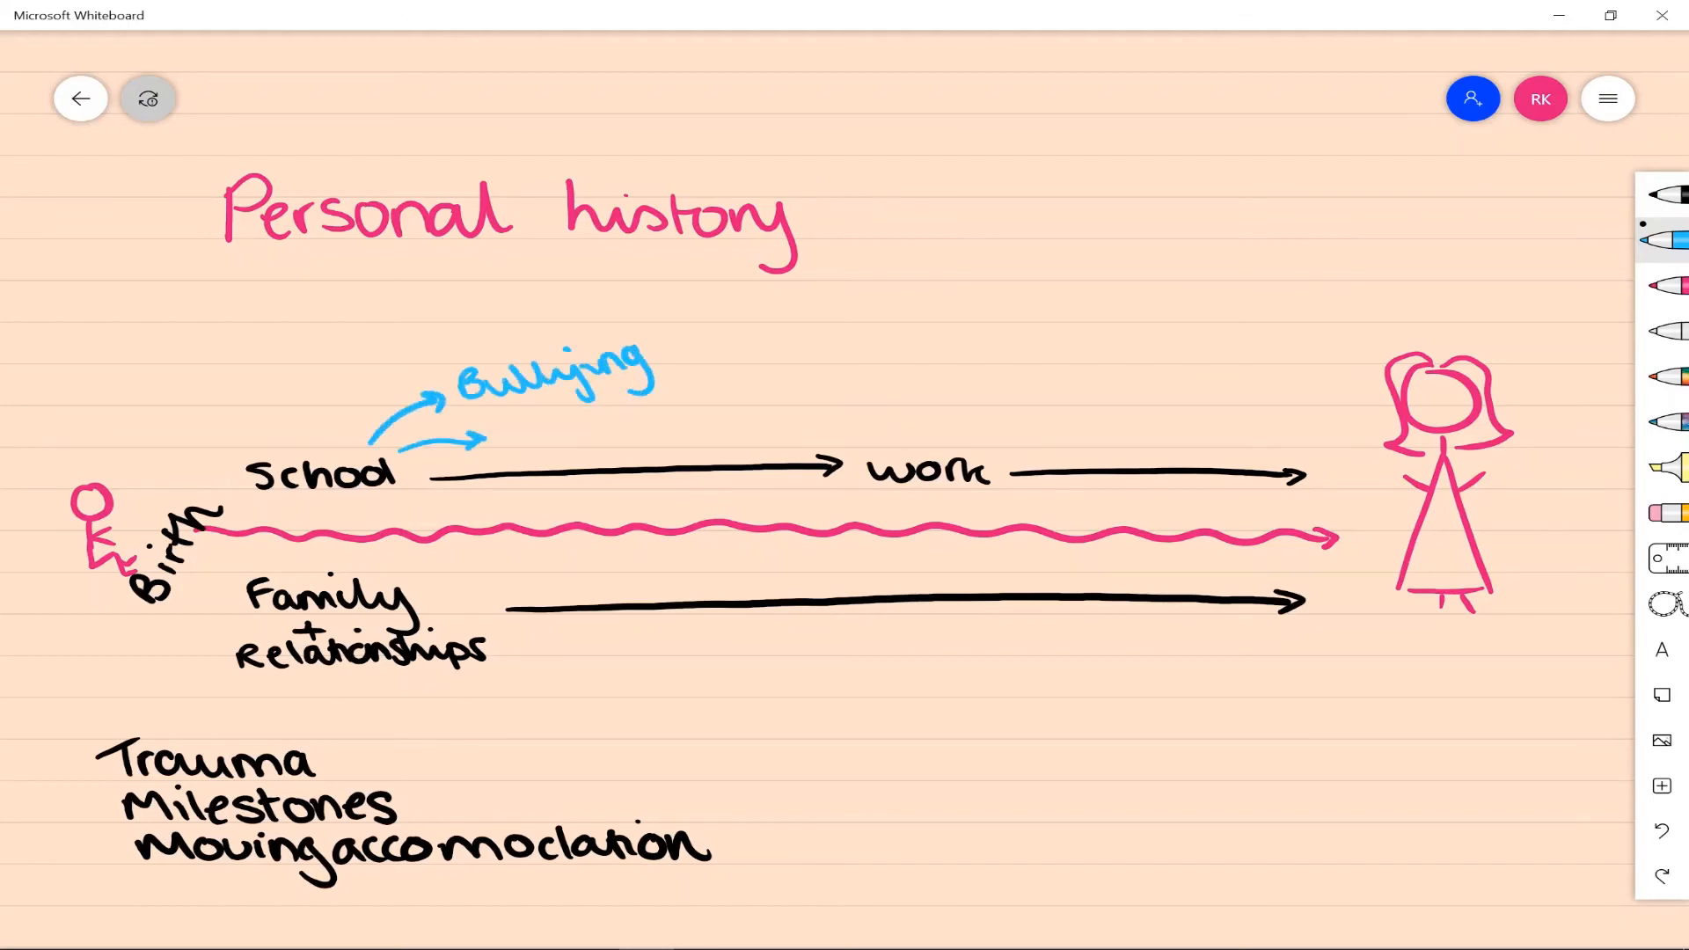
text(exams)
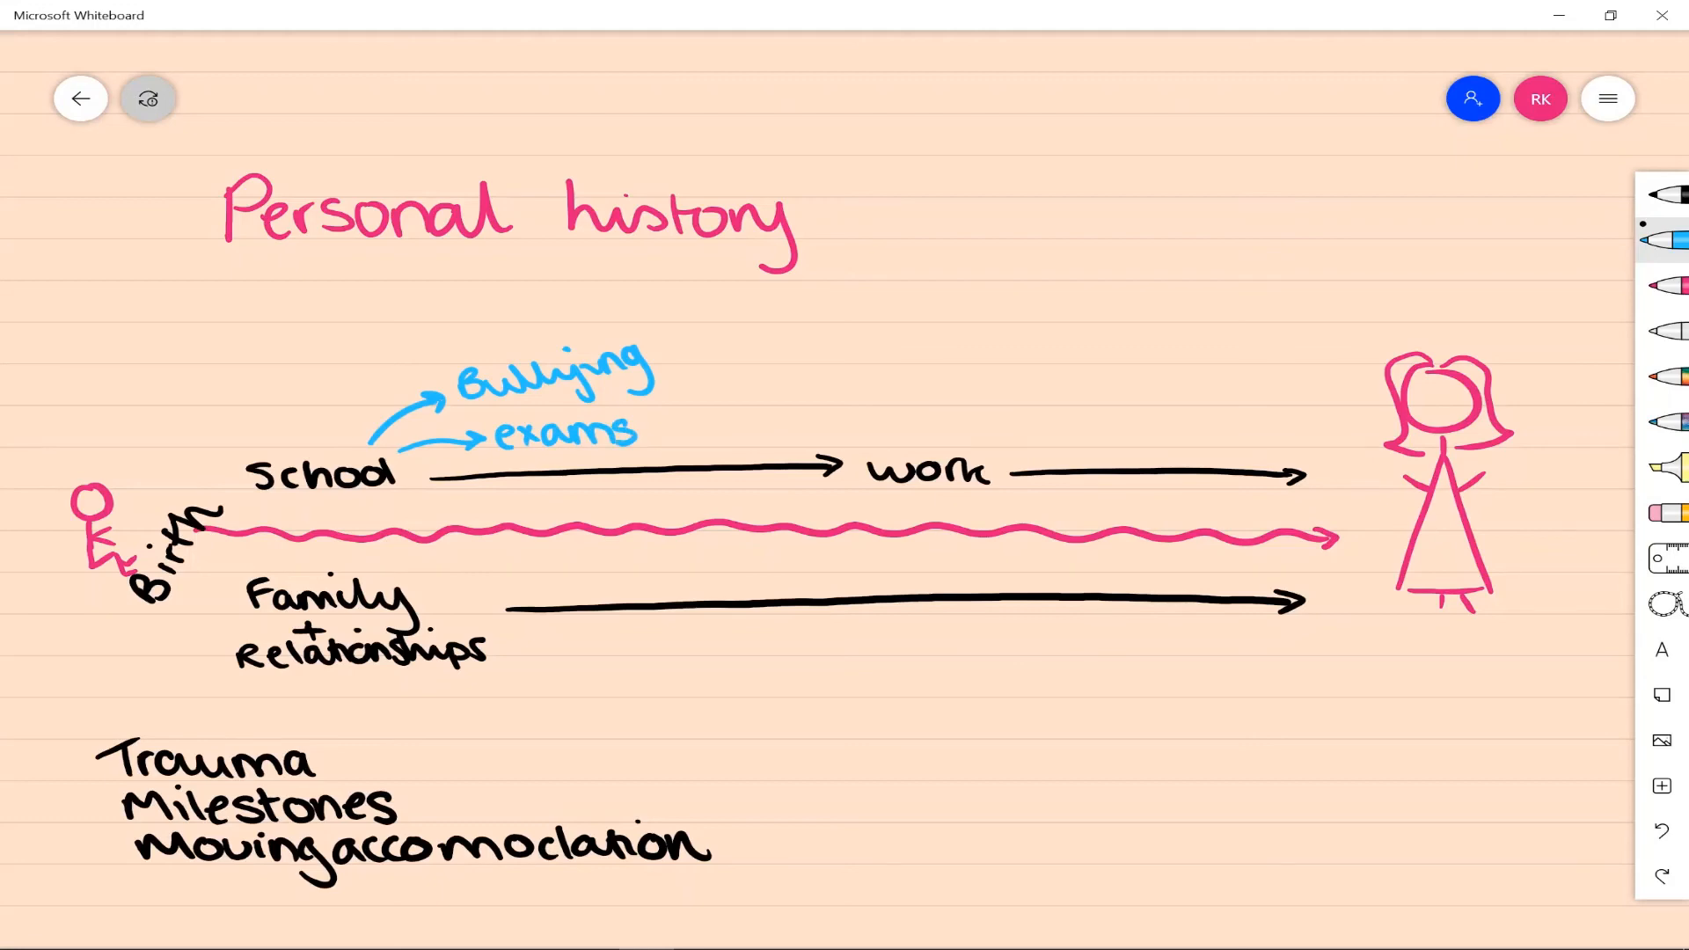
drag(943, 447, 1007, 399)
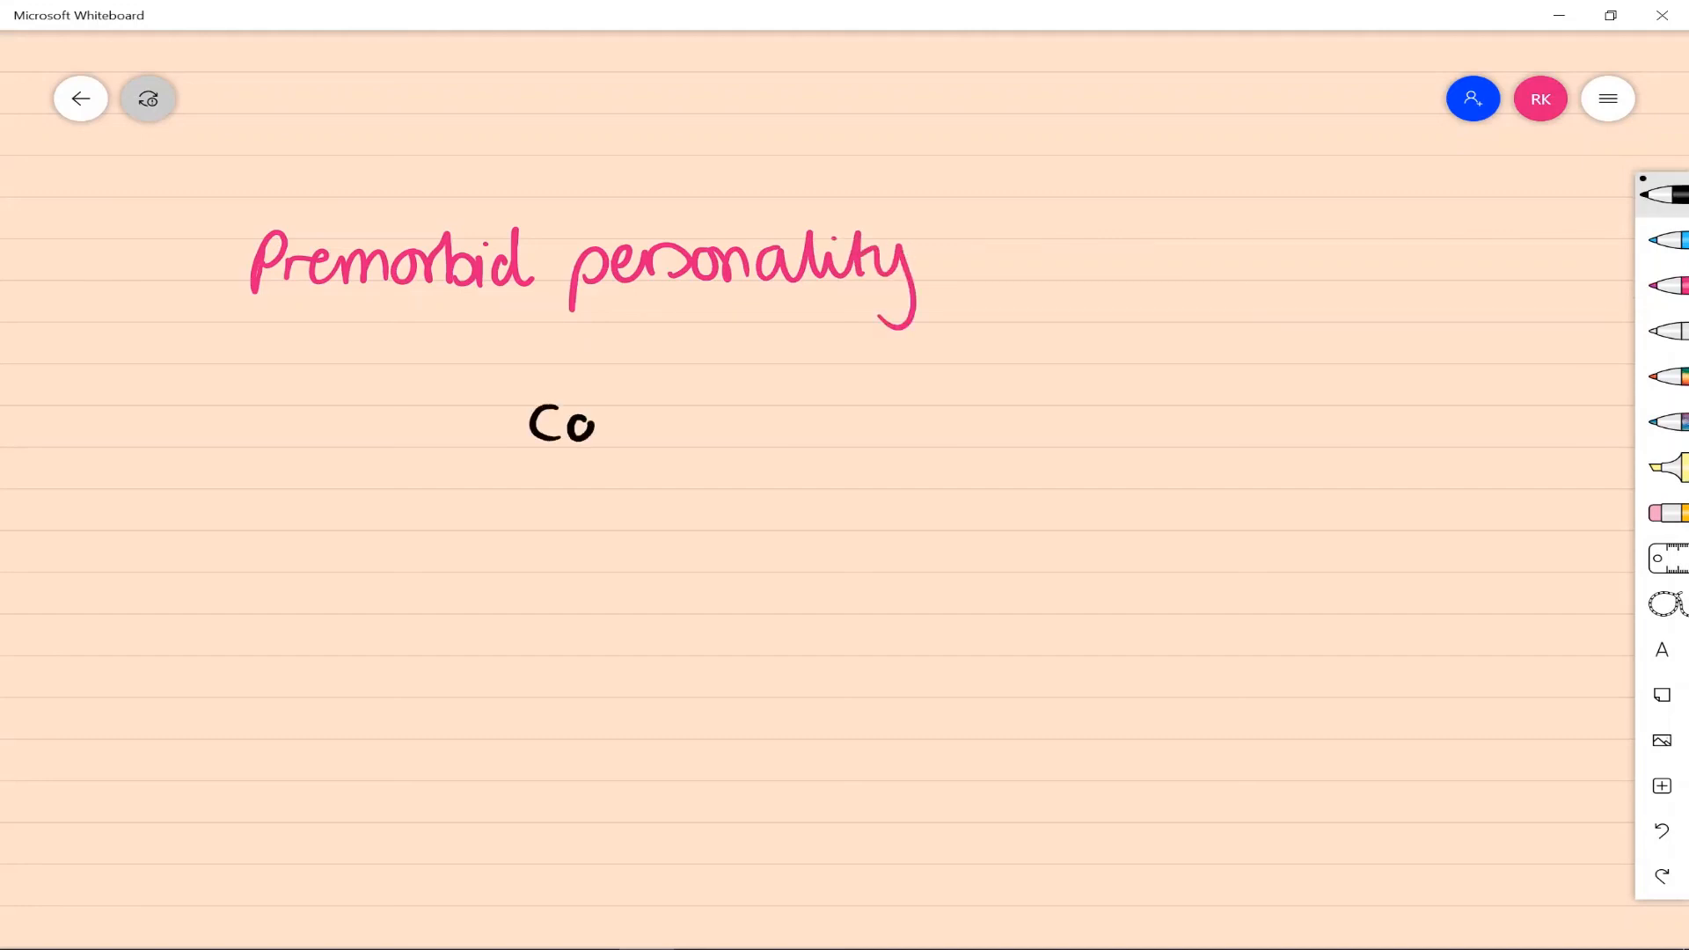
Write 'Collateral often helpful' and 'What were they like previously' under Premorbid personality.
drag(582, 426, 786, 426)
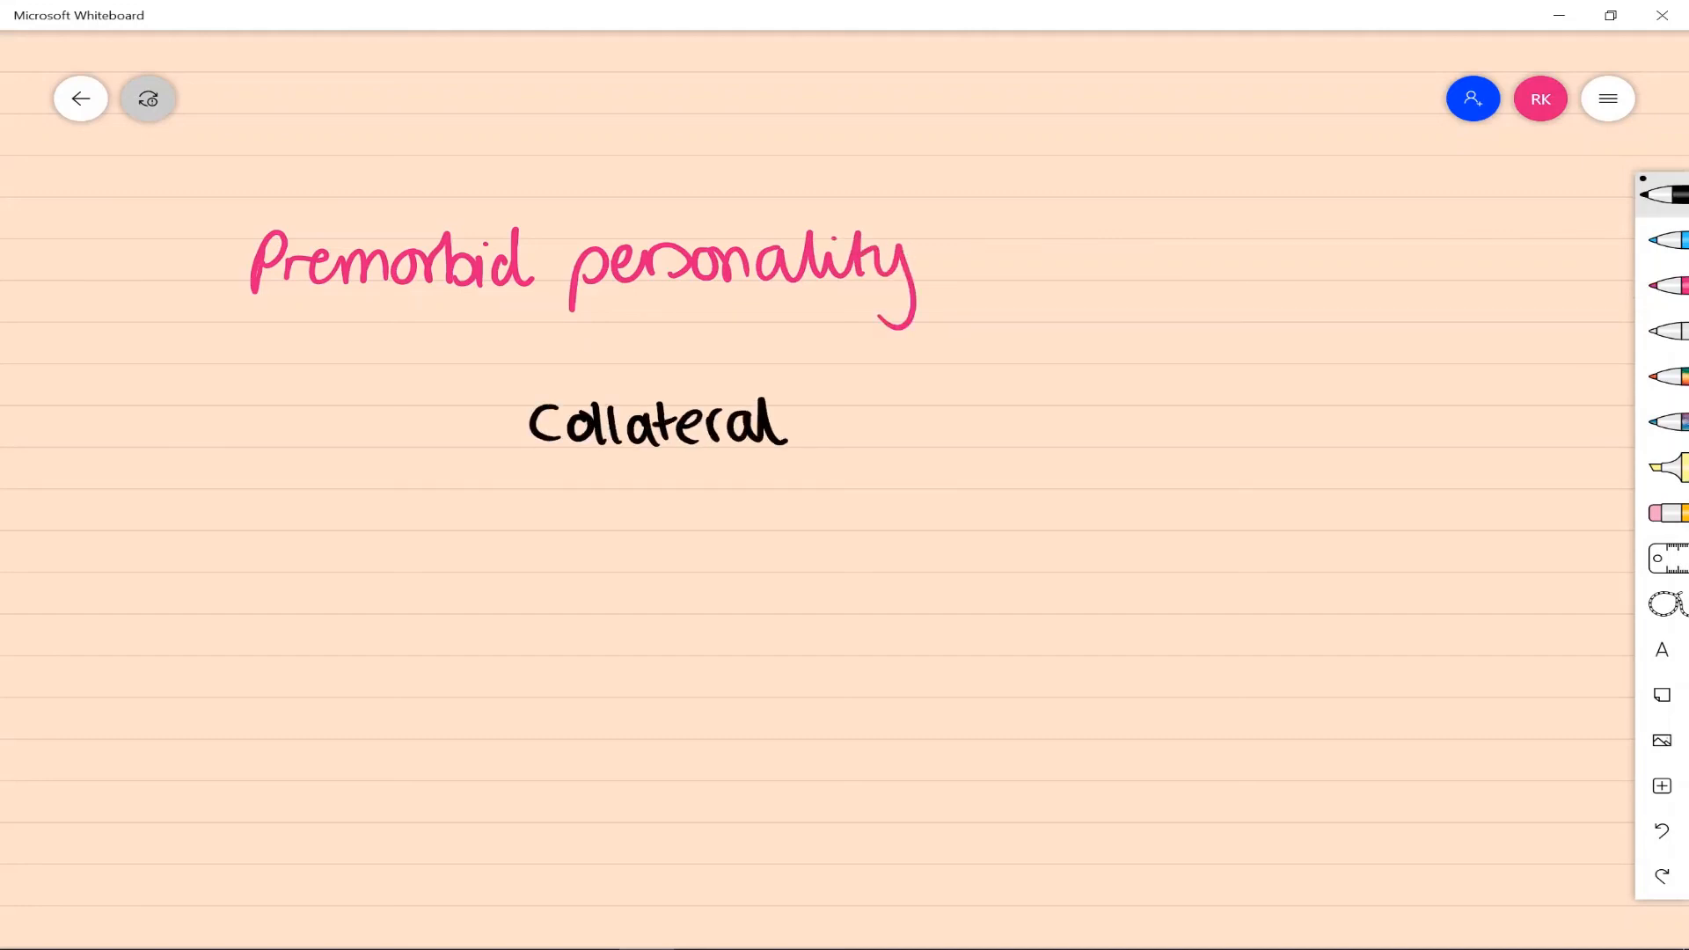
drag(829, 431, 1093, 447)
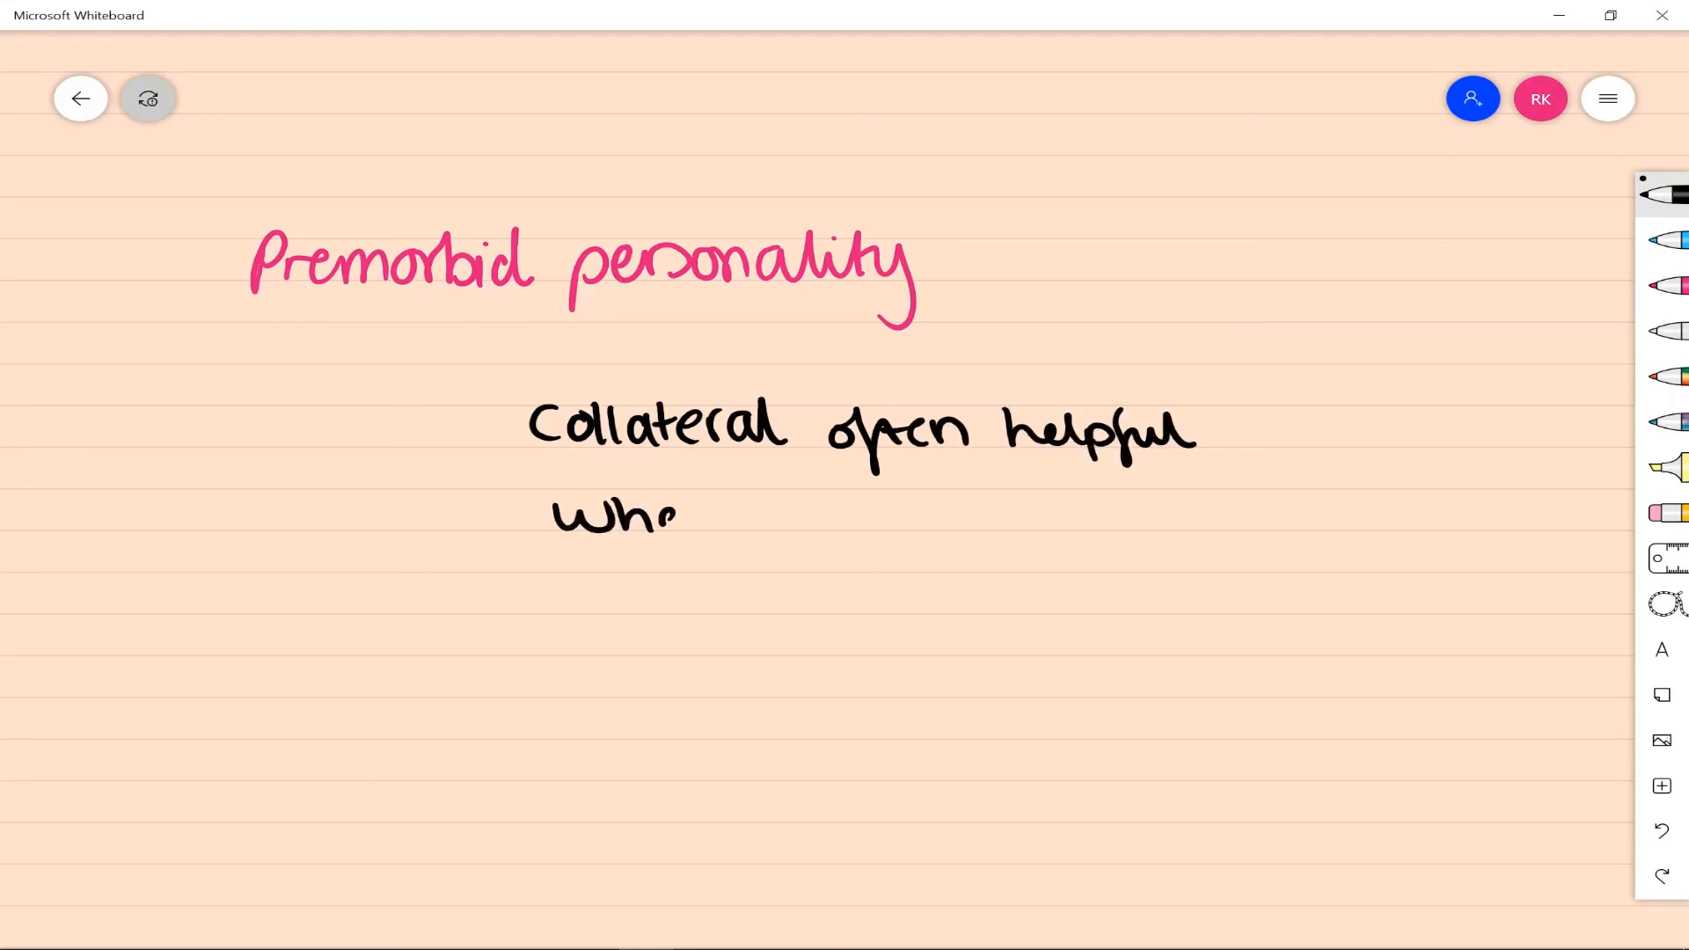
drag(679, 518, 943, 518)
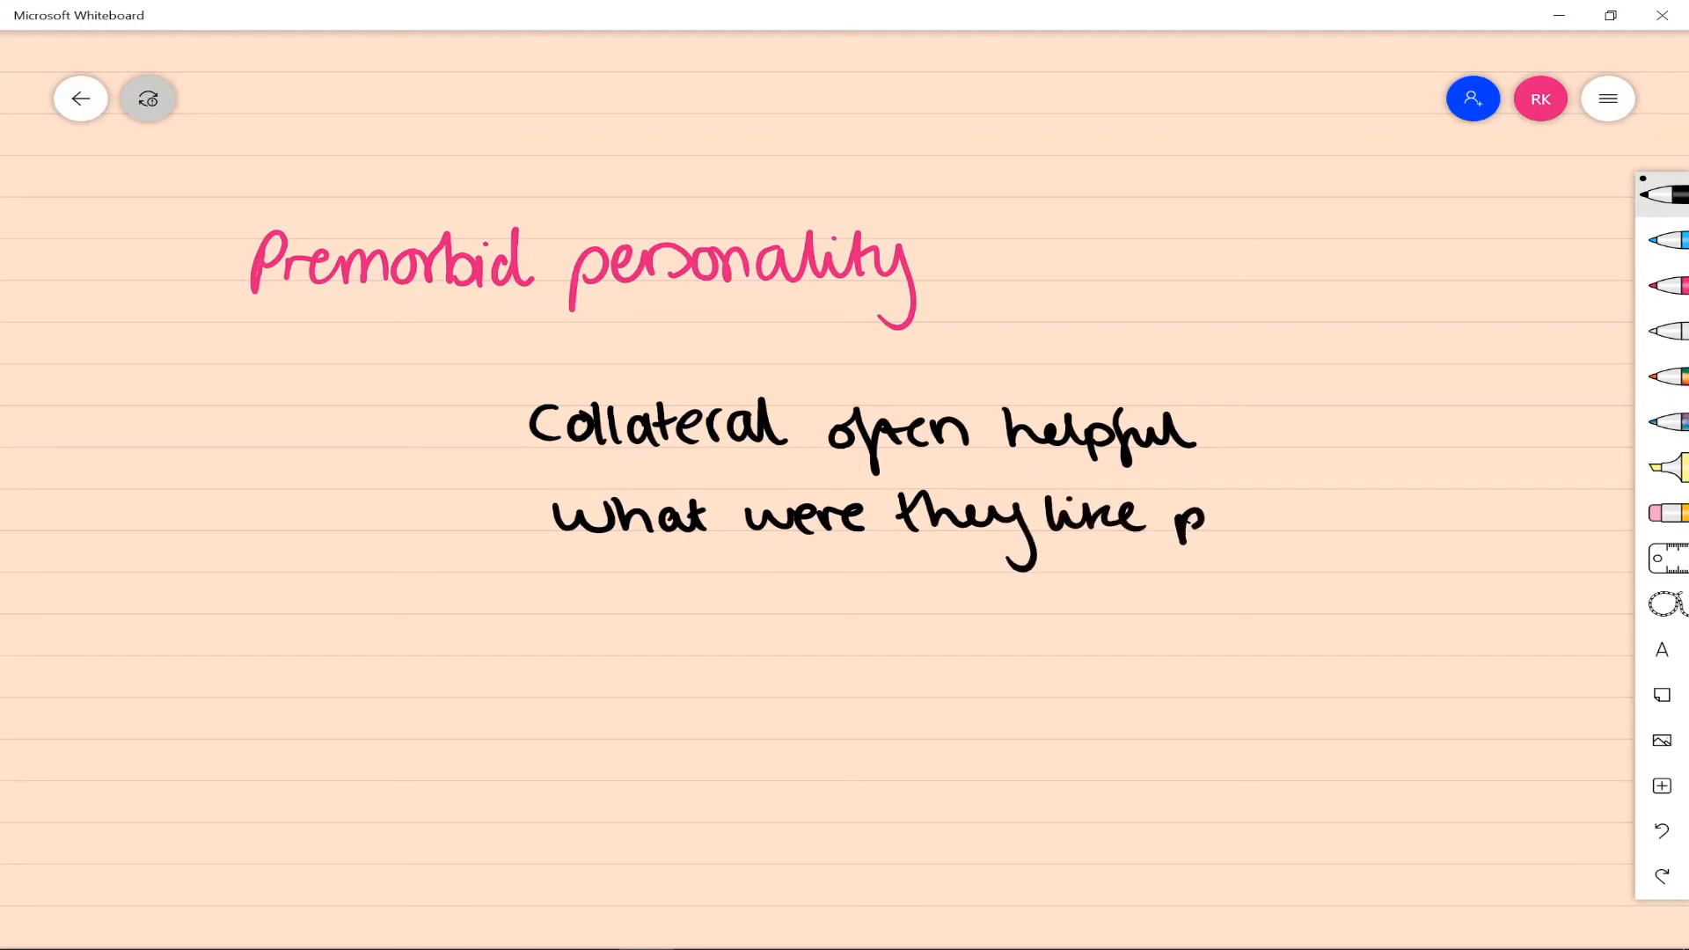
drag(1207, 518, 1466, 517)
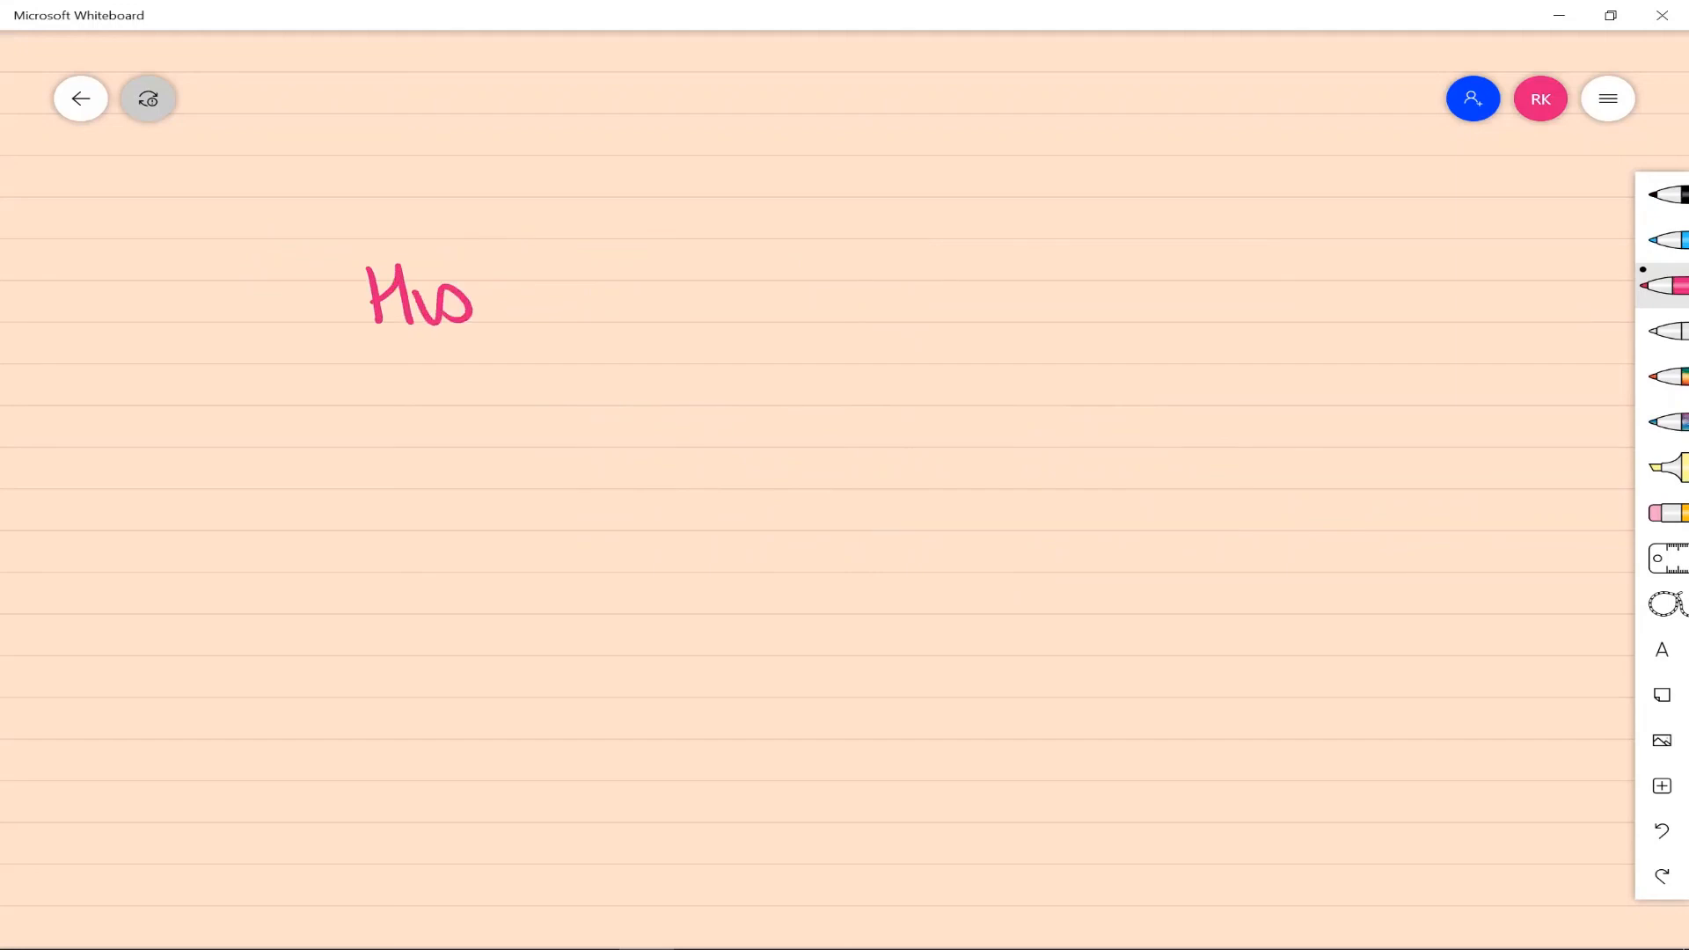
Write the pink History → MSE → Risk assessment flow with arrows.
drag(473, 301, 614, 313)
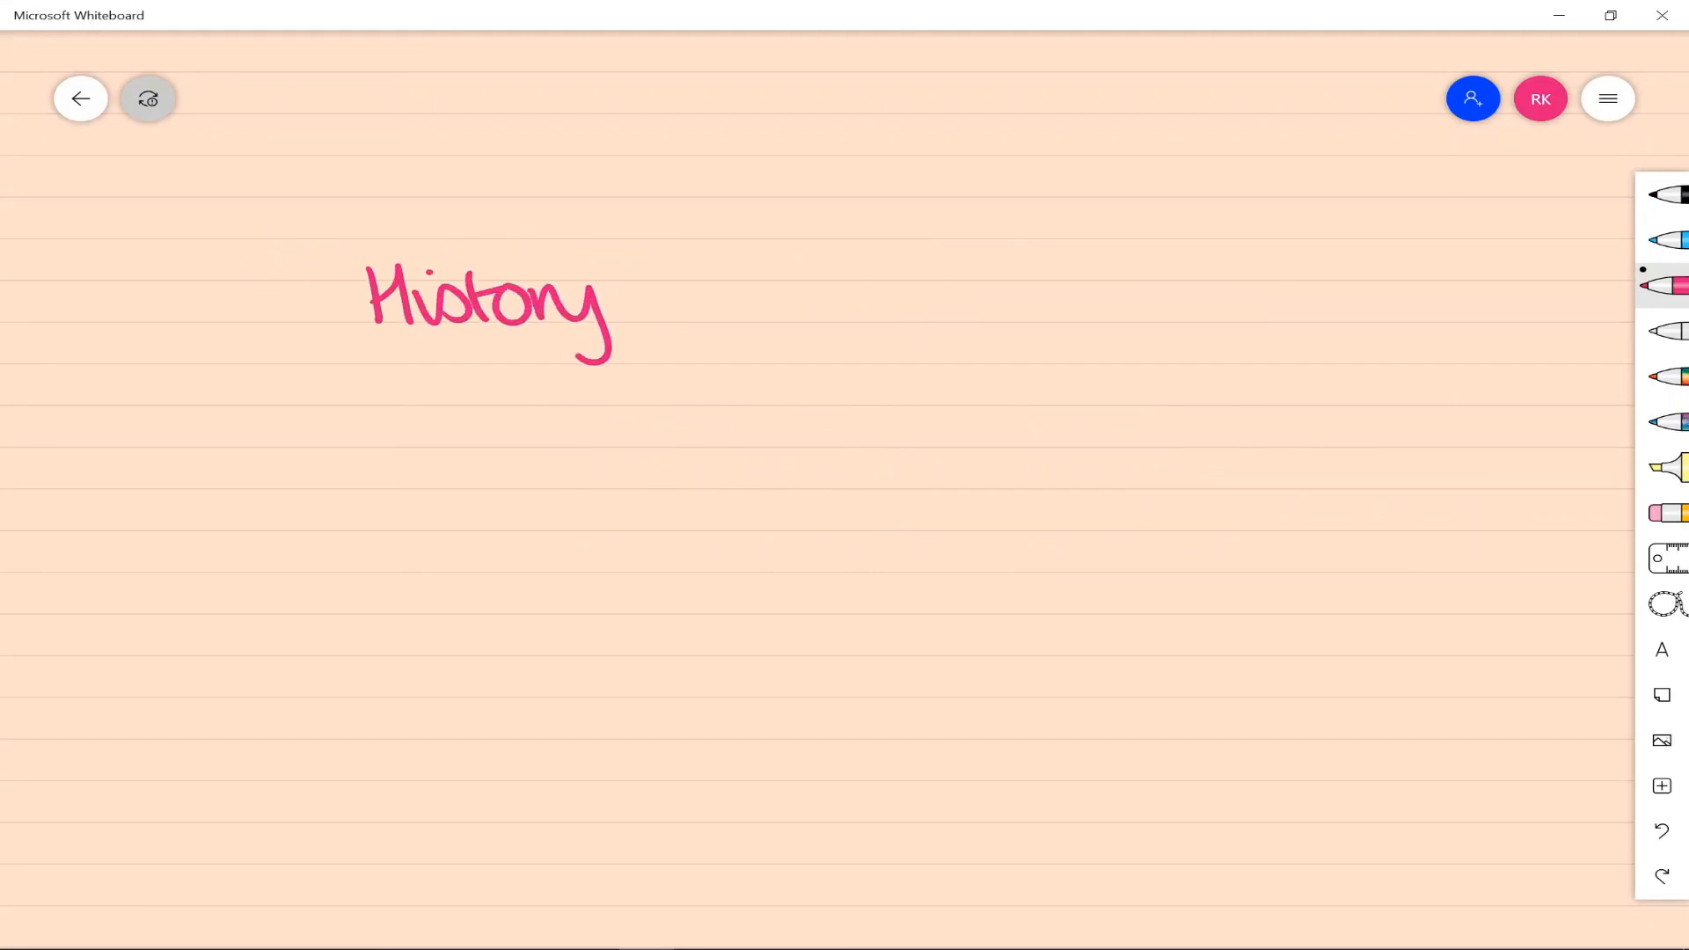
drag(517, 344, 636, 399)
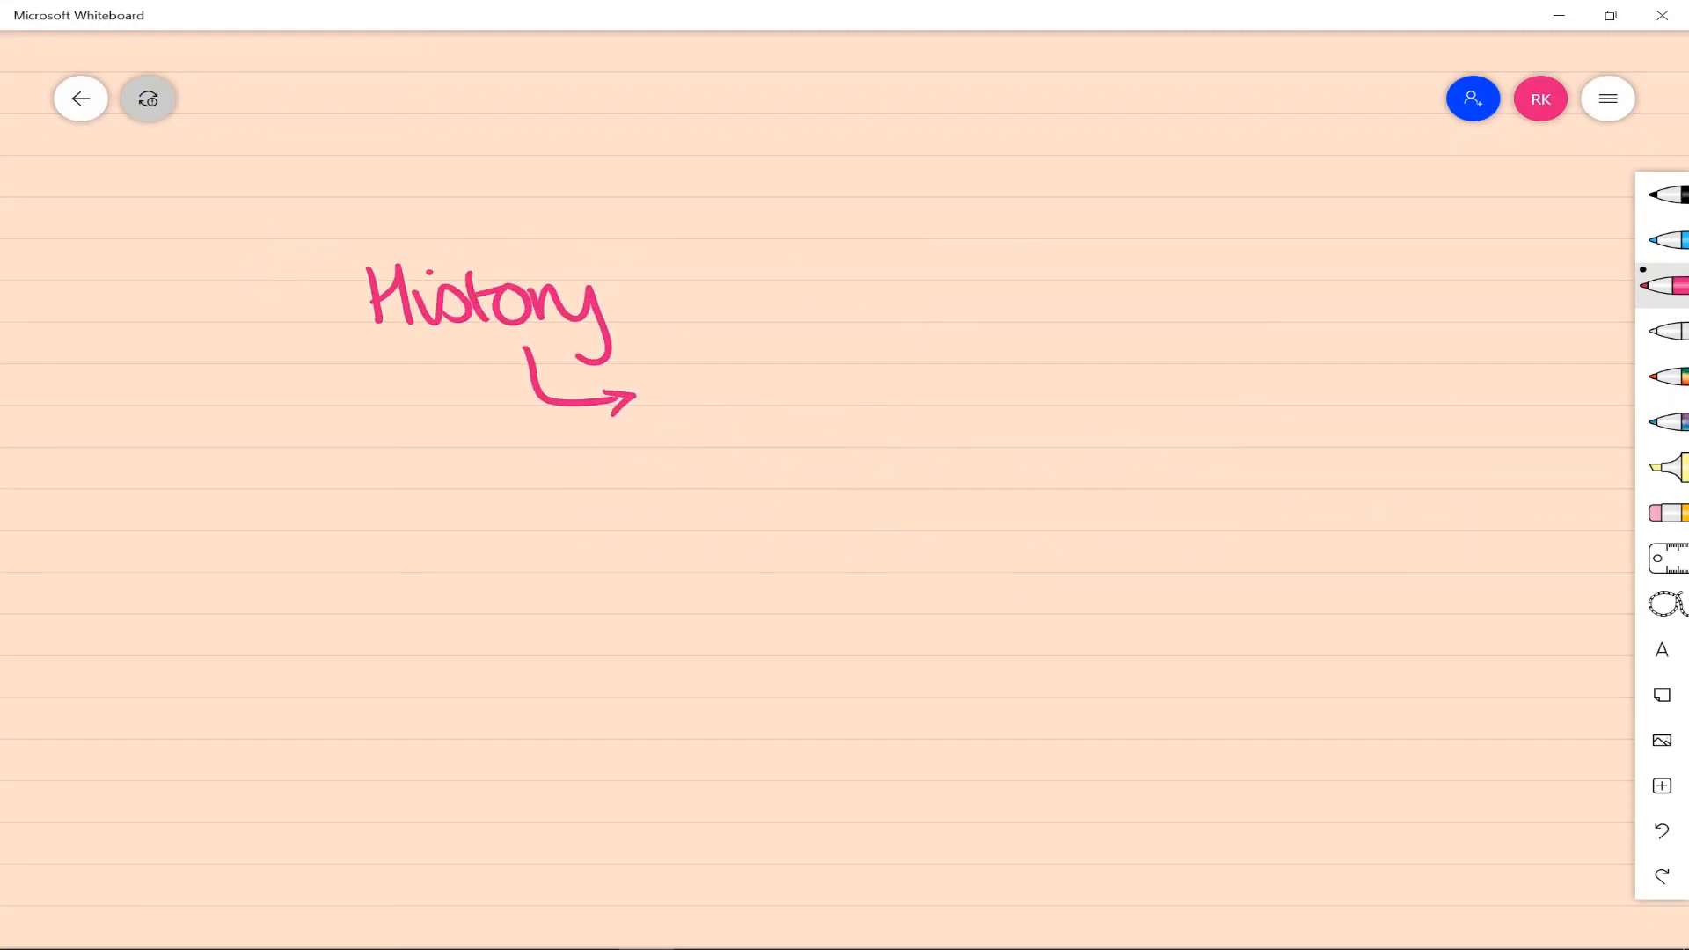
drag(690, 377, 819, 473)
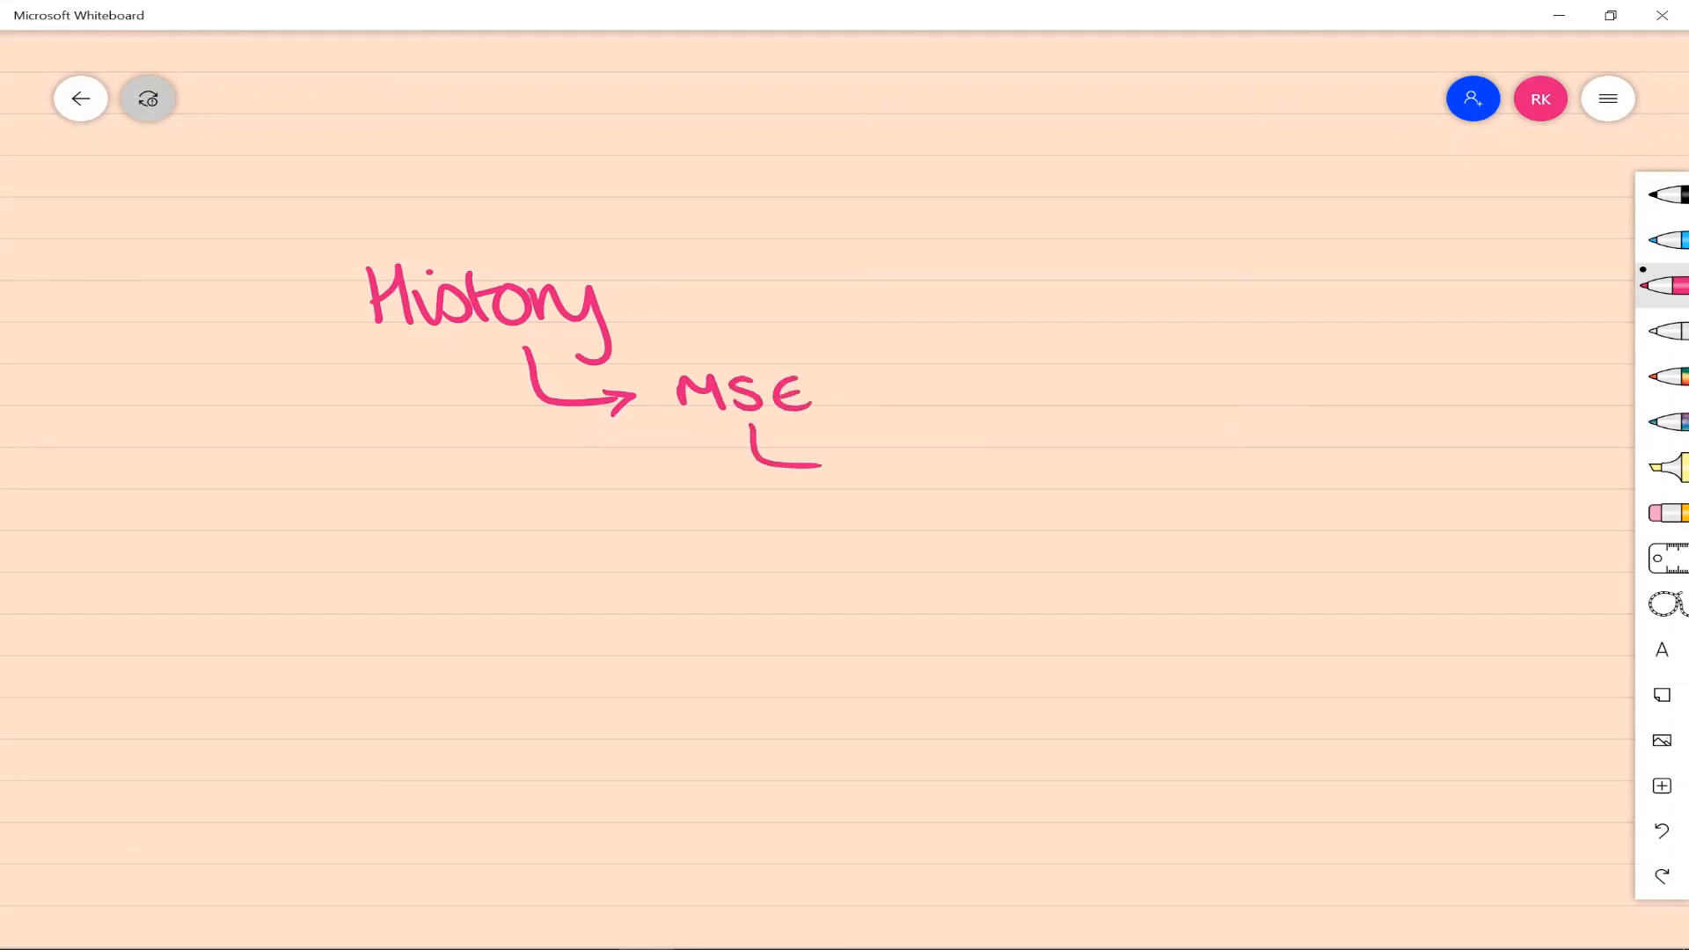
drag(737, 452, 980, 474)
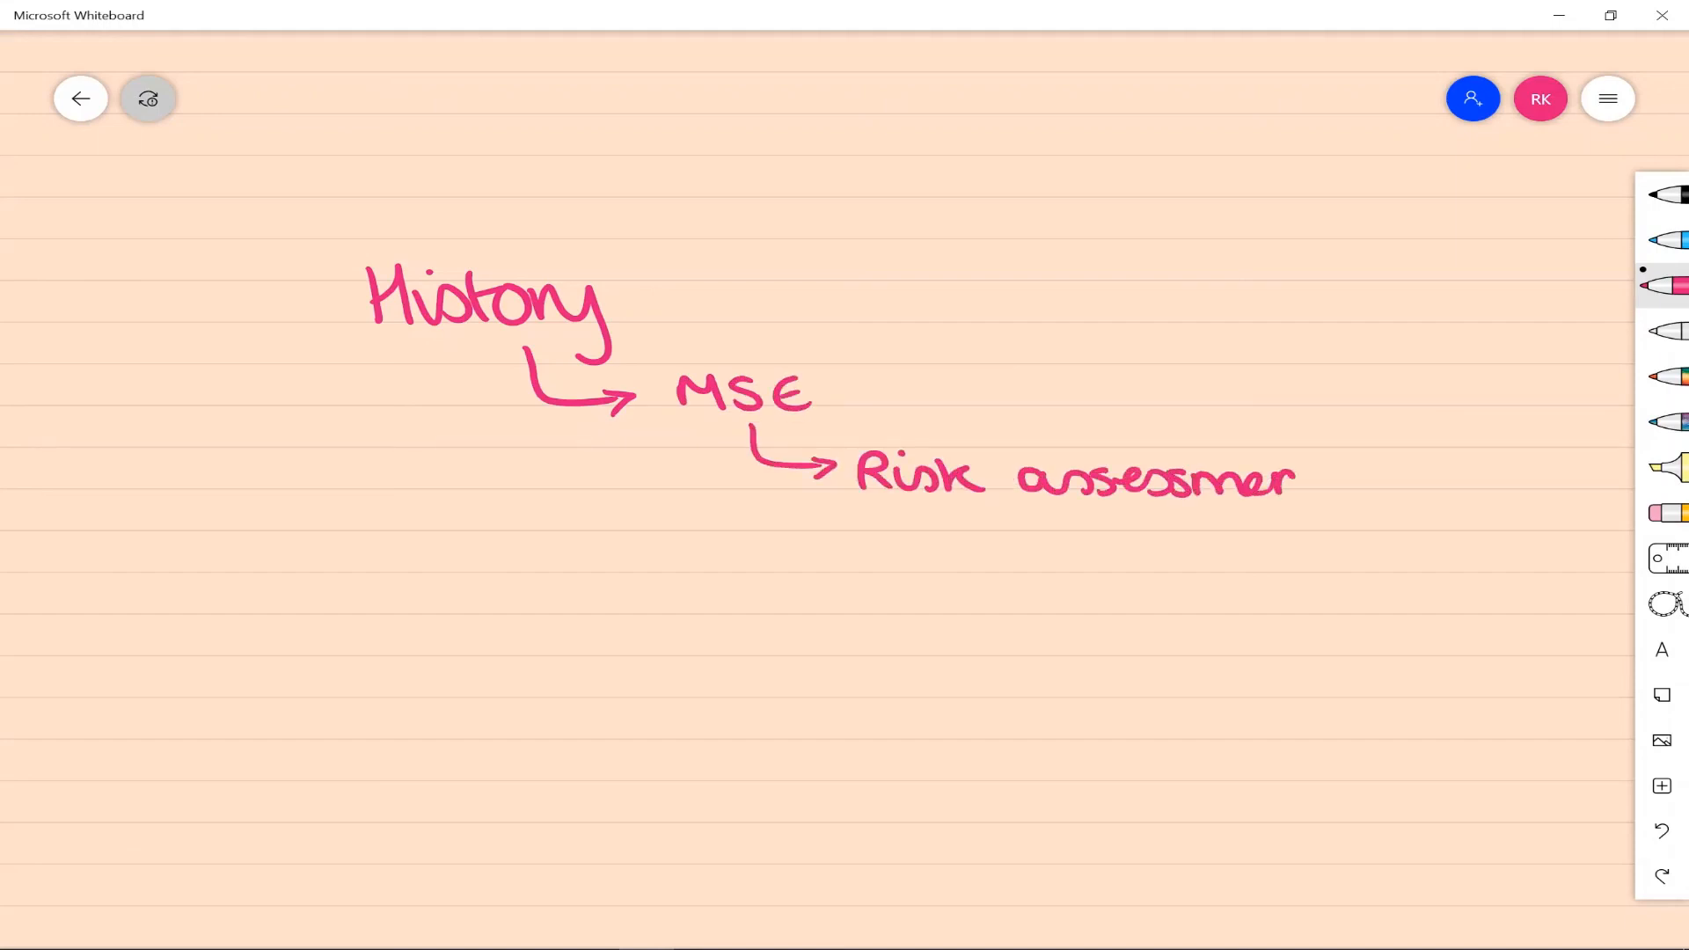
text(t)
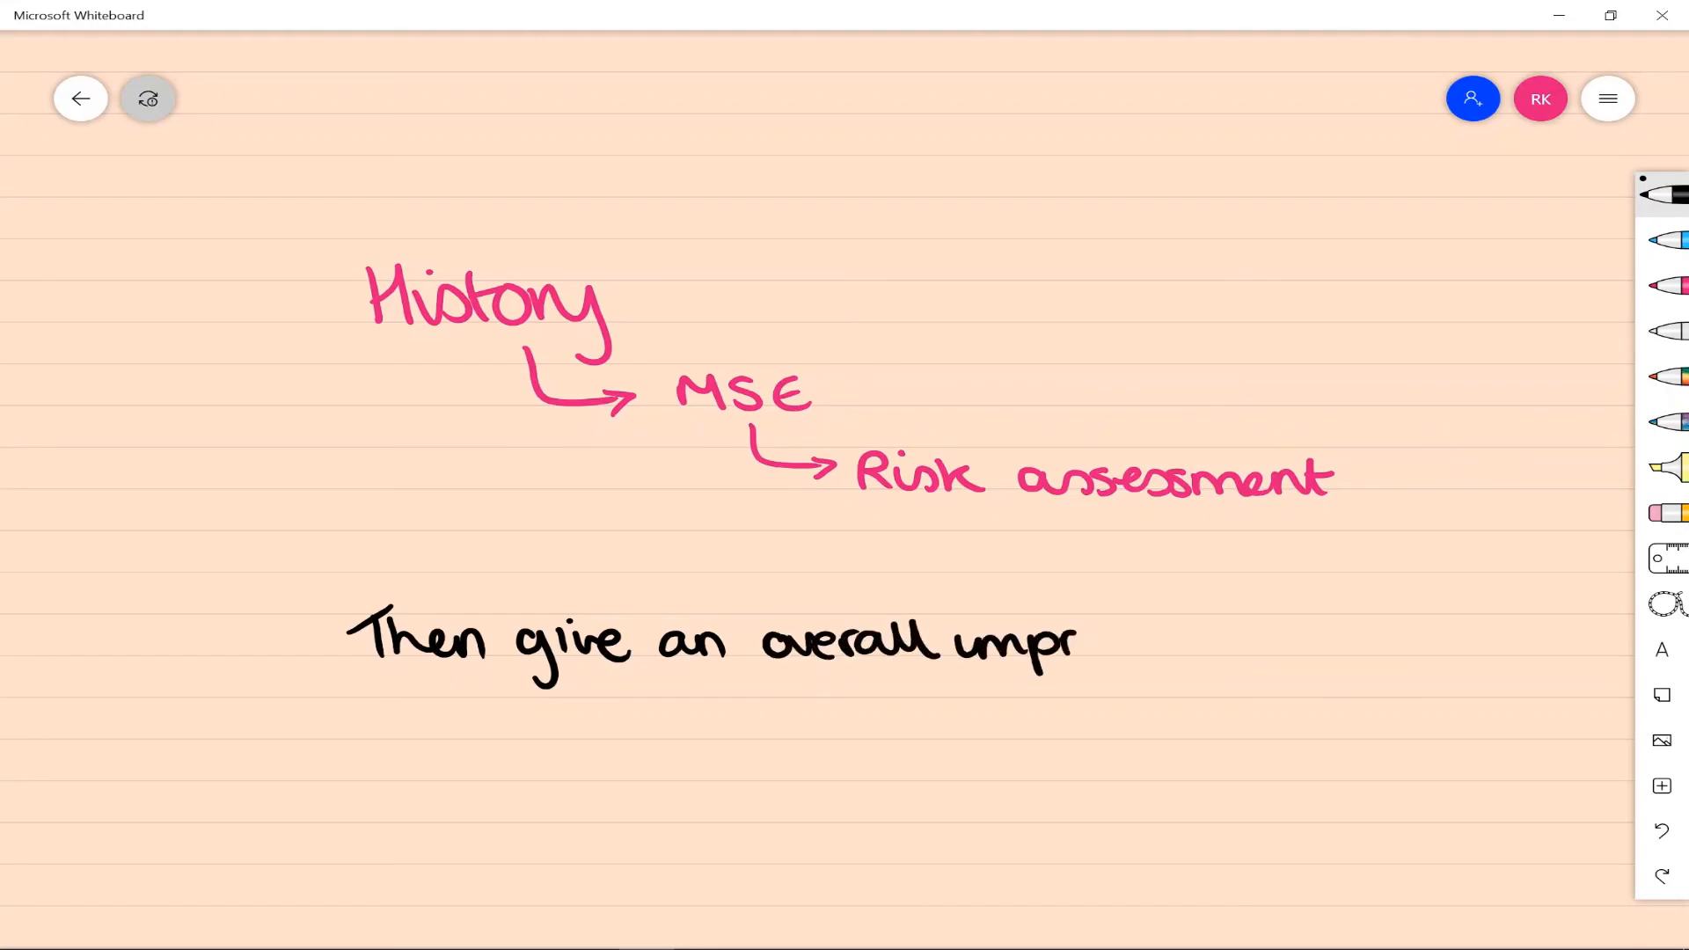
Add the black 'Then give an overall impression and plan for' note below.
text(impression o)
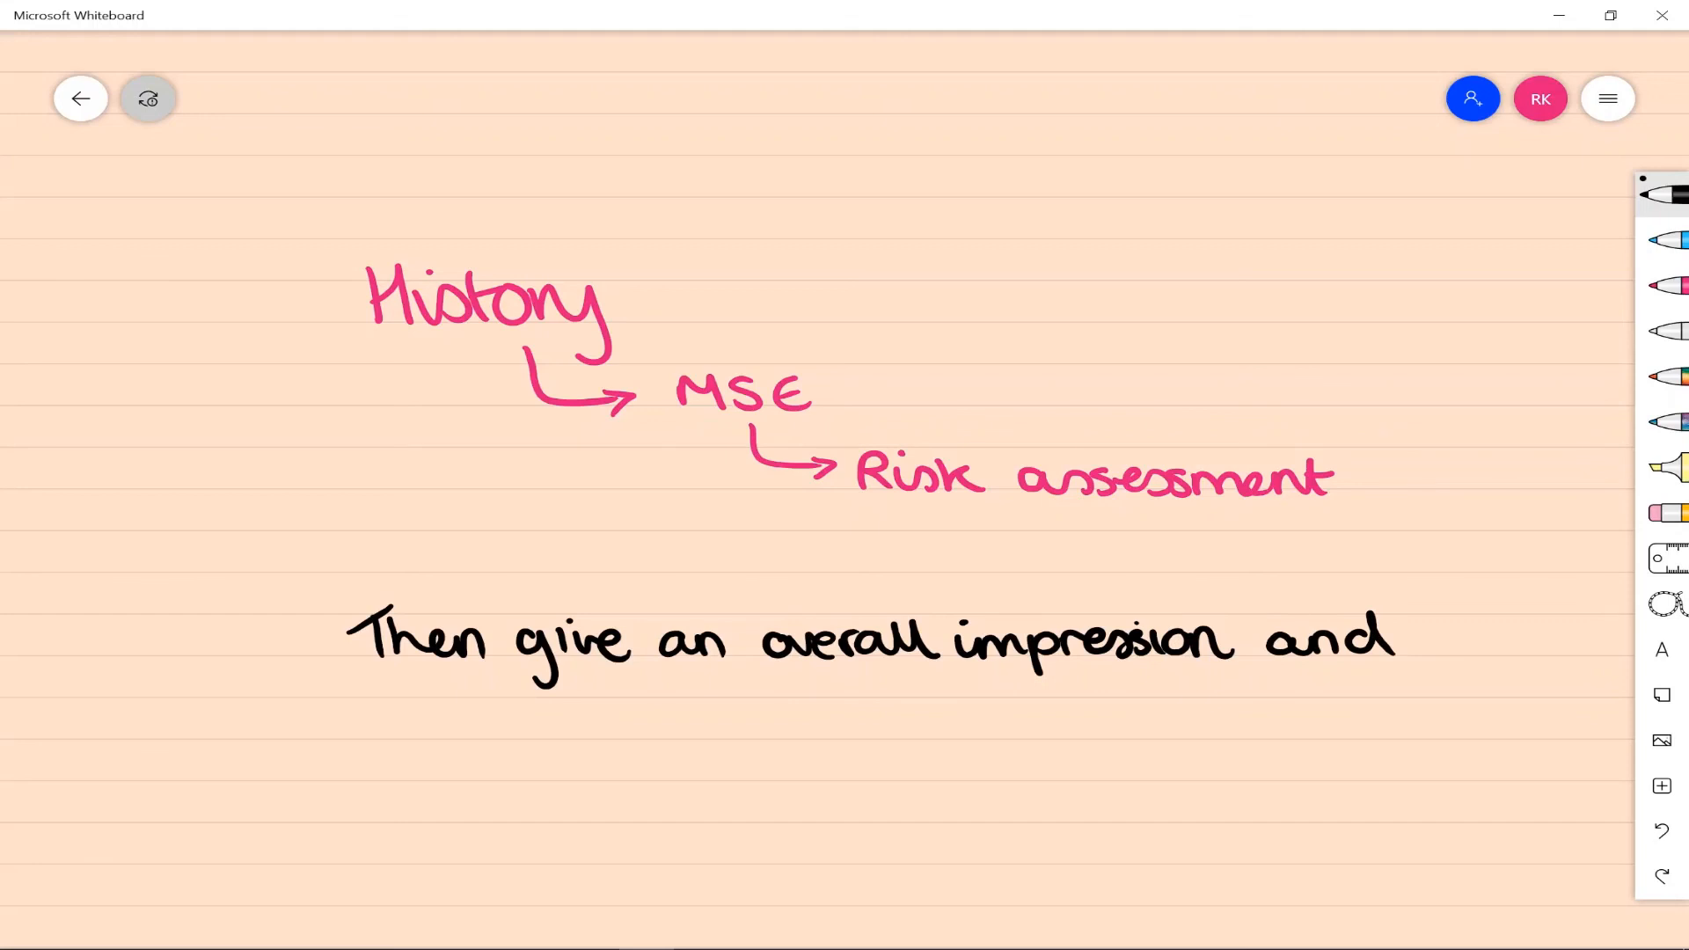
drag(387, 721, 630, 721)
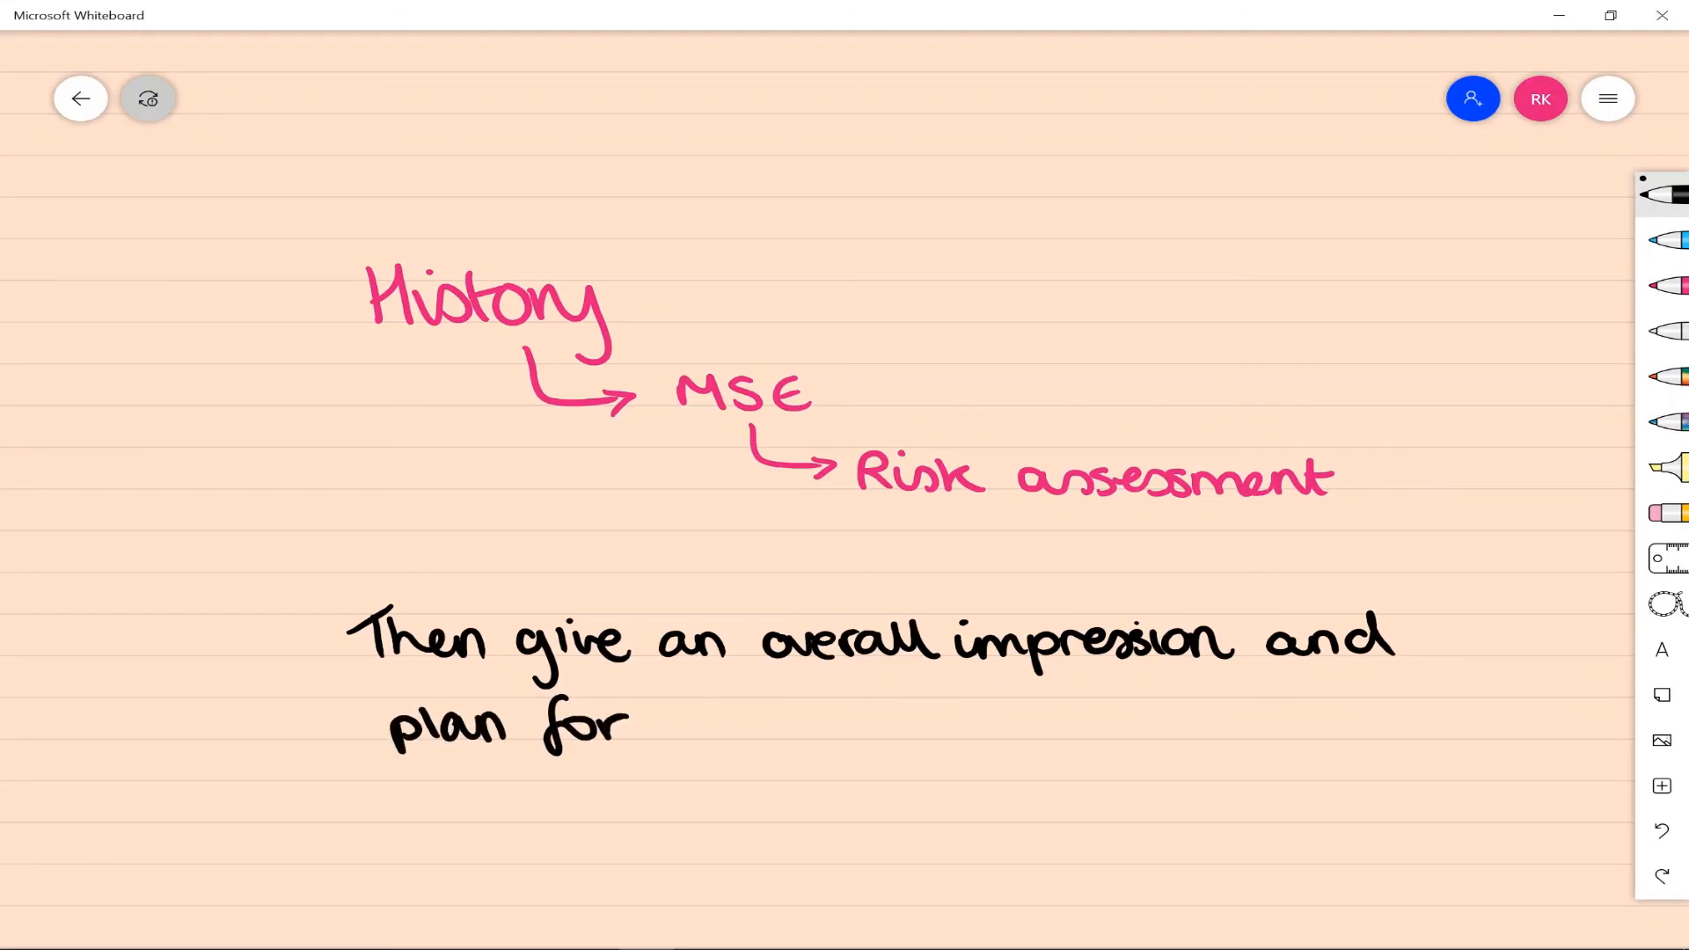